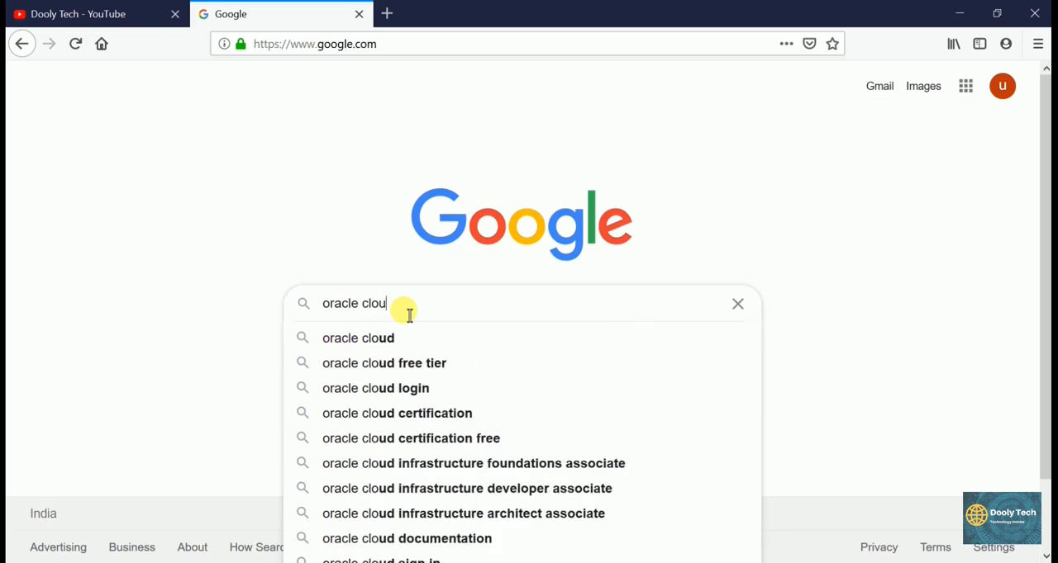
Search Google for 'oracle cloud free tier' and open the 'Oracle Cloud Free Tier | Oracle India' page.
left_click(383, 363)
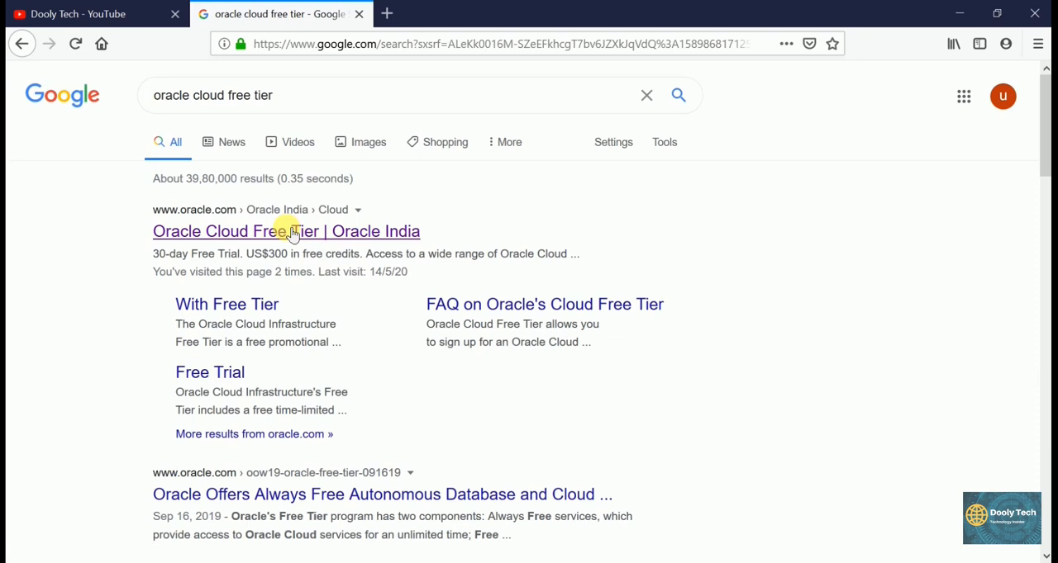
left_click(285, 231)
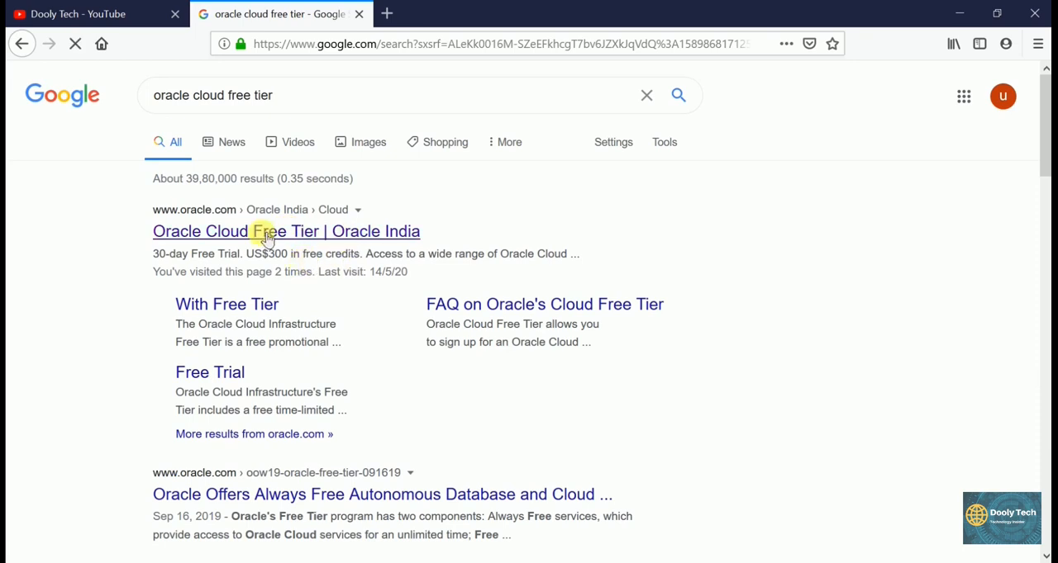
left_click(285, 232)
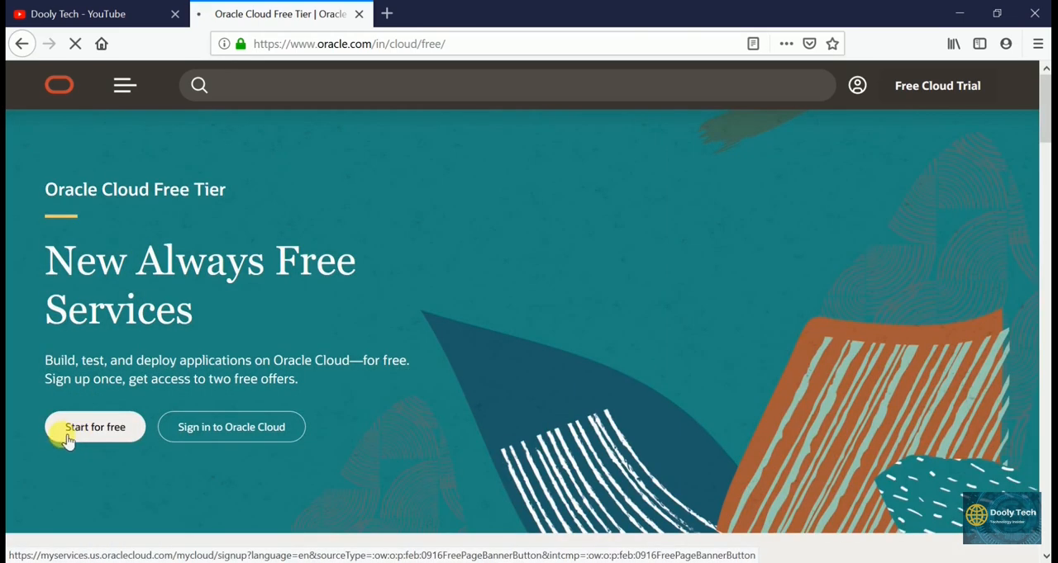
left_click(94, 427)
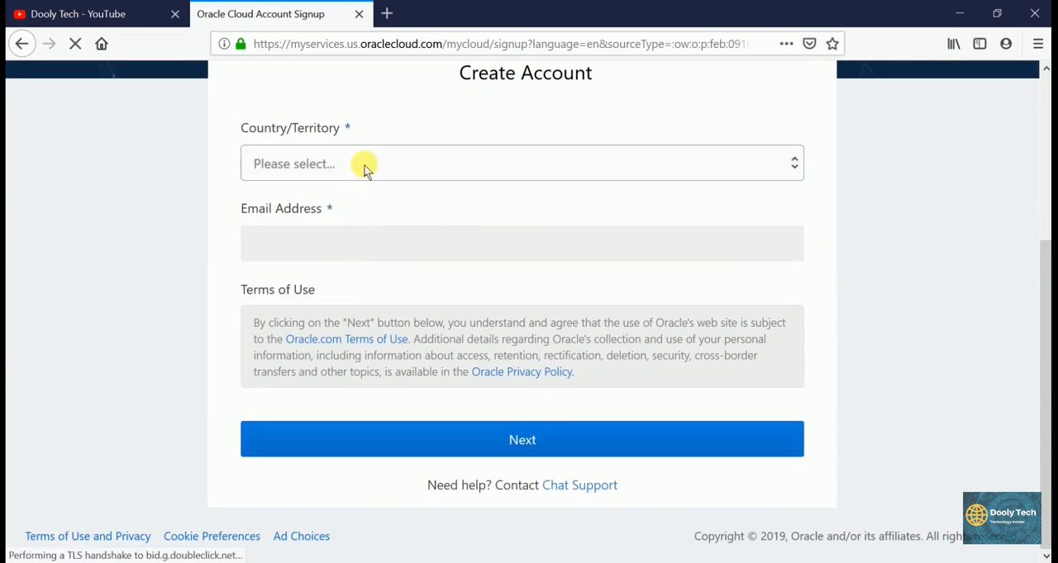
type("ind")
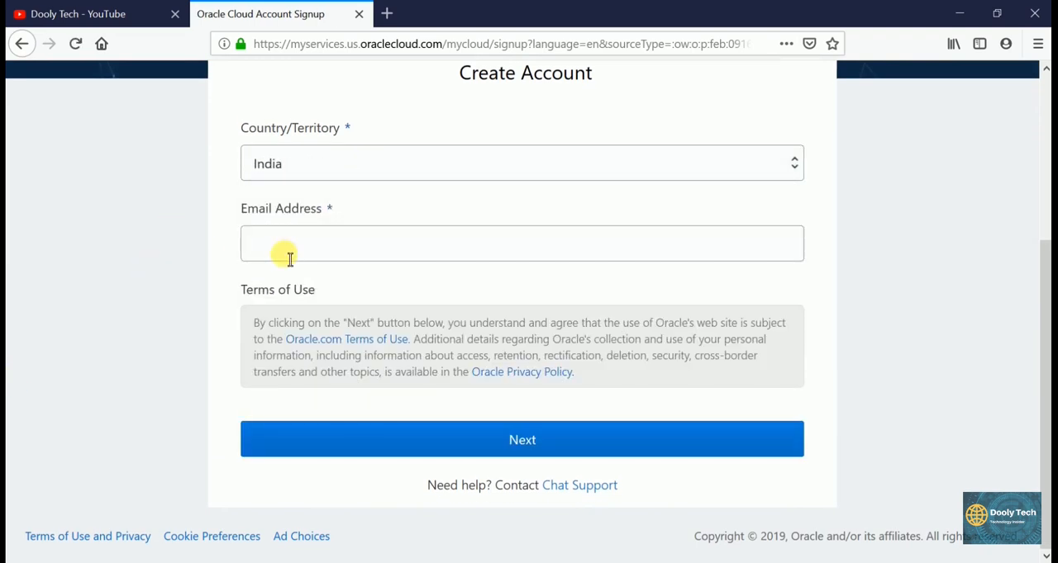
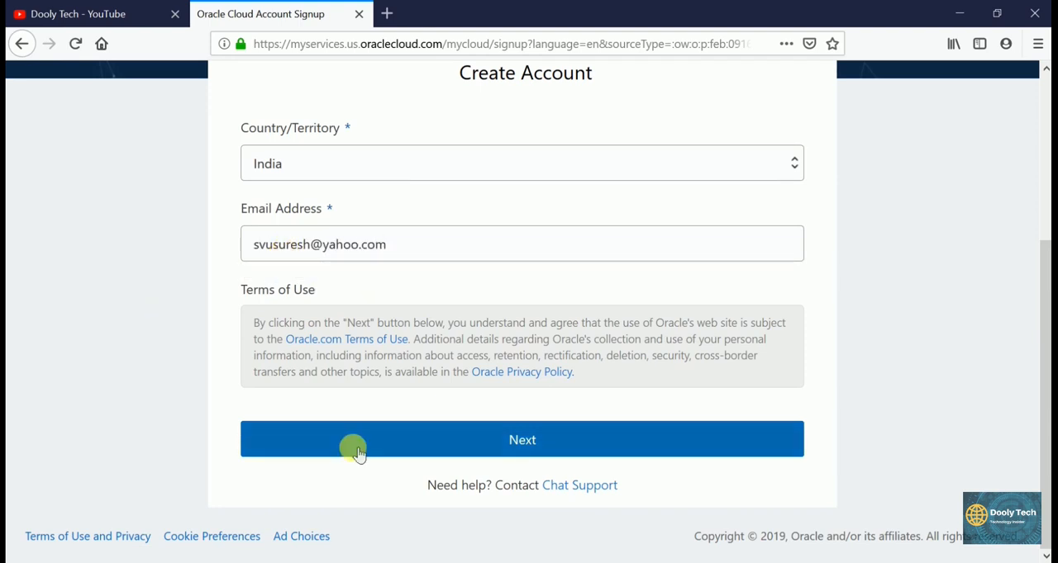
left_click(522, 439)
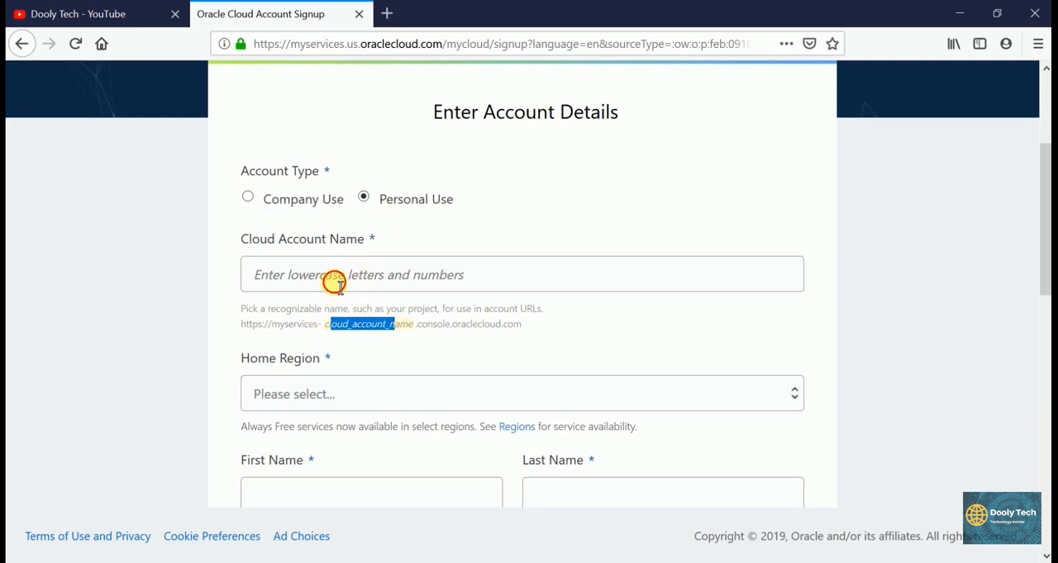
Name the cloud account 'svusuresh' and choose US East (Ashburn) as the home region.
type("svusuresh")
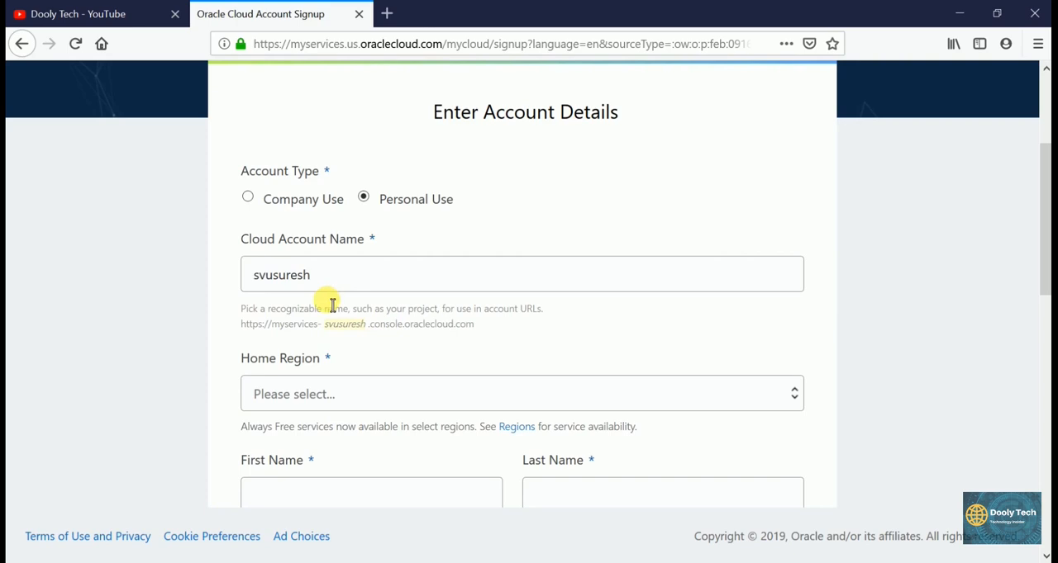
left_click_drag(331, 308, 467, 323)
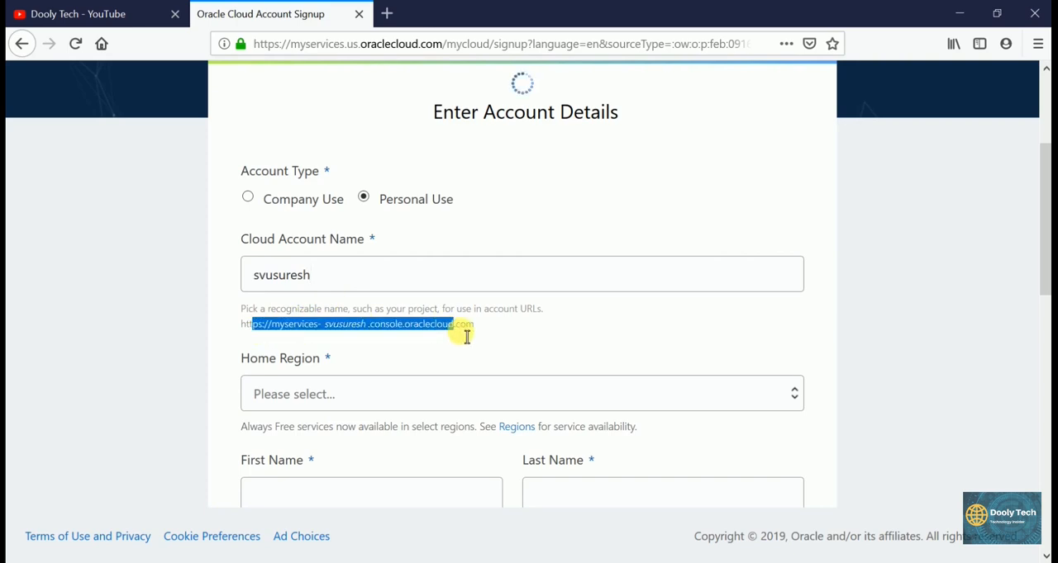
scroll("down", 3)
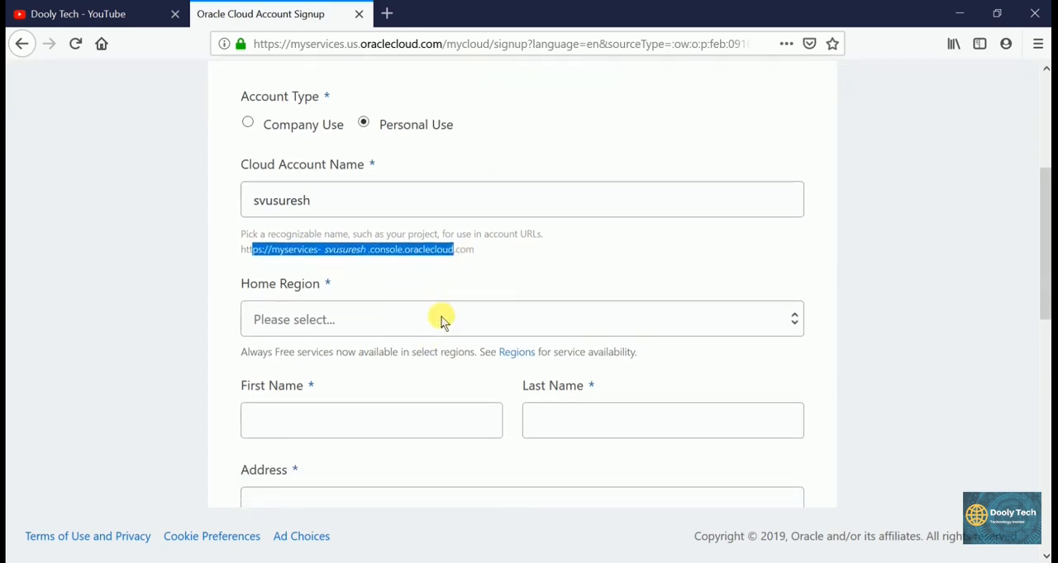
scroll("down", 3)
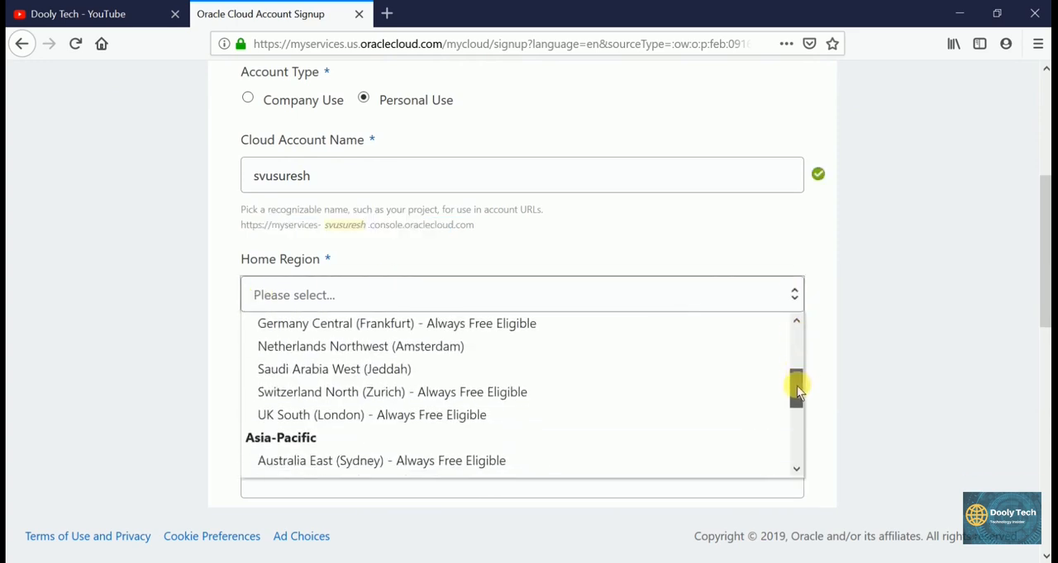
left_click_drag(795, 392, 795, 455)
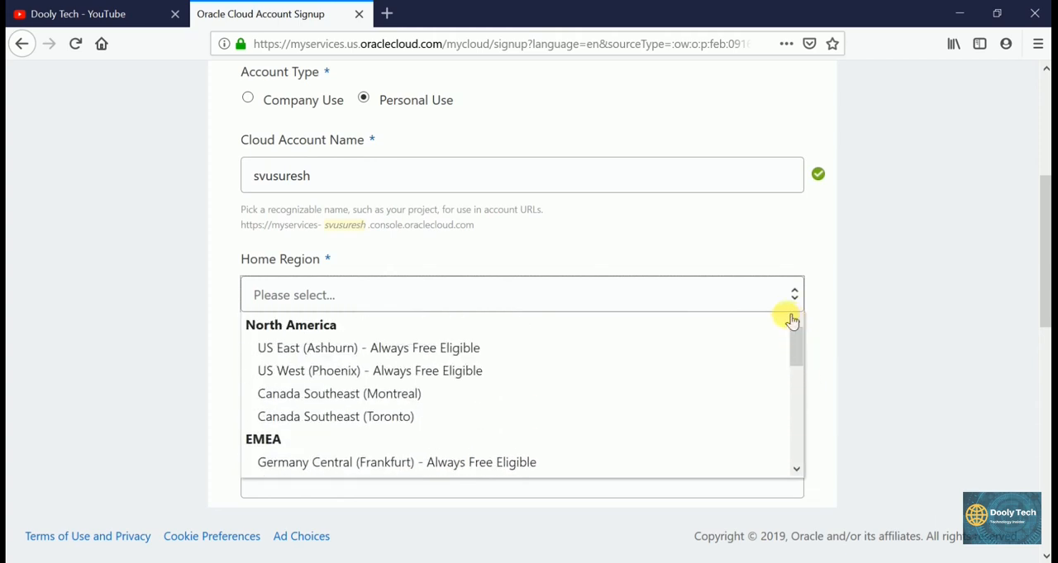
left_click(368, 348)
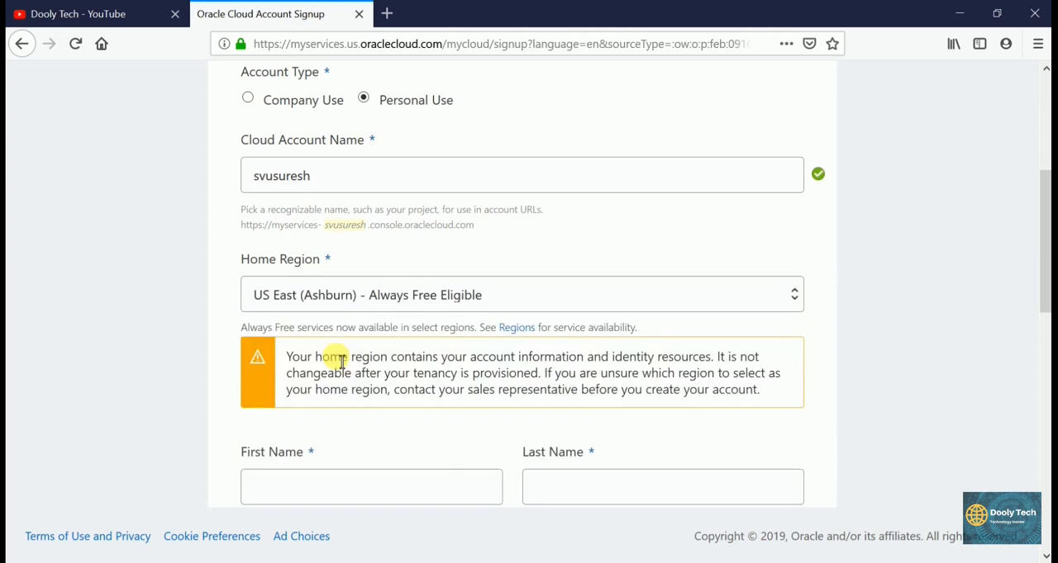
scroll("down", 3)
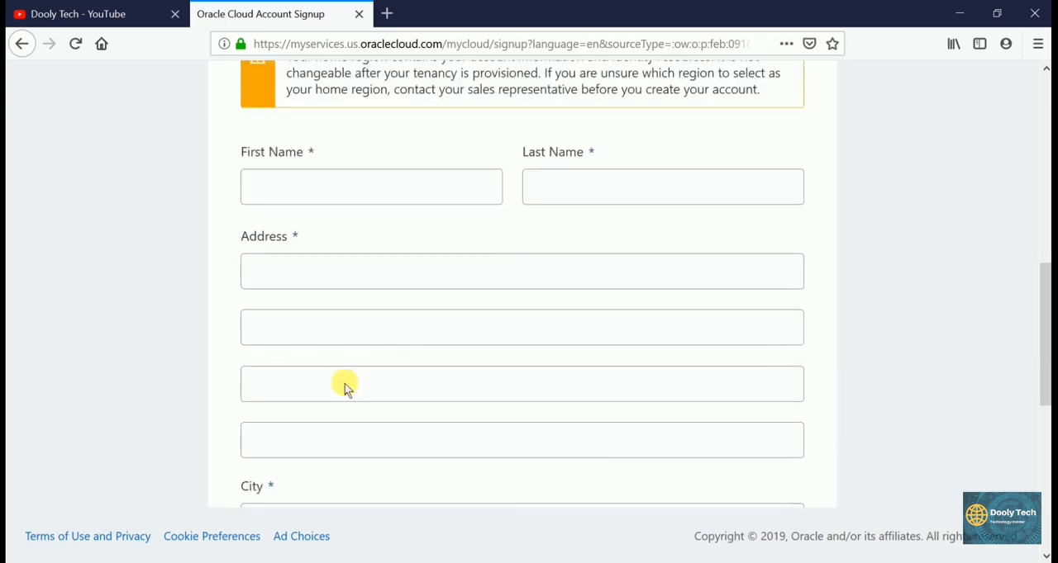
scroll("down", 3)
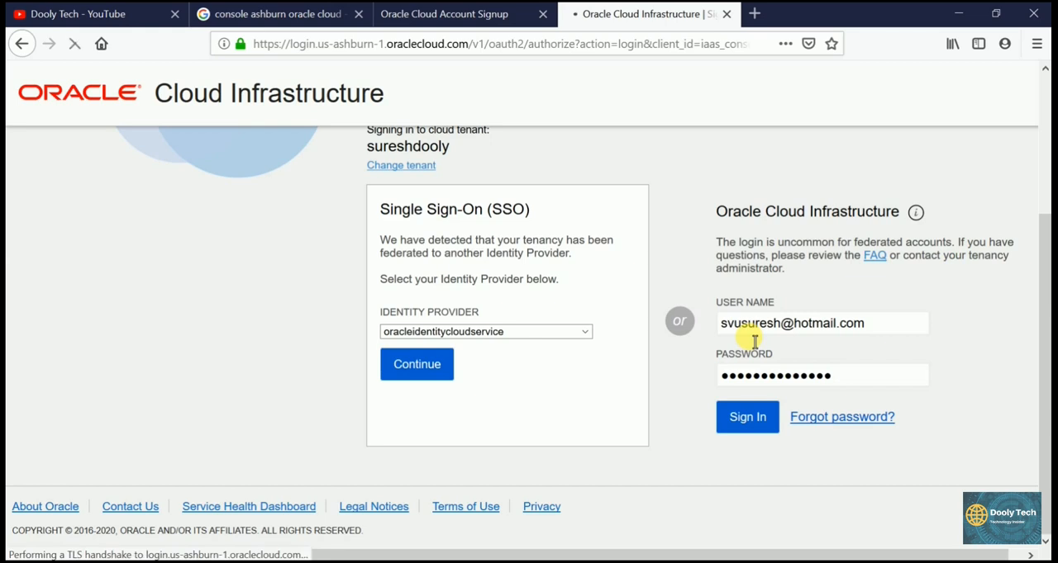
Sign in with the entered user name and password to reach the console home page.
left_click(746, 417)
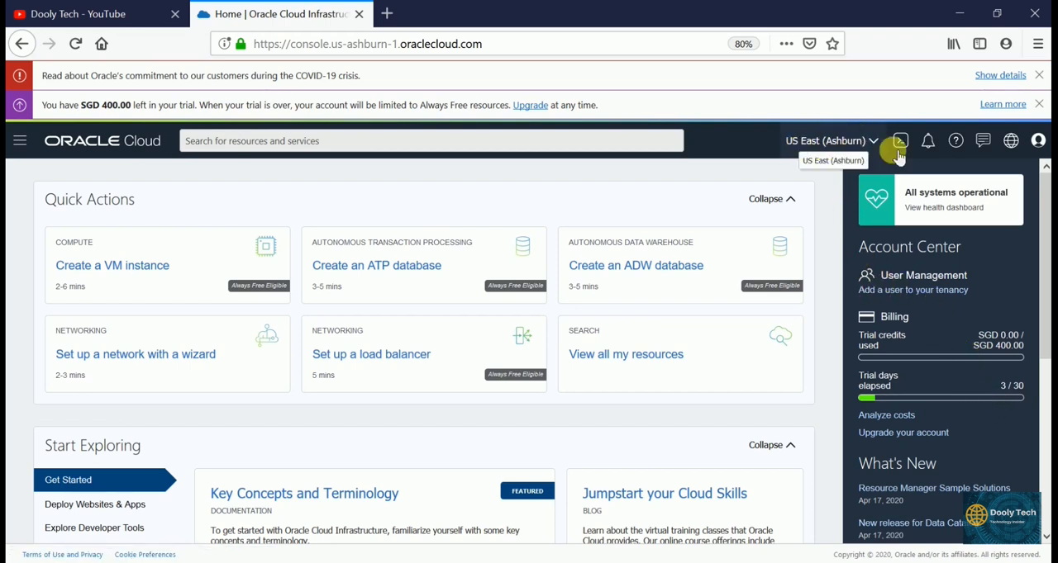
Open Manage Regions, close the COVID-19 banner, and review the infrastructure regions list.
left_click(831, 140)
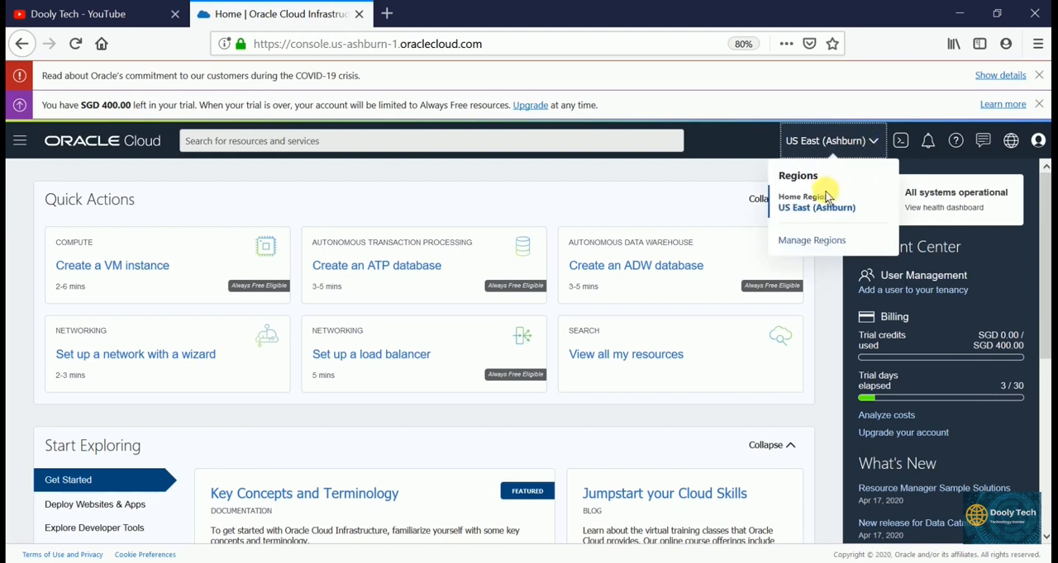
left_click(812, 240)
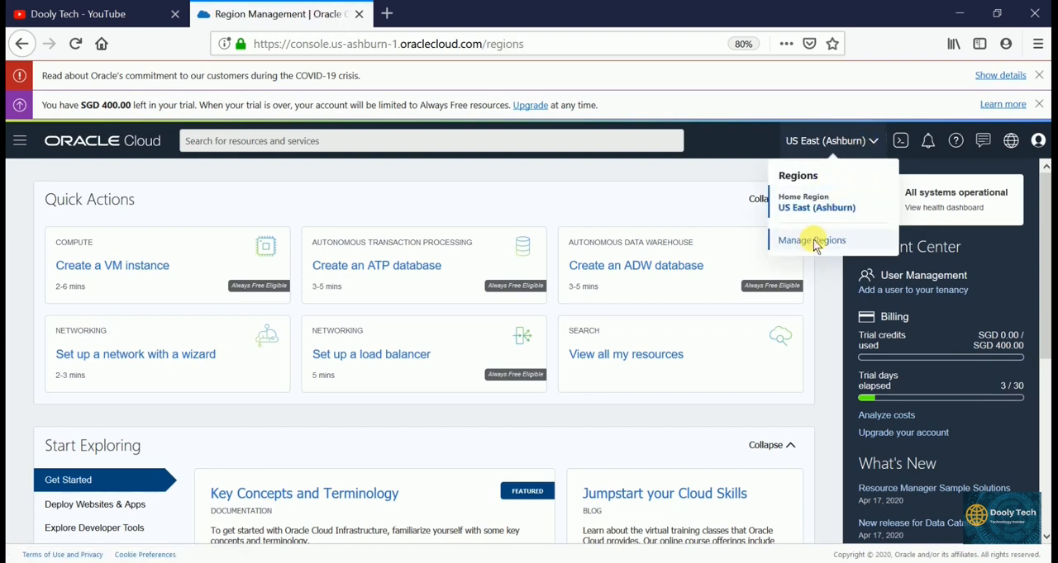
left_click(811, 240)
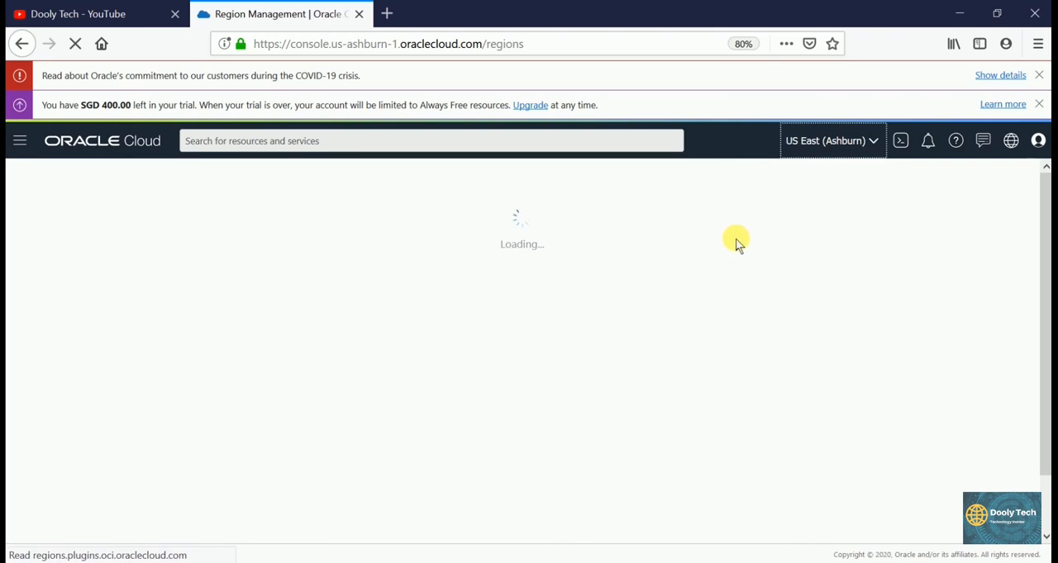
left_click(1038, 76)
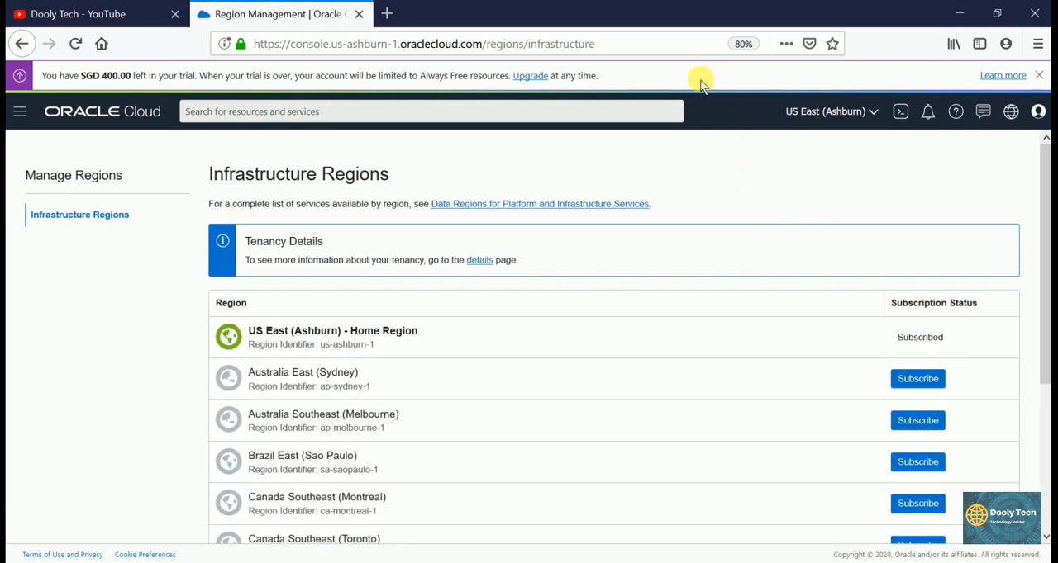
scroll("down", 3)
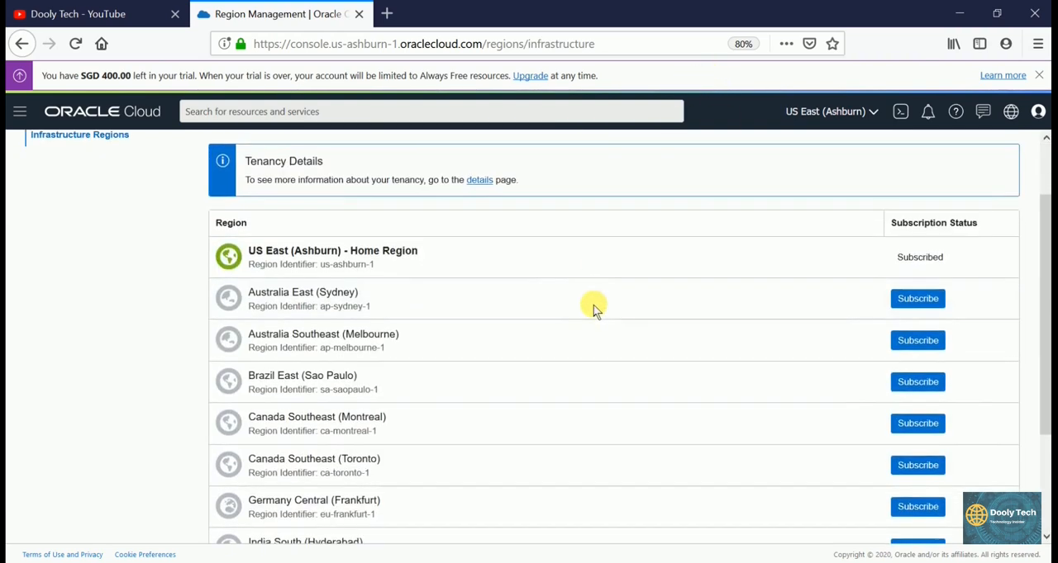
scroll("down", 3)
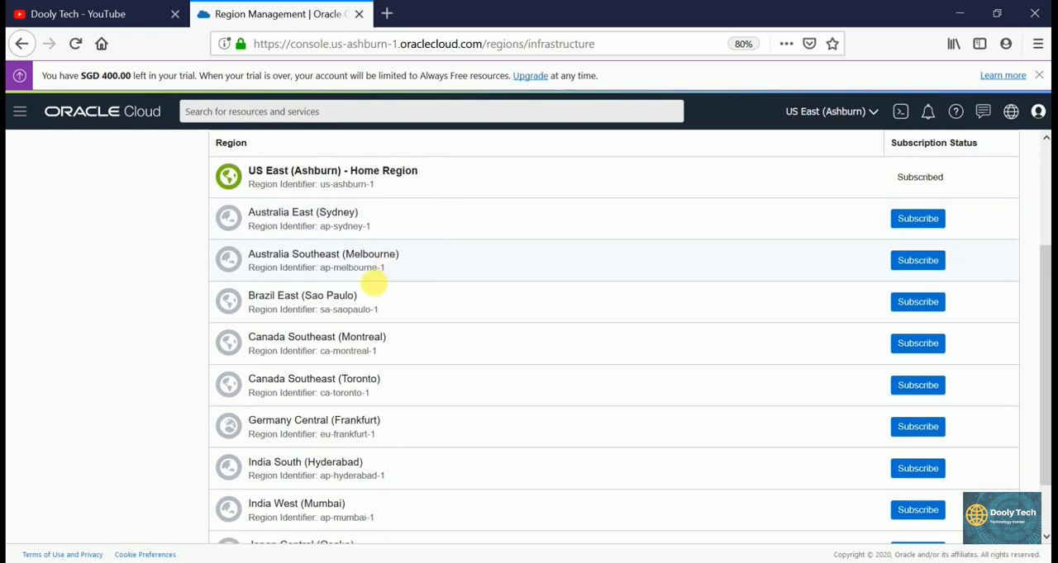
scroll("down", 3)
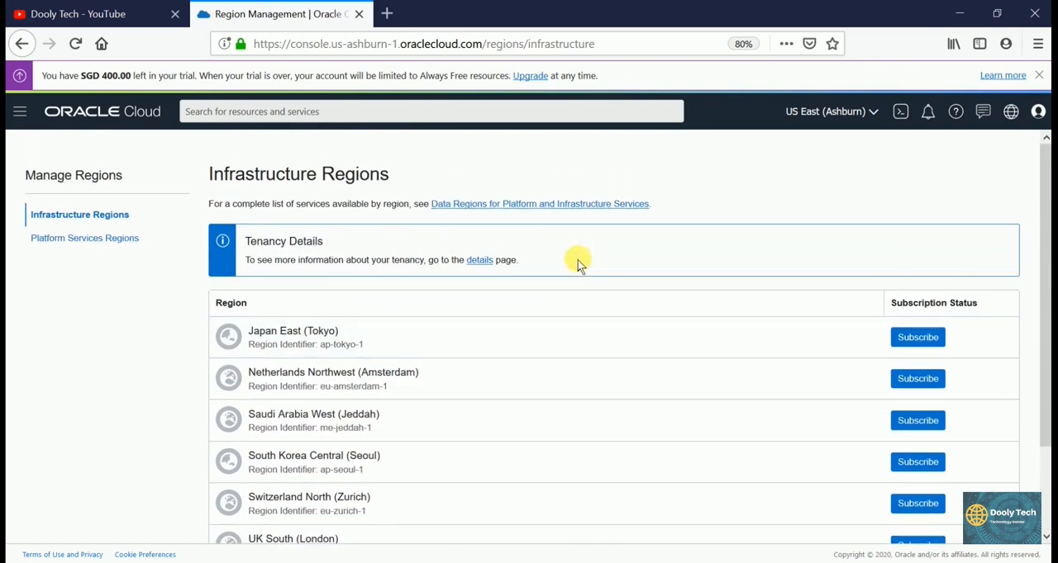
scroll("down", 3)
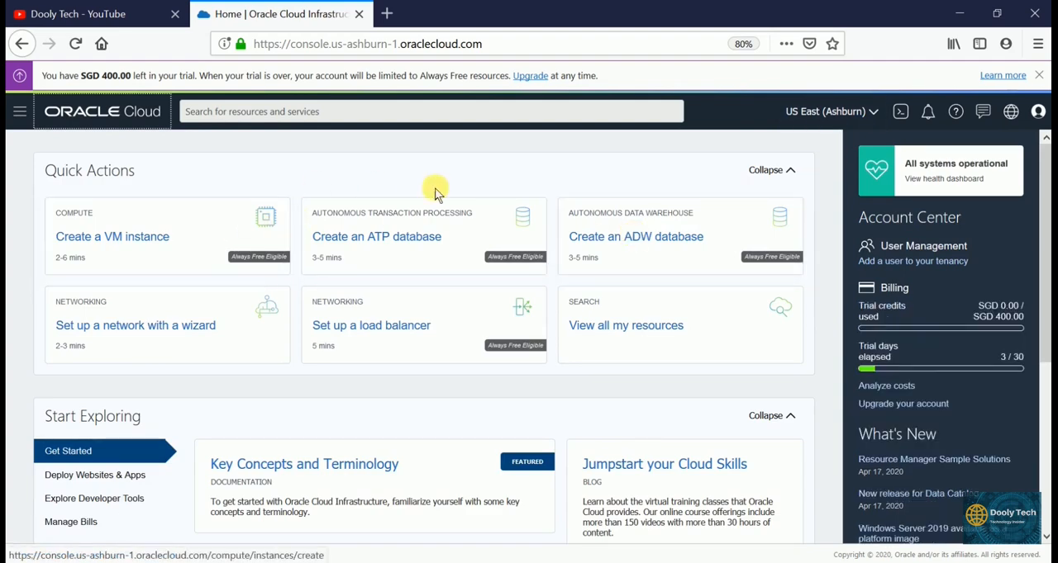
mouse_move(807, 196)
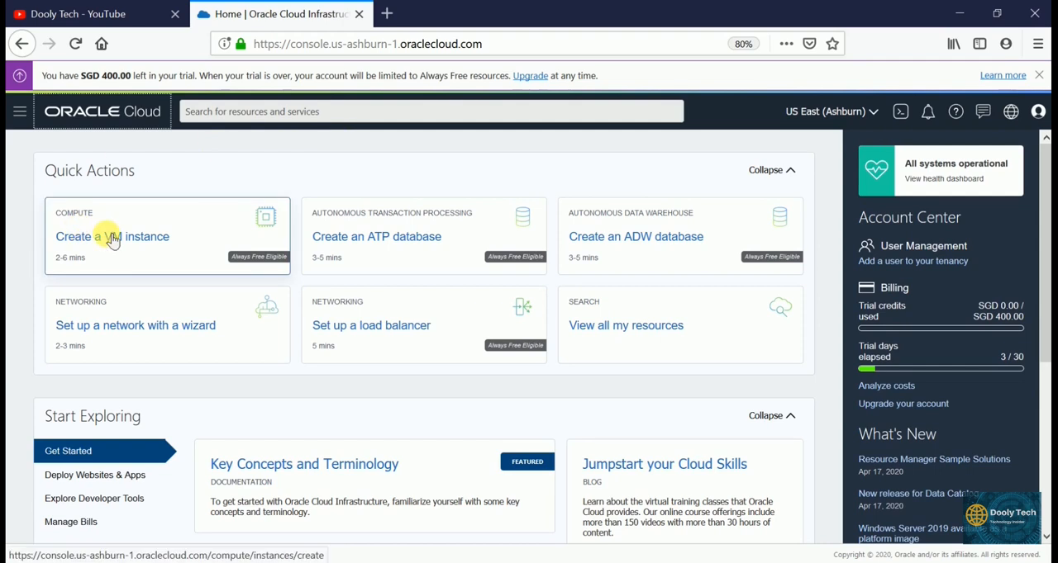
Create a VM instance keeping the default Oracle Linux 7.8 image and Always Free shape.
left_click(112, 236)
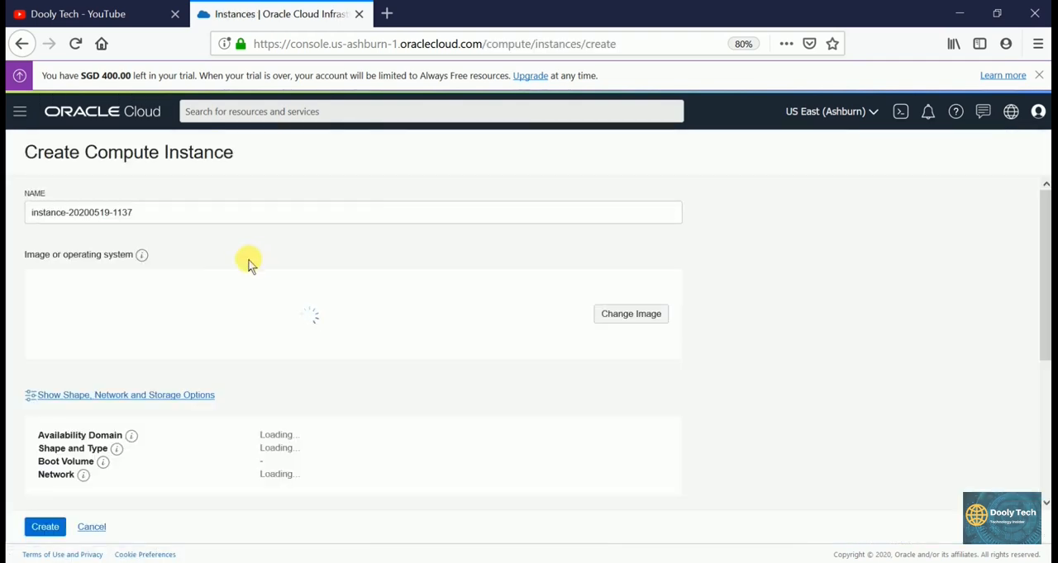
mouse_move(213, 273)
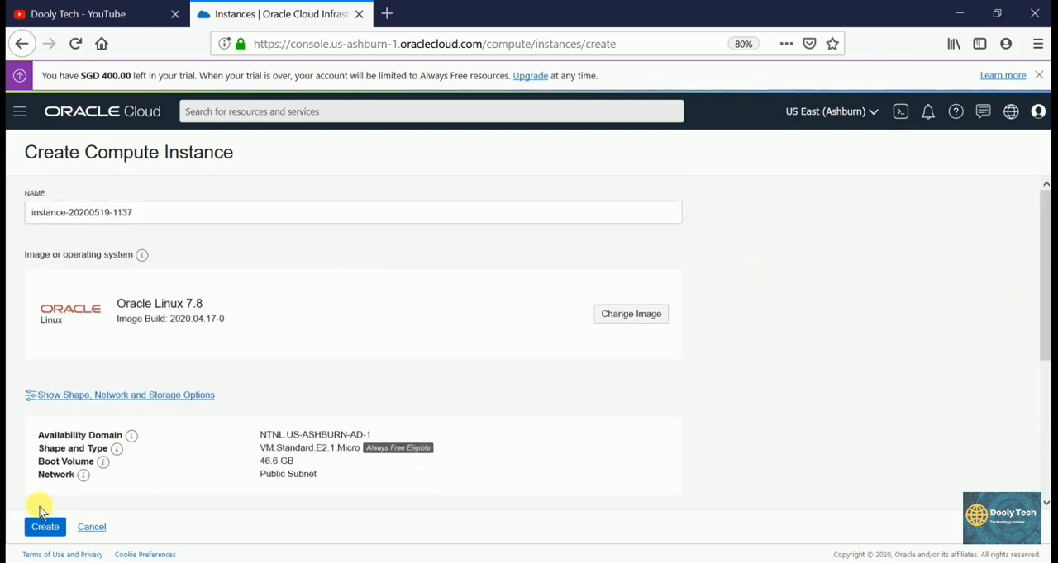
left_click(102, 112)
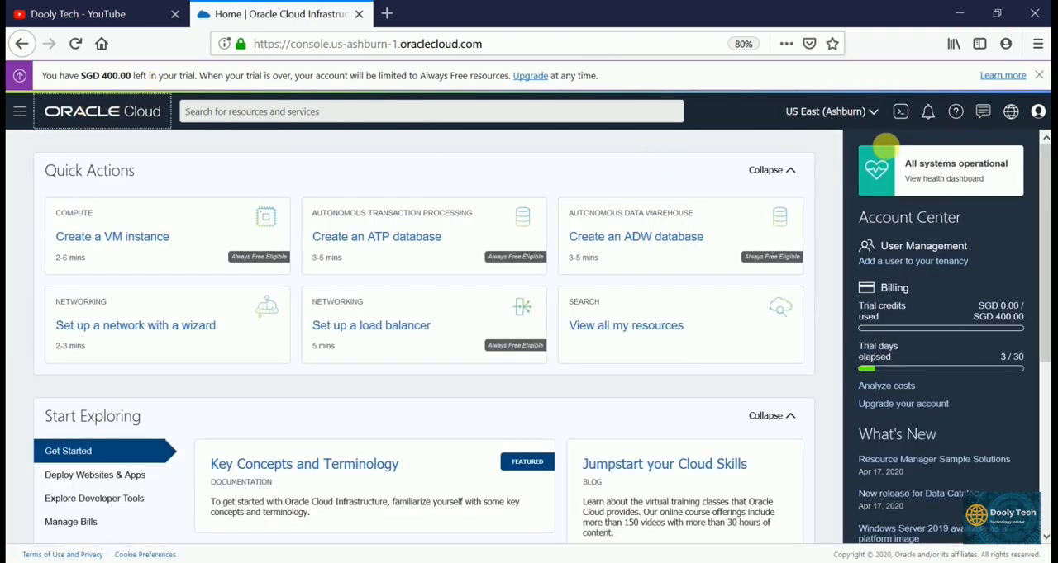
mouse_move(983, 112)
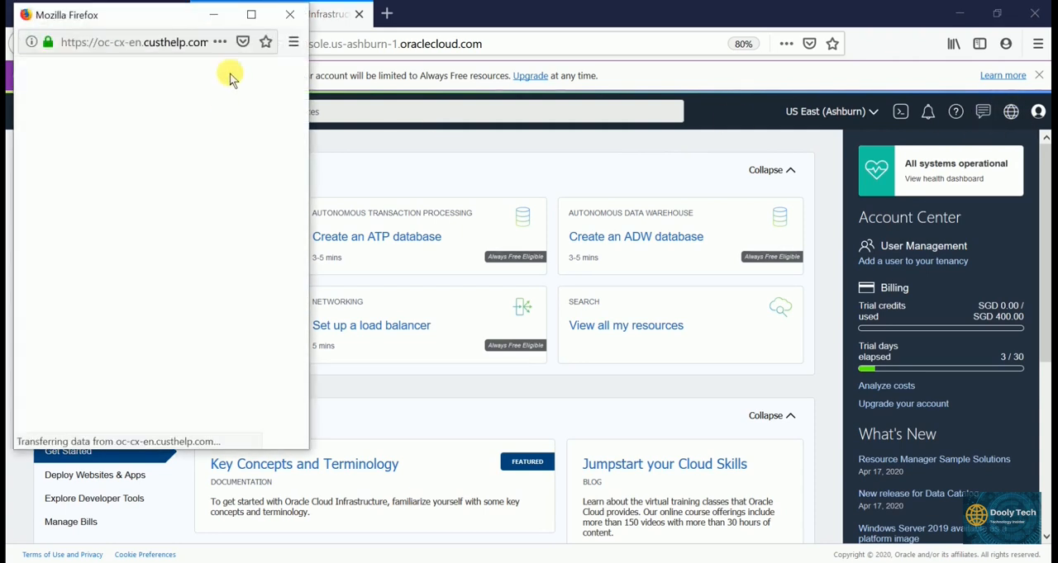
mouse_move(201, 148)
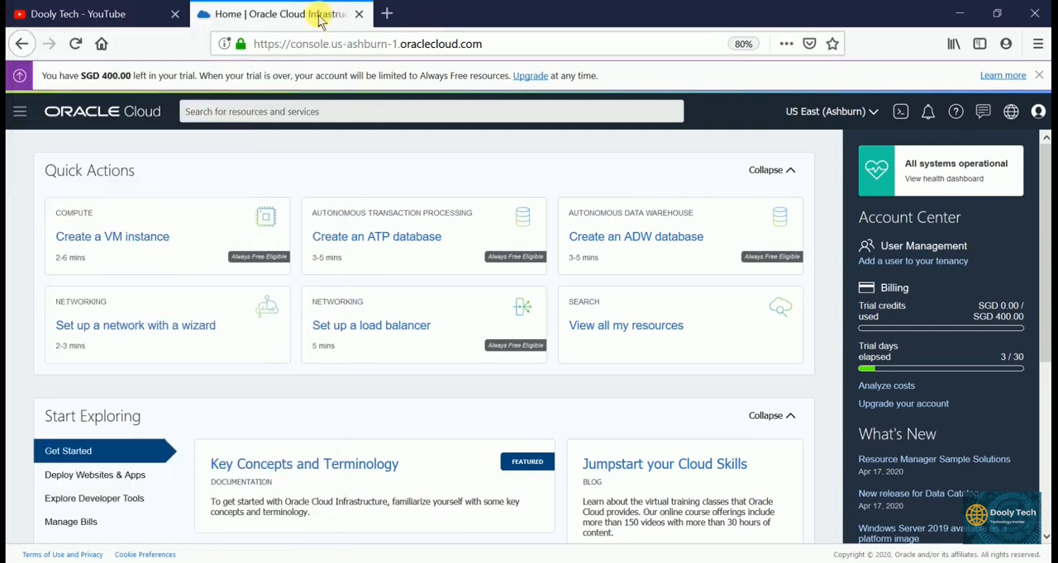
mouse_move(900, 111)
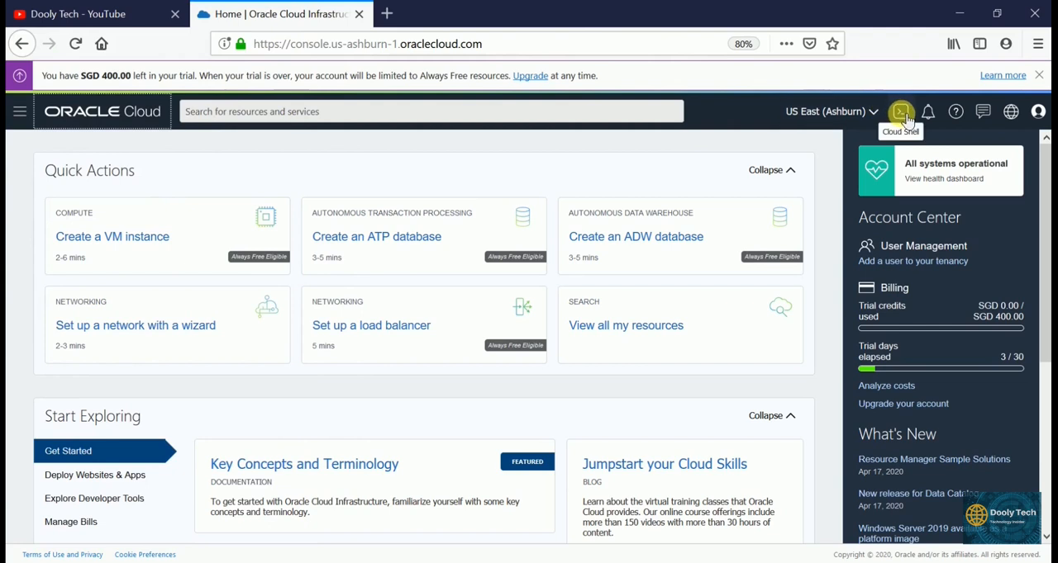
Launch Cloud Shell from the console header and wait for its machine to be created.
left_click(901, 111)
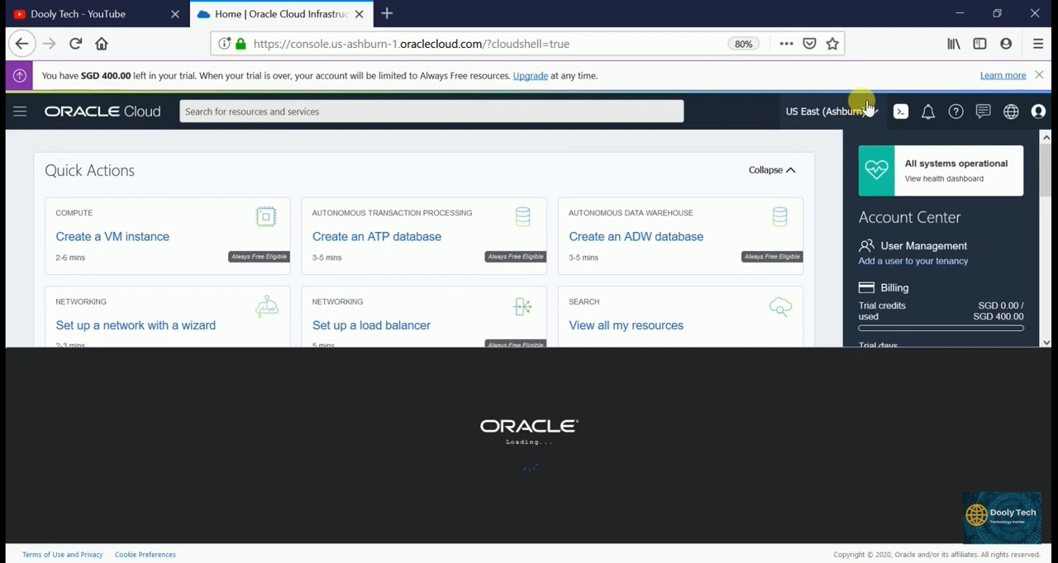
left_click(899, 112)
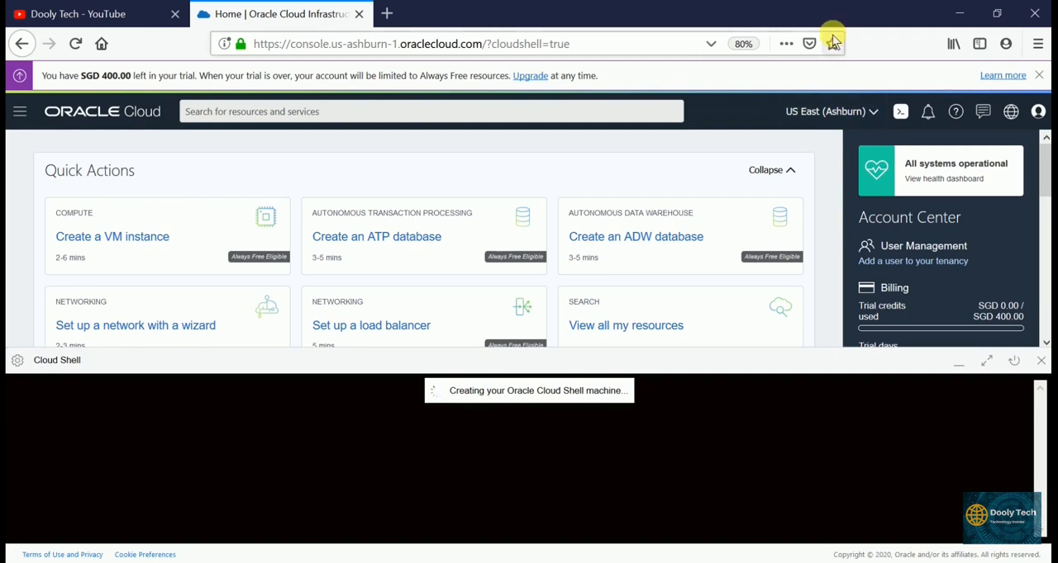
mouse_move(832, 44)
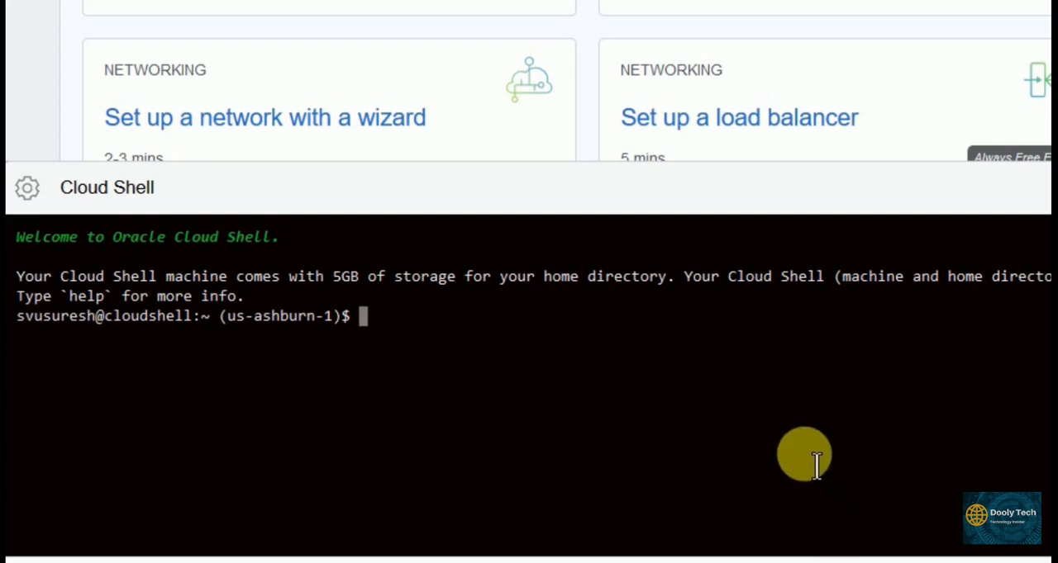
Check the OCI CLI, Python and Git versions in Cloud Shell.
type("oci")
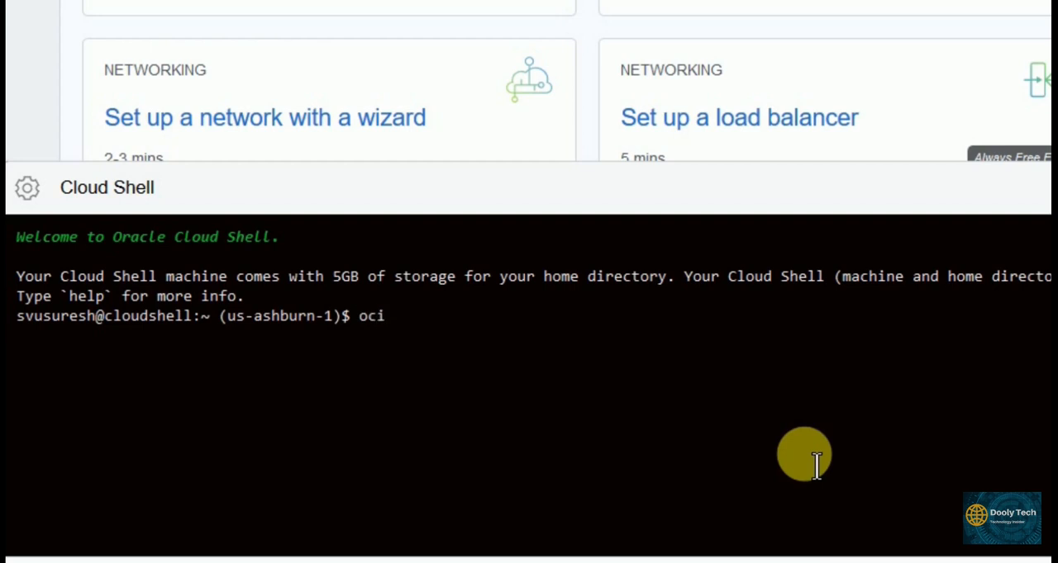
type("--version")
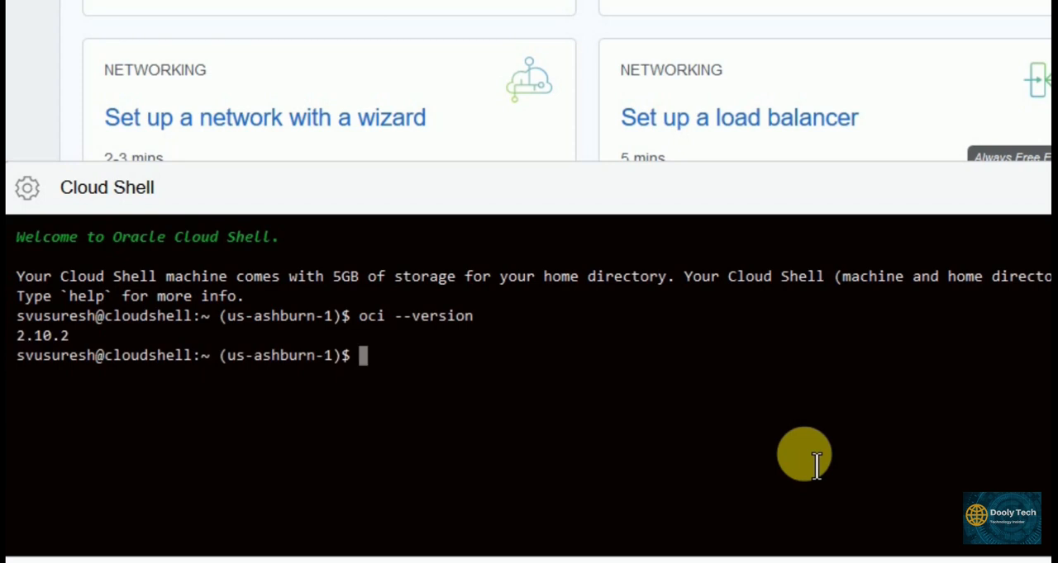
type("pytho")
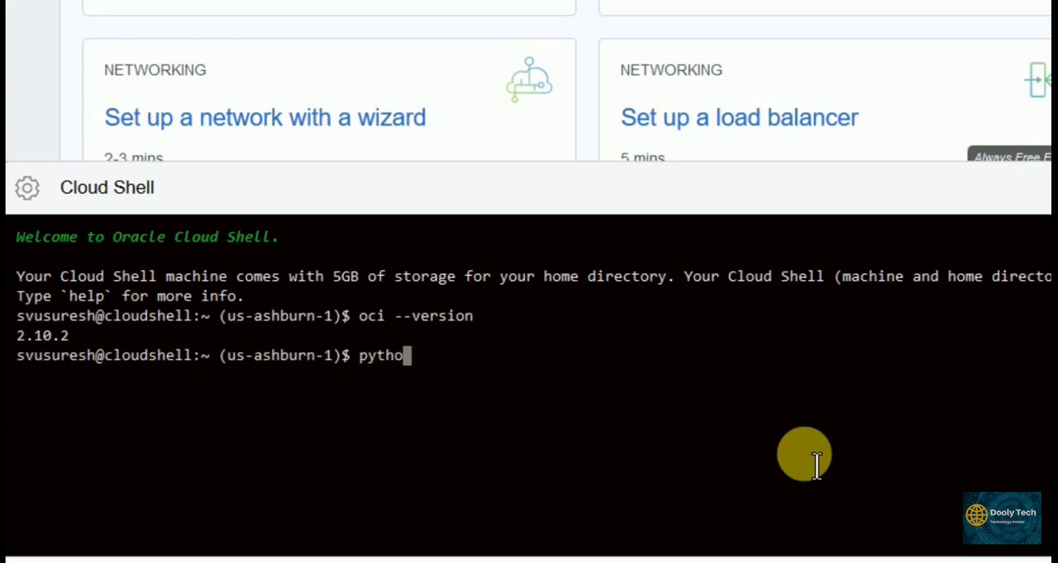
type("n --version")
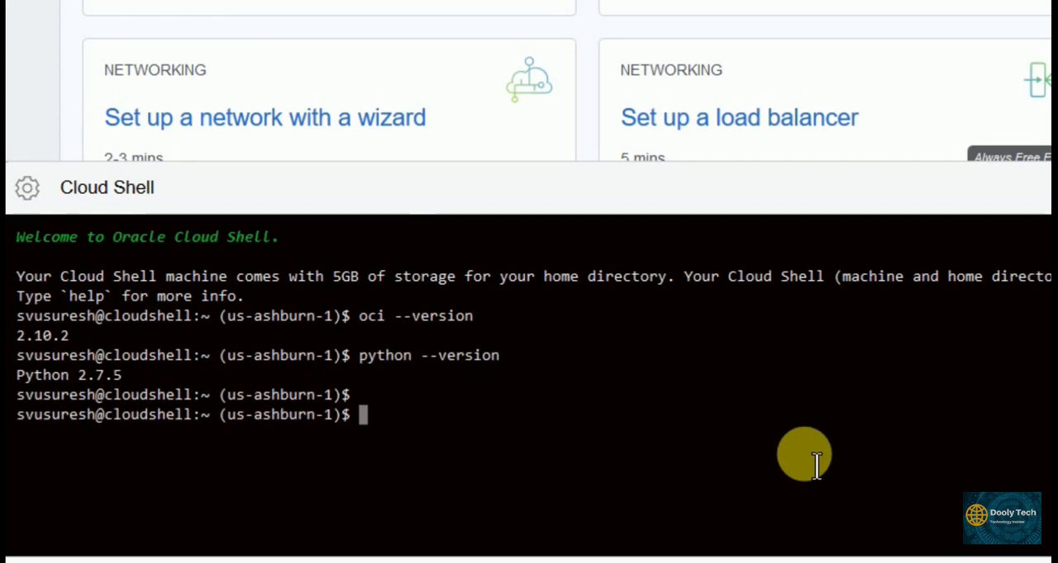
type("git")
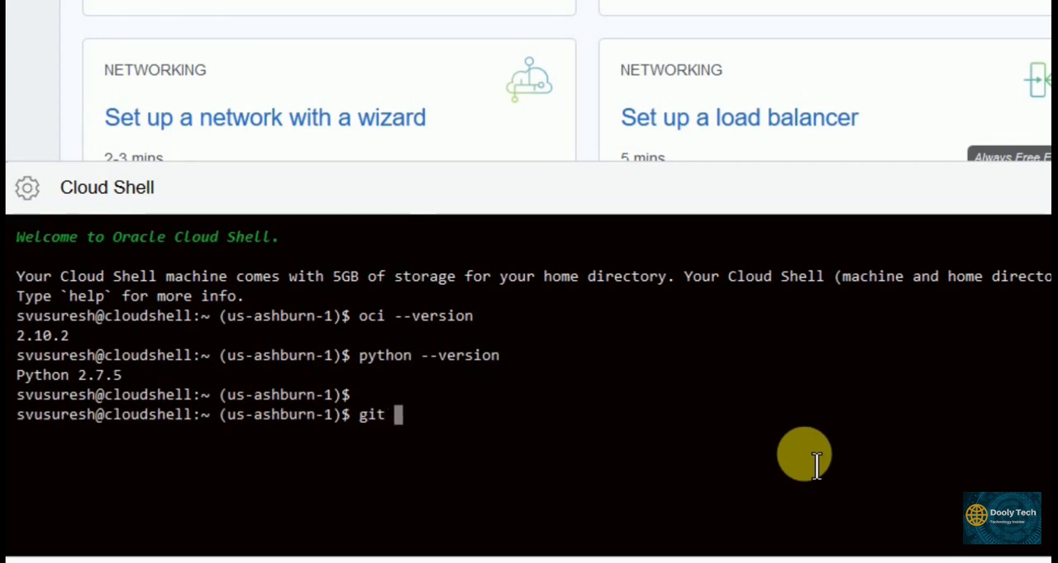
type("--version")
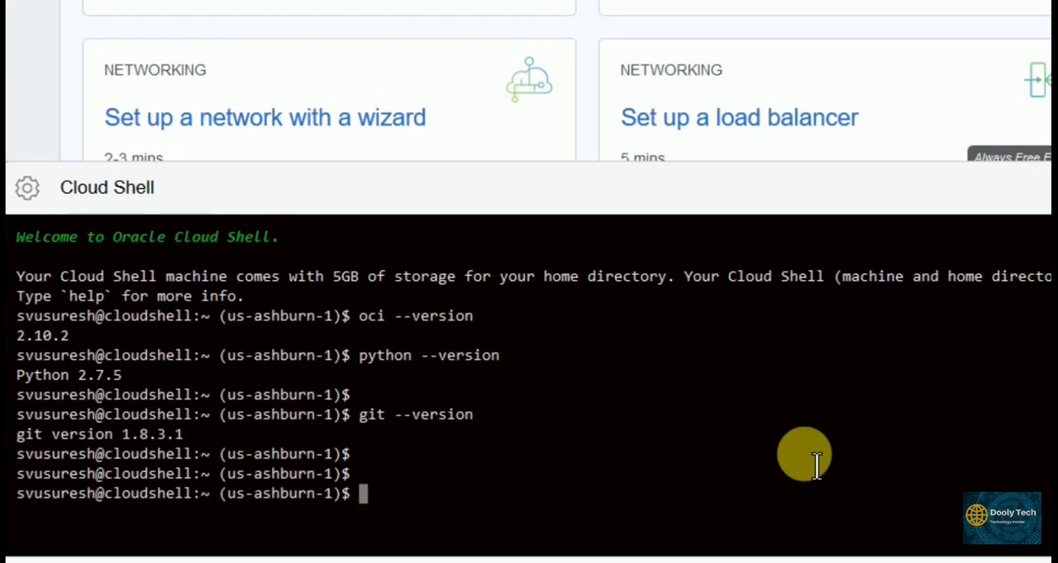
Check the openssl and virtualenv versions, then list the CLI's service commands with oci -h.
type("openssl")
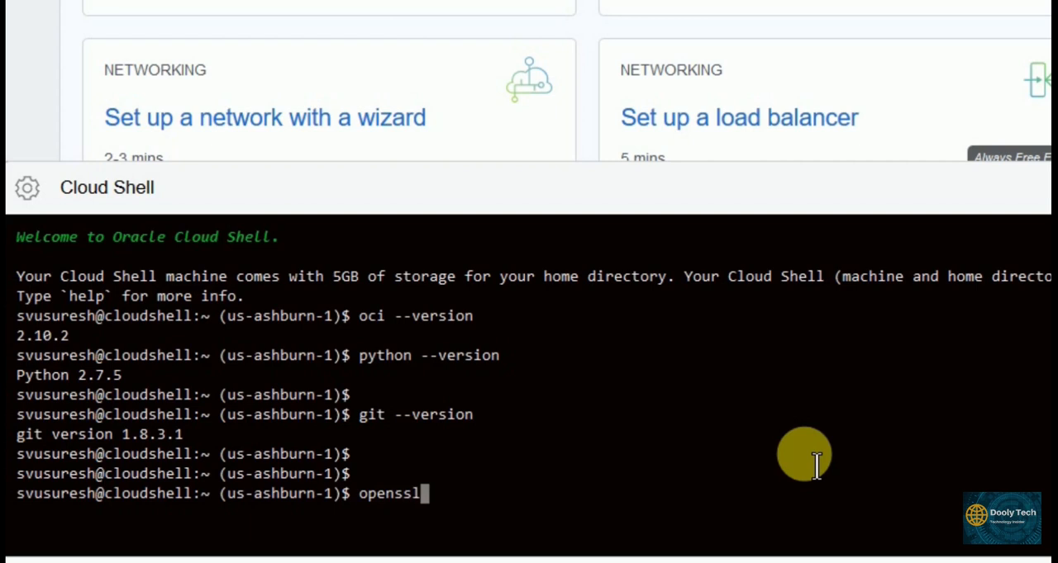
type("version")
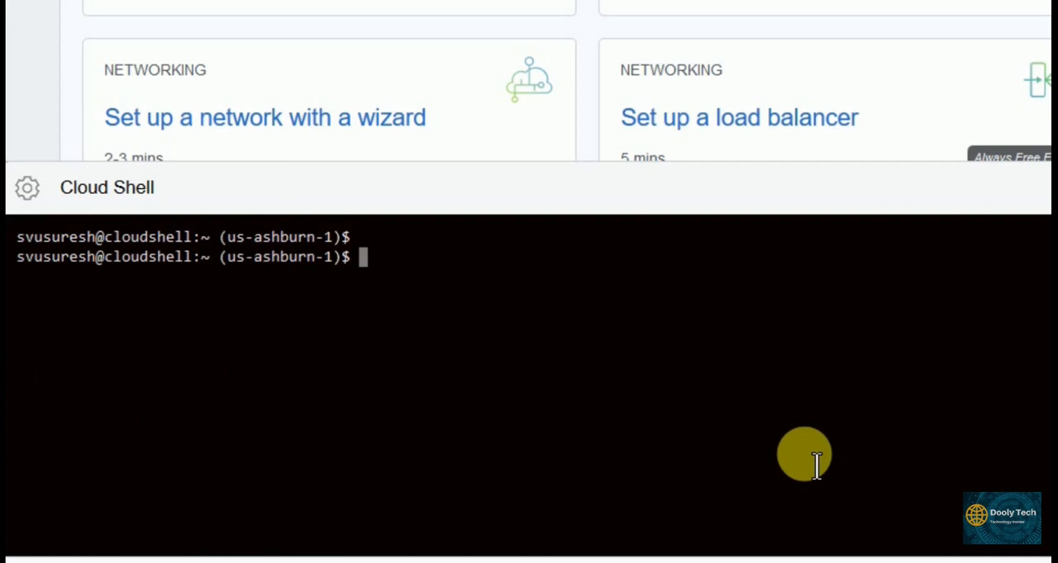
type("v")
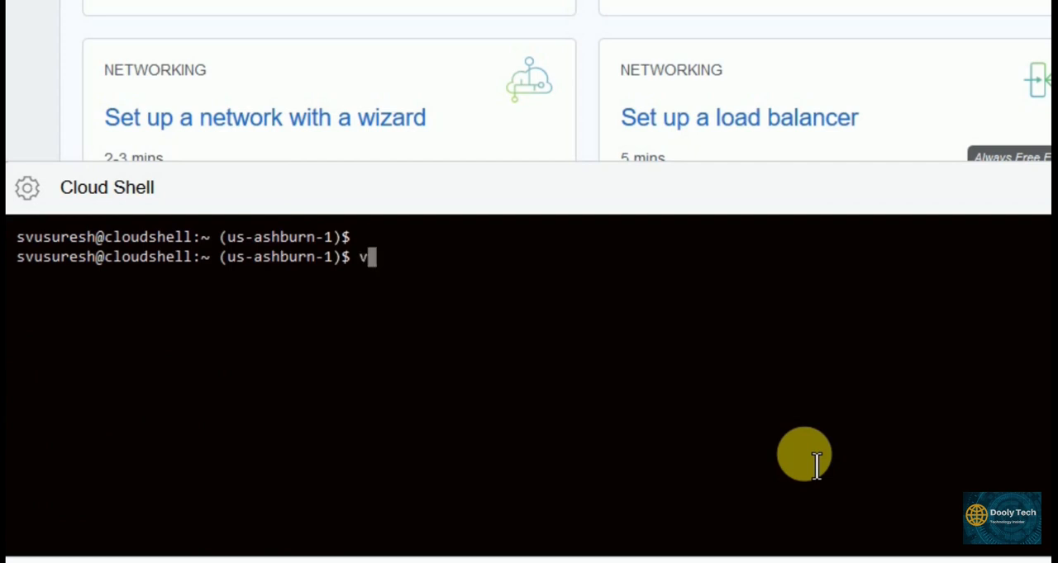
type("irtualenv")
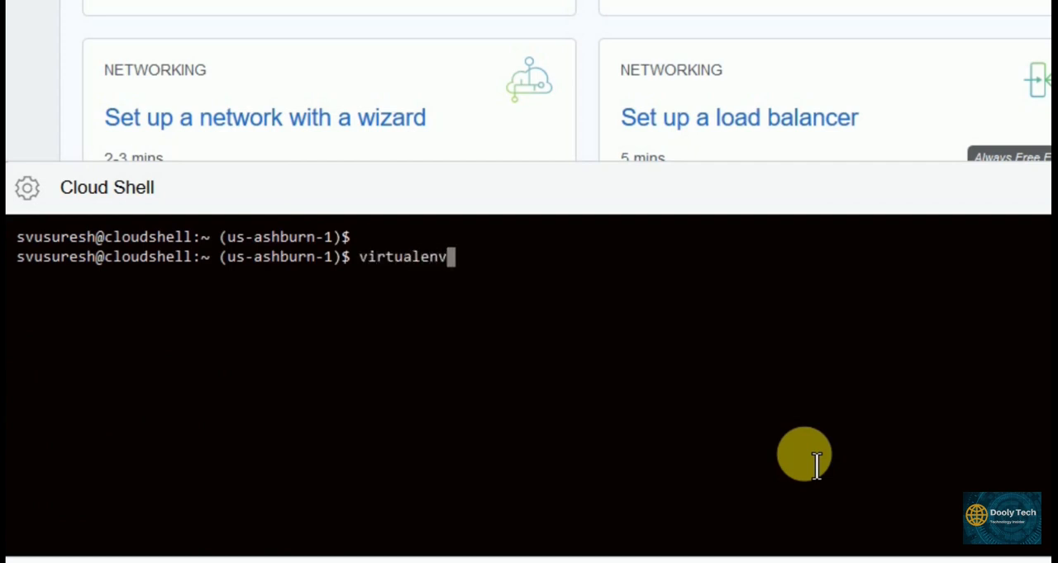
type("--version")
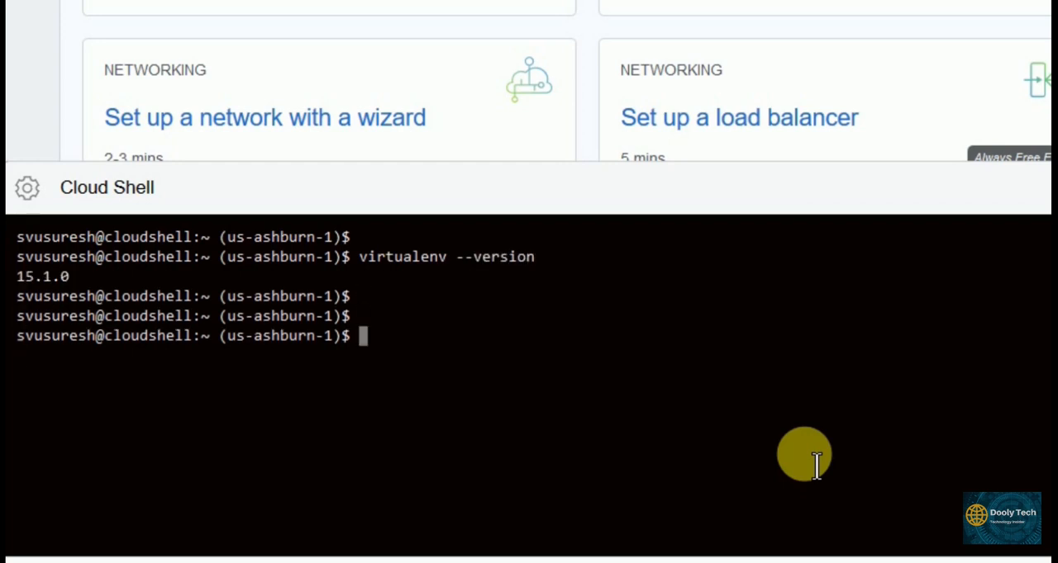
type("oci")
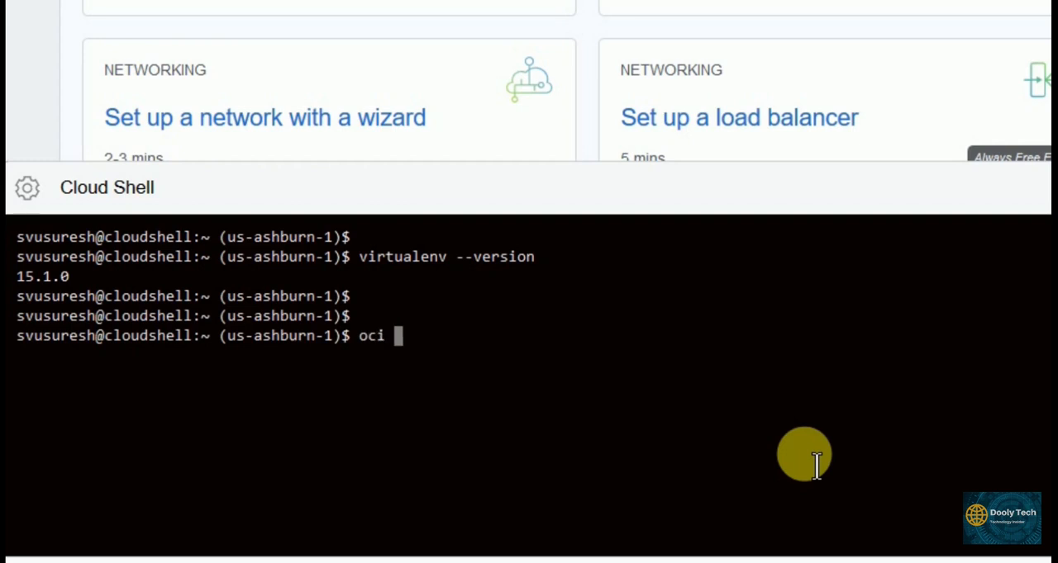
type("-he")
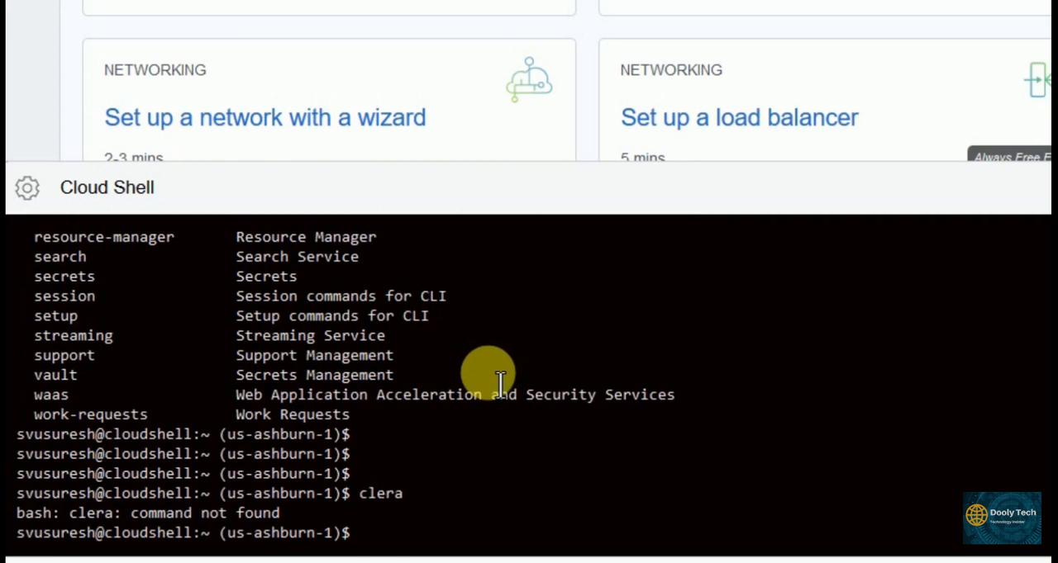
Run 'oci iam region list --output table' and highlight us-ashburn-1 in the output.
type("oci iam")
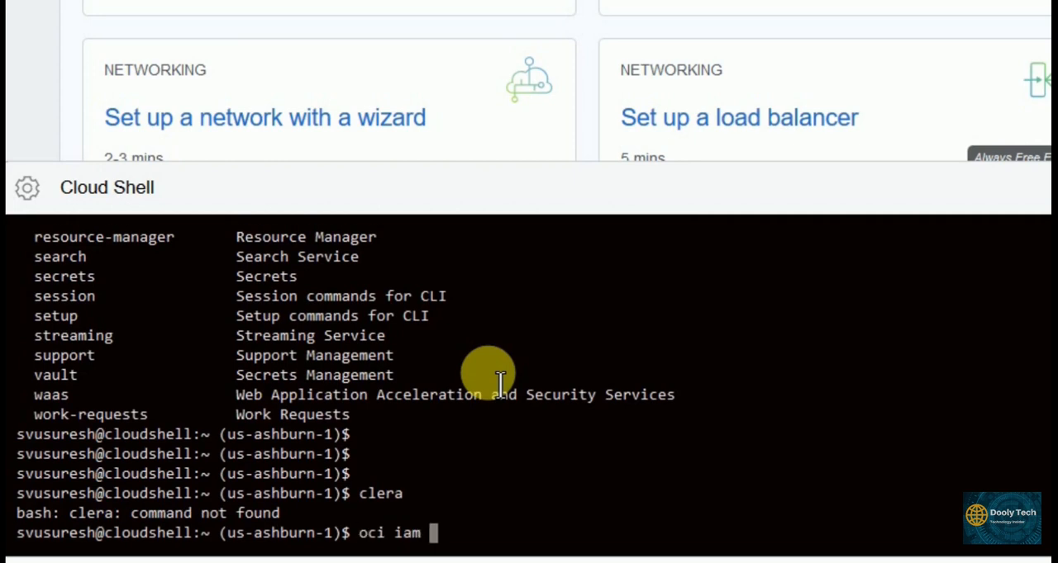
type("region")
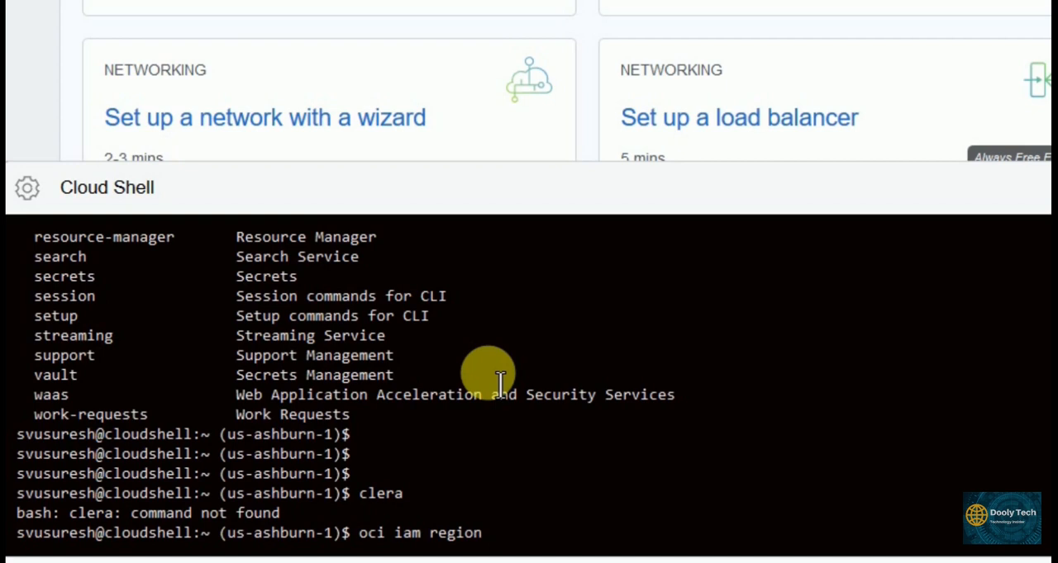
type("list --outpu")
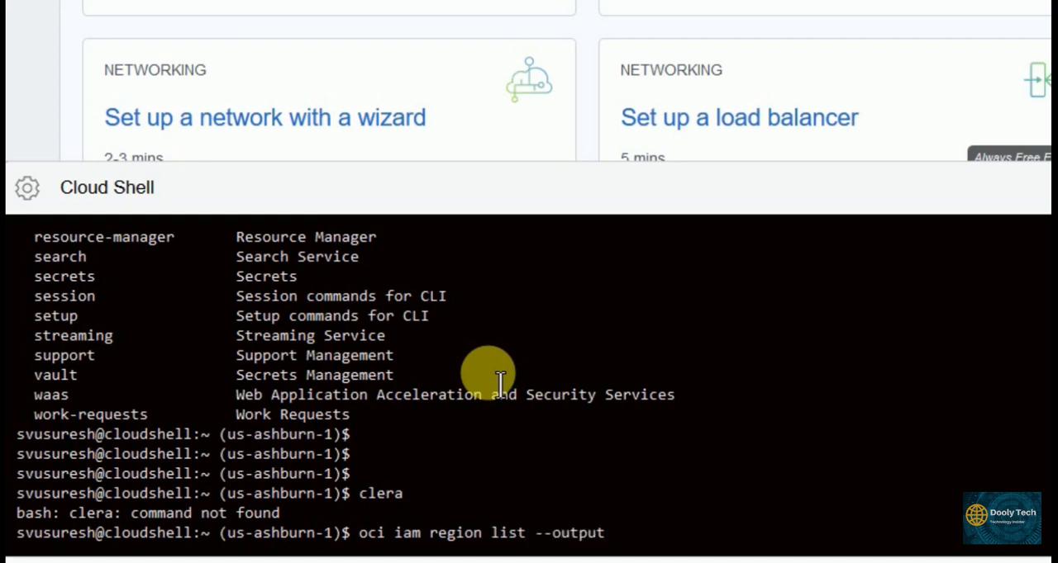
type("table")
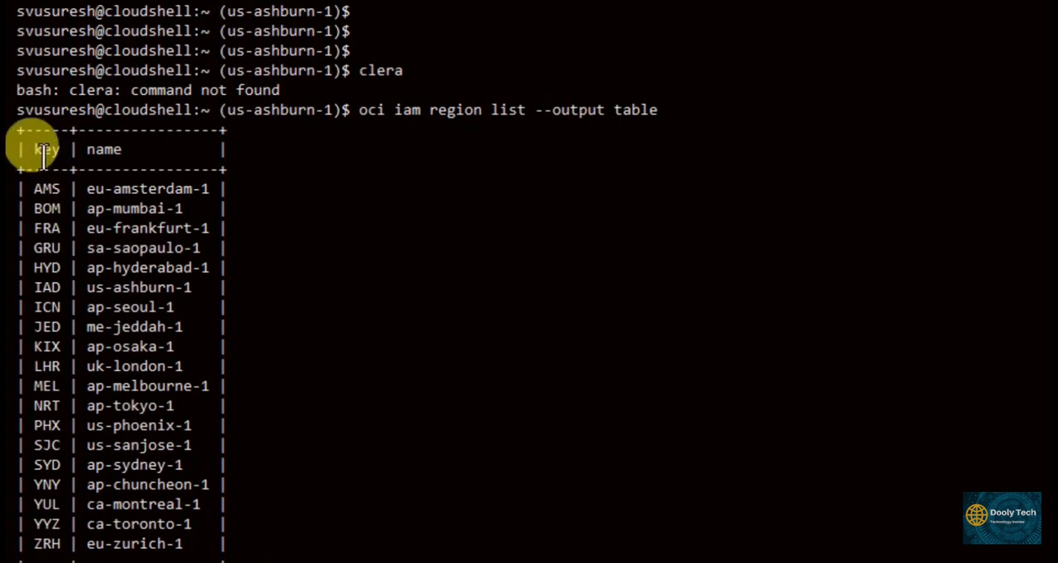
mouse_move(236, 475)
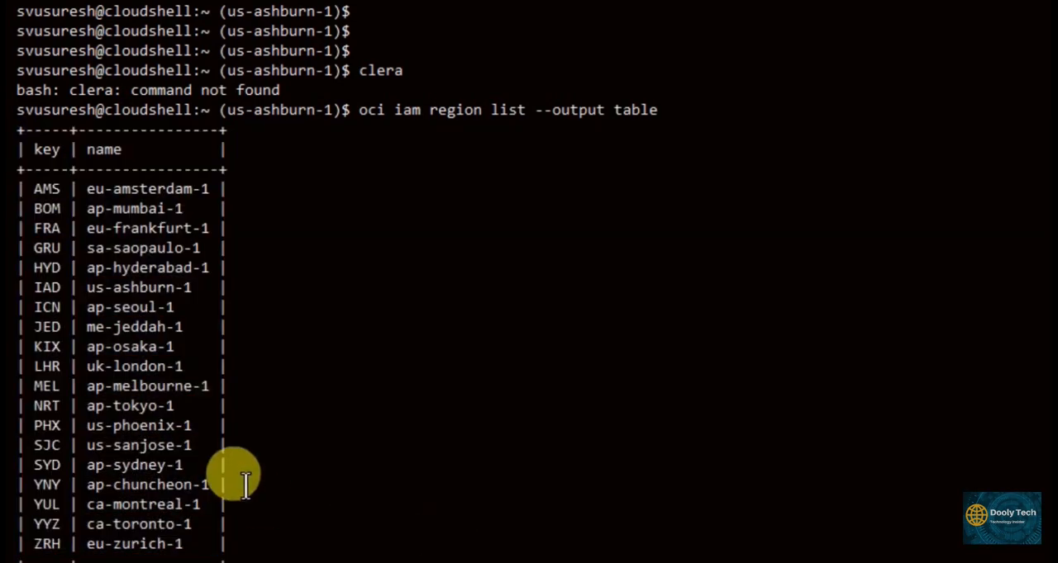
double_click(147, 287)
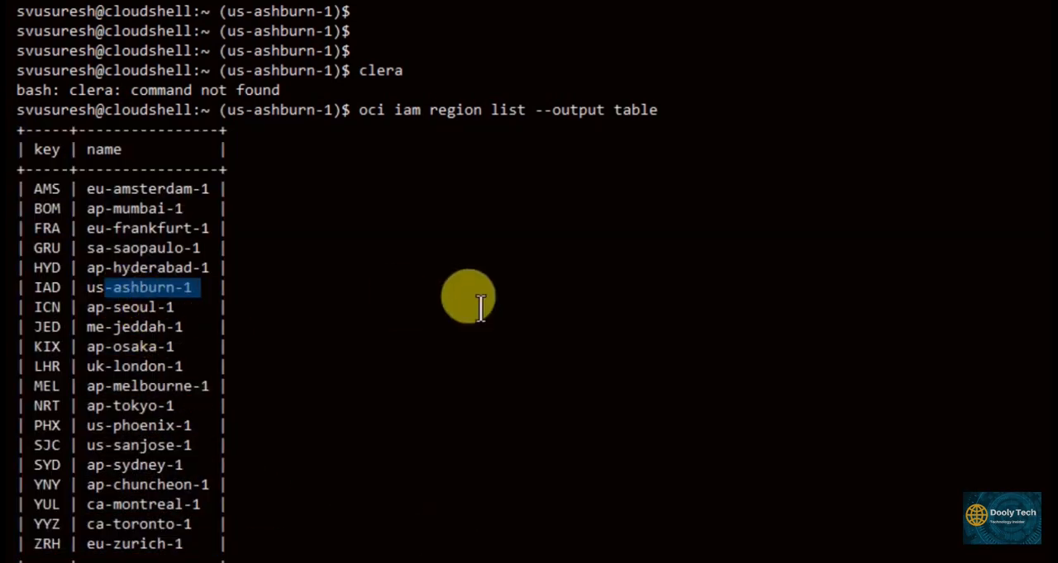
mouse_move(832, 46)
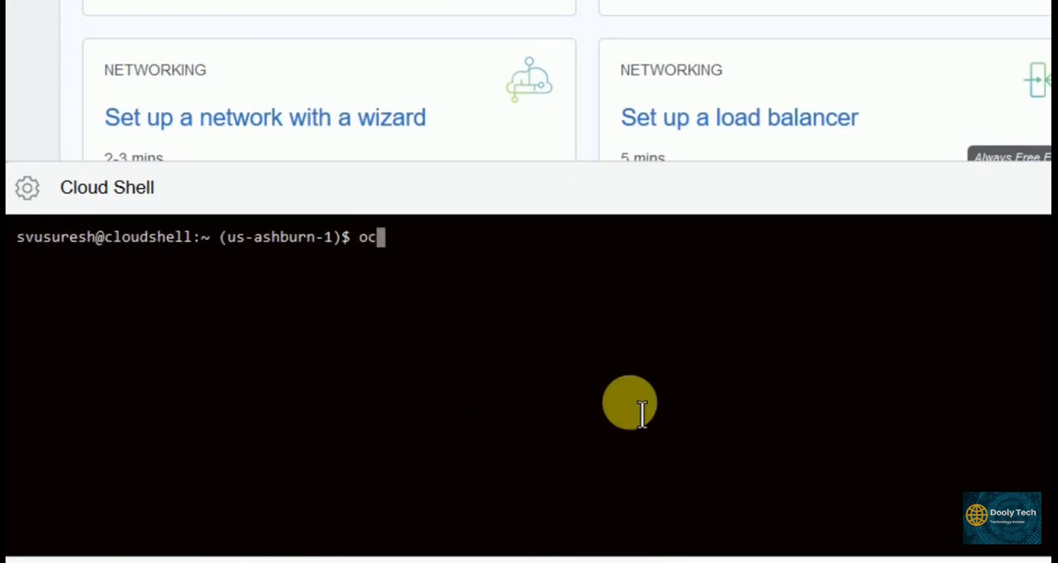
Browse the 'oci os bucket -h' help, quit it, then exit and dismiss Cloud Shell.
type("i os bucket")
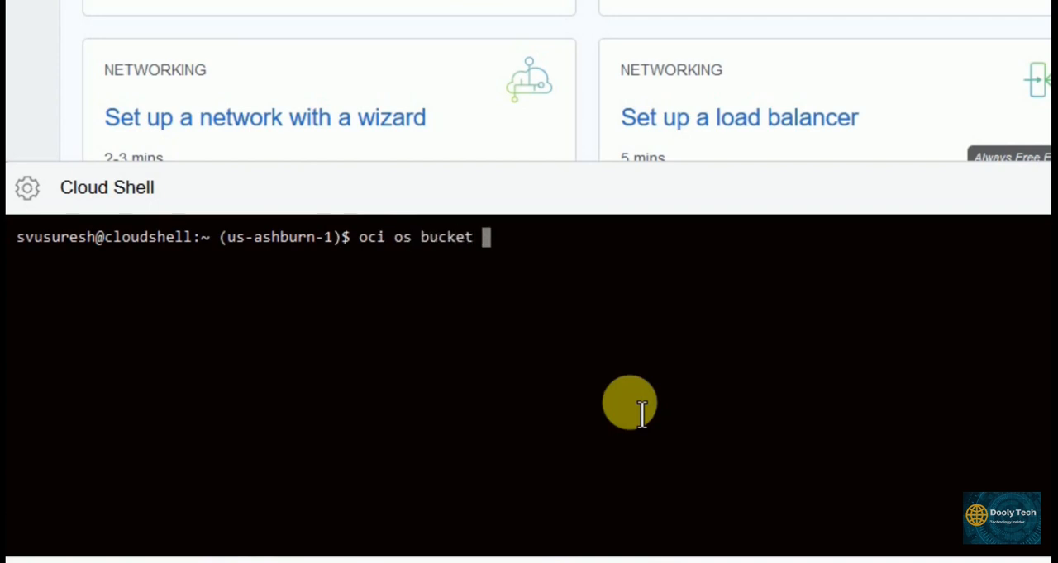
type("-h")
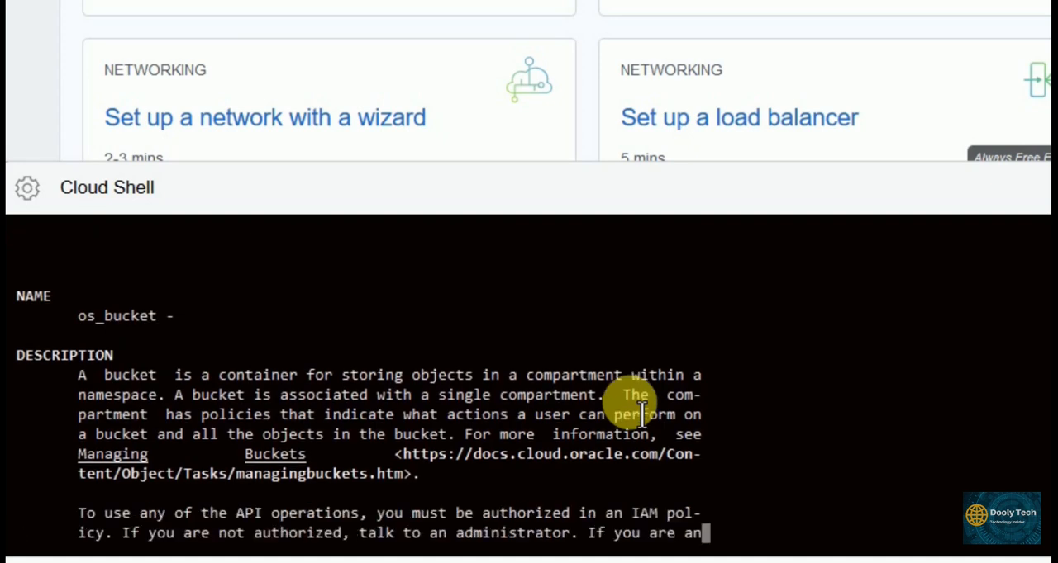
scroll("down", 3)
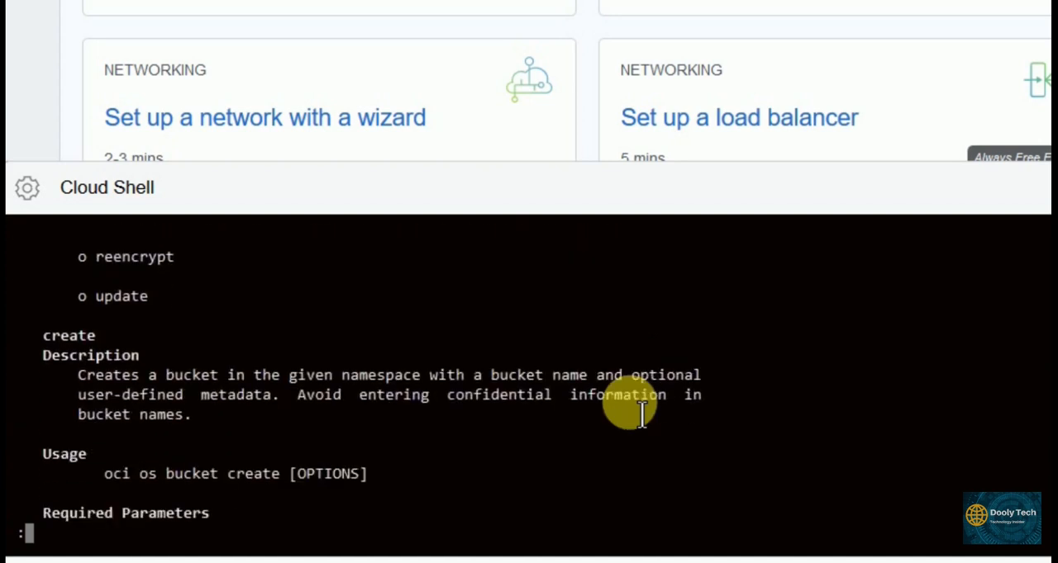
key("q")
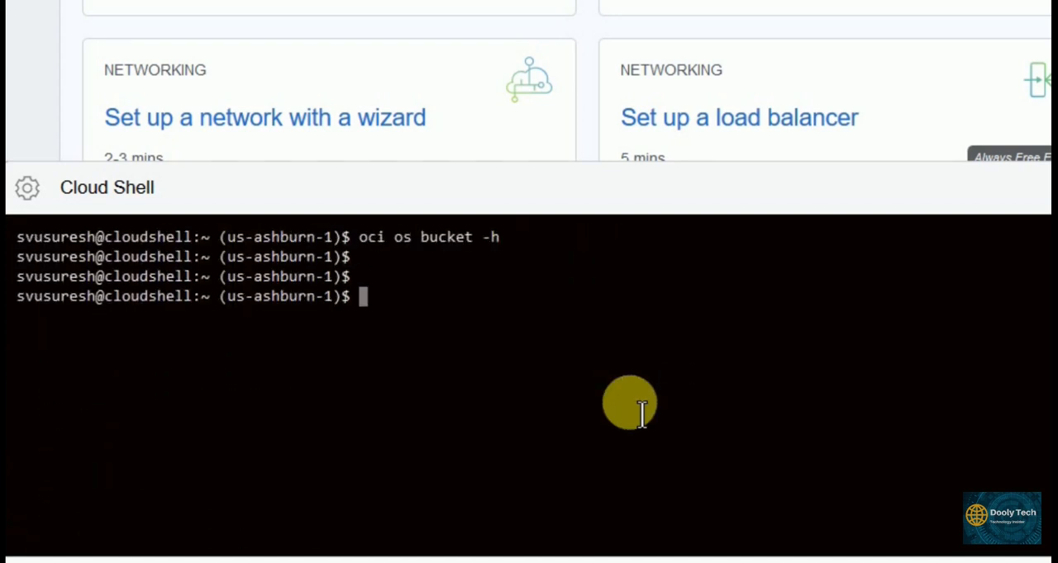
type("exit")
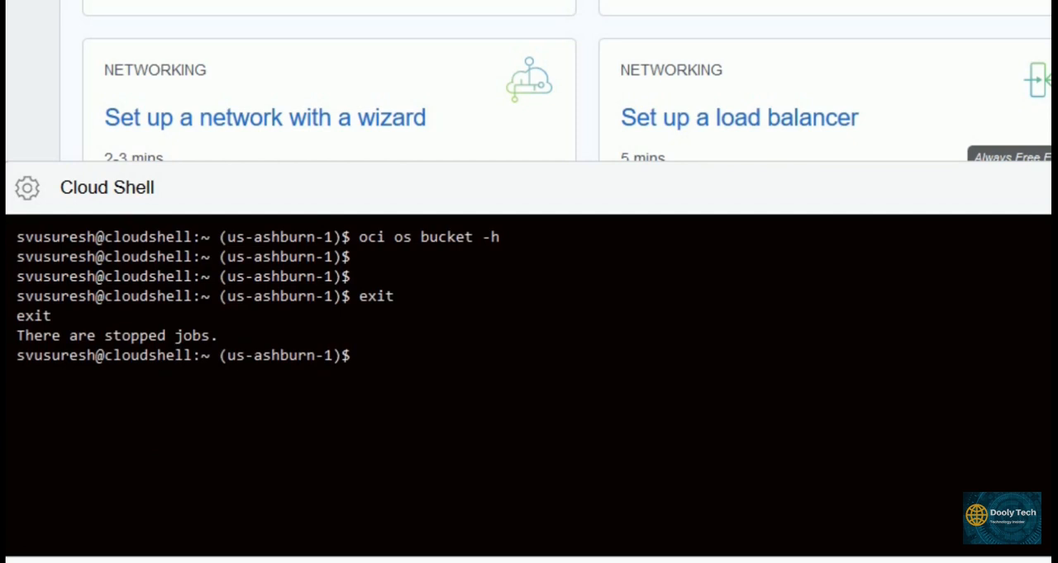
left_click(362, 355)
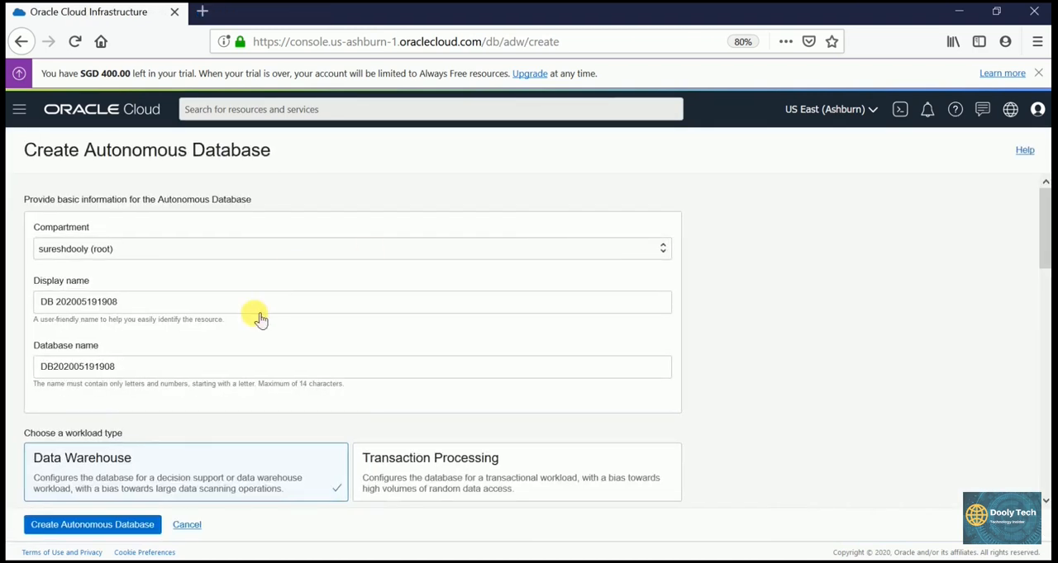
Turn on the Always Free option and enter the ADMIN password.
scroll("down", 3)
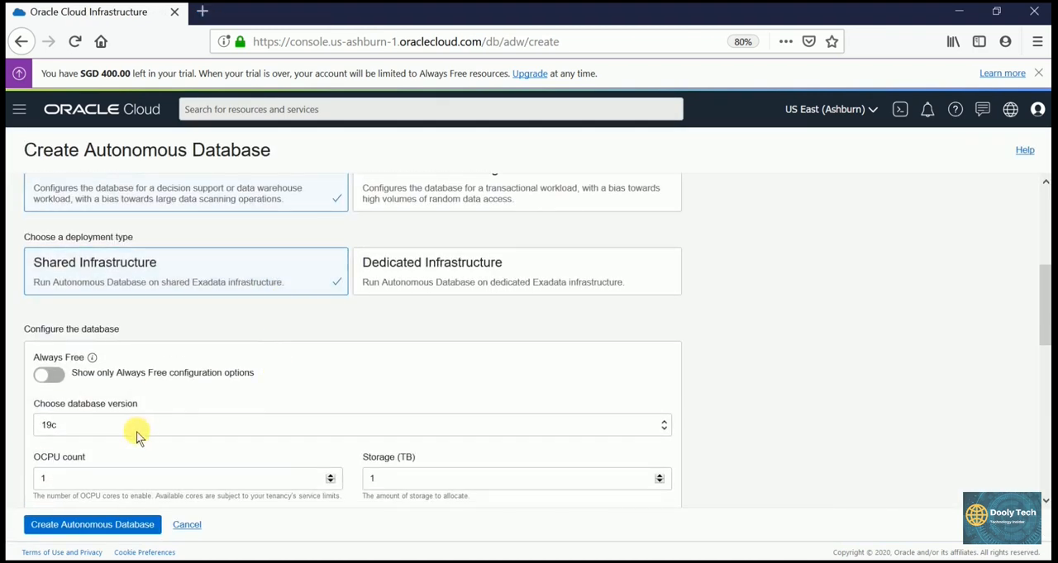
left_click(48, 375)
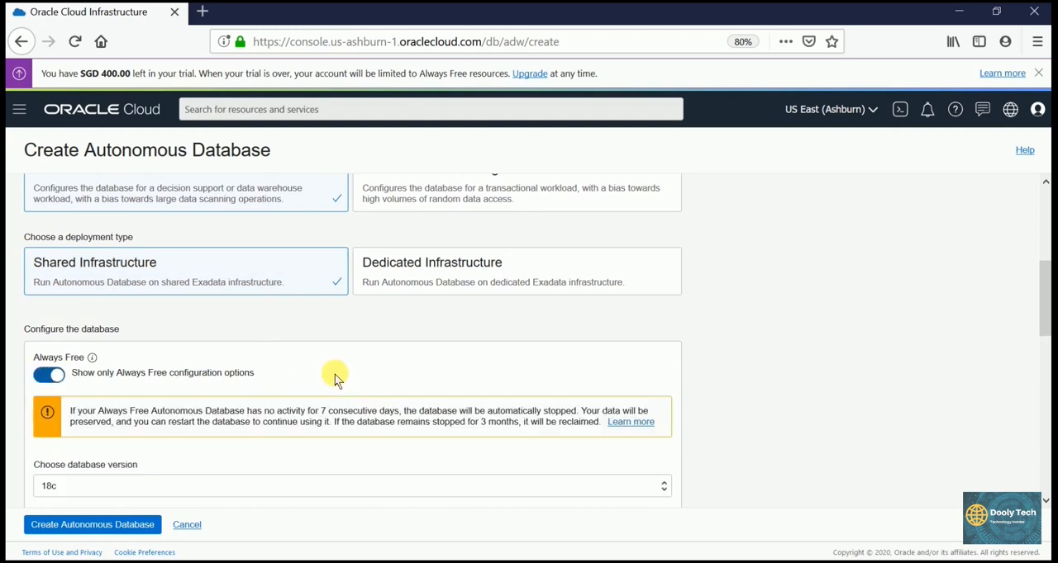
scroll("down", 3)
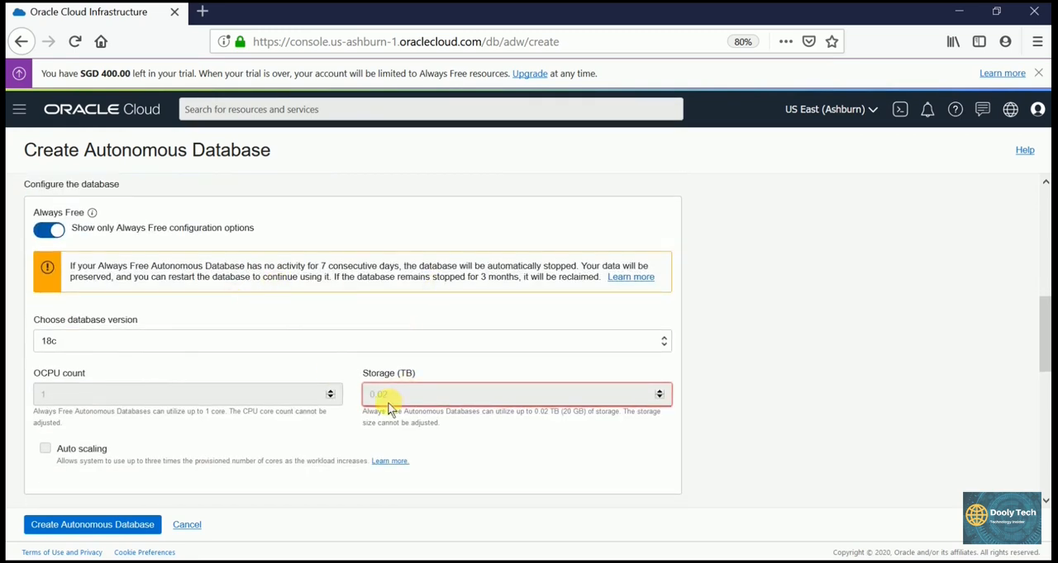
mouse_move(738, 393)
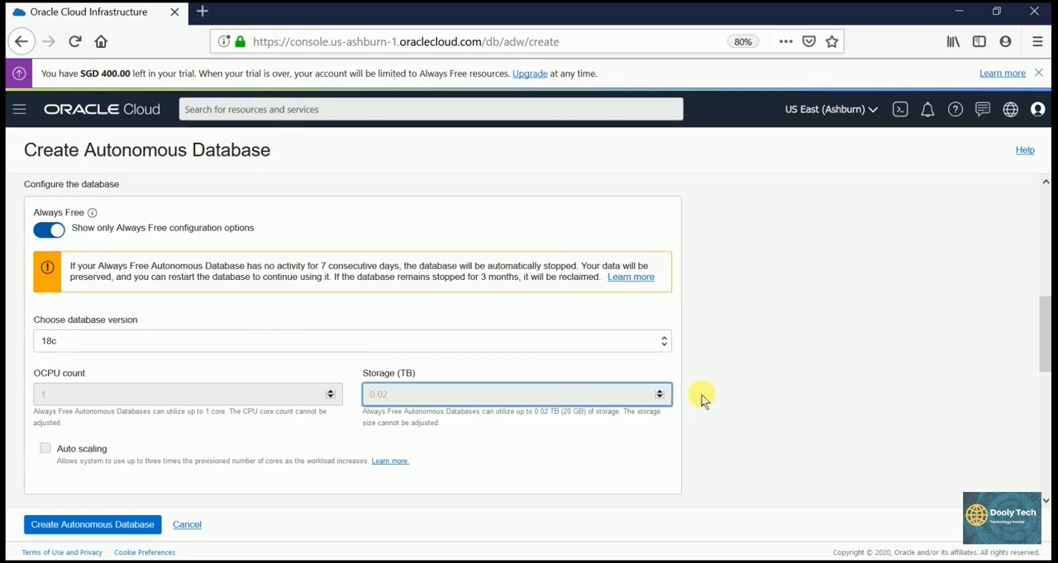
scroll("down", 3)
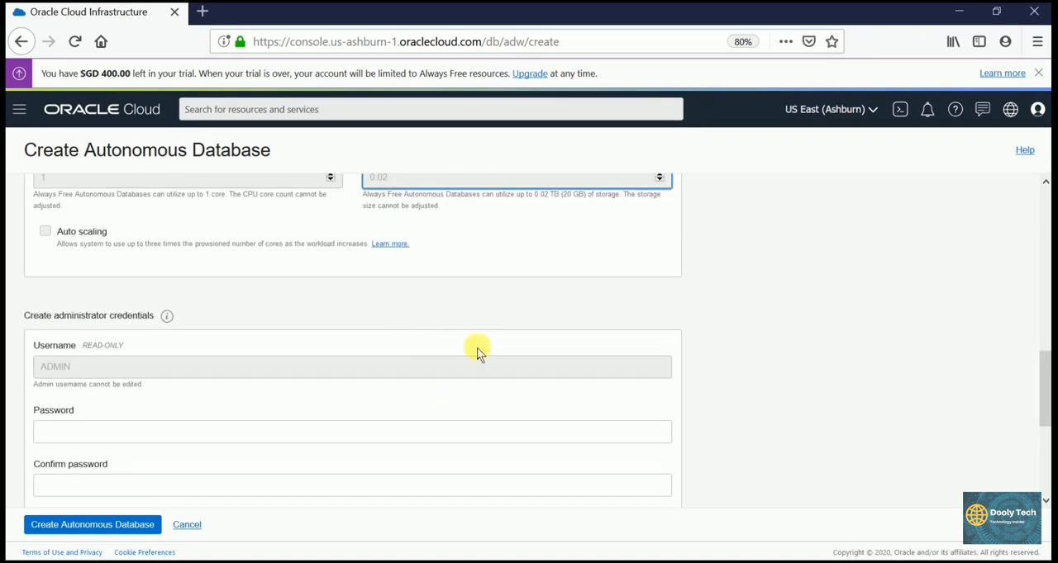
left_click(352, 431)
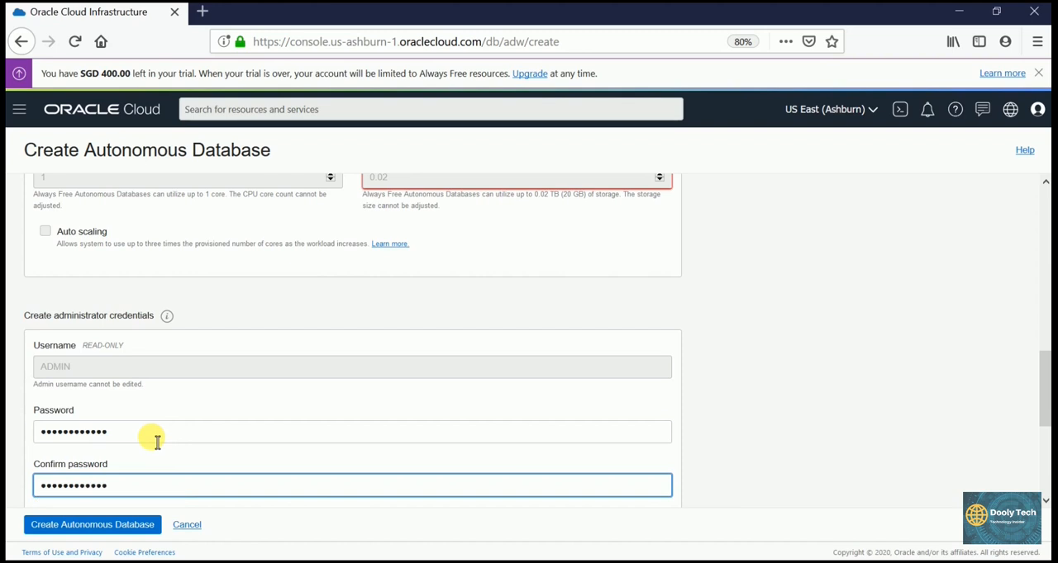
scroll("down", 3)
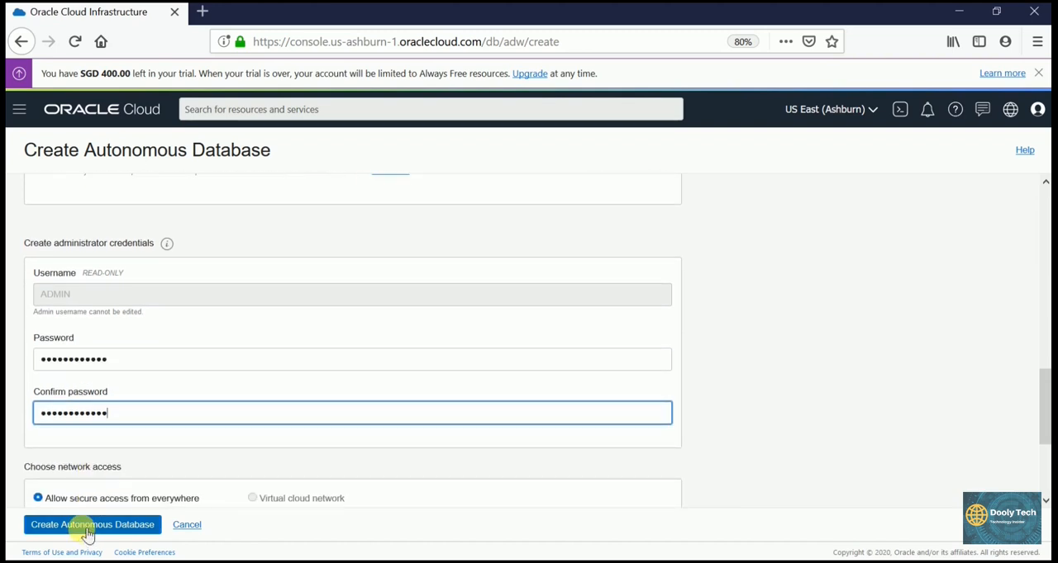
left_click(92, 524)
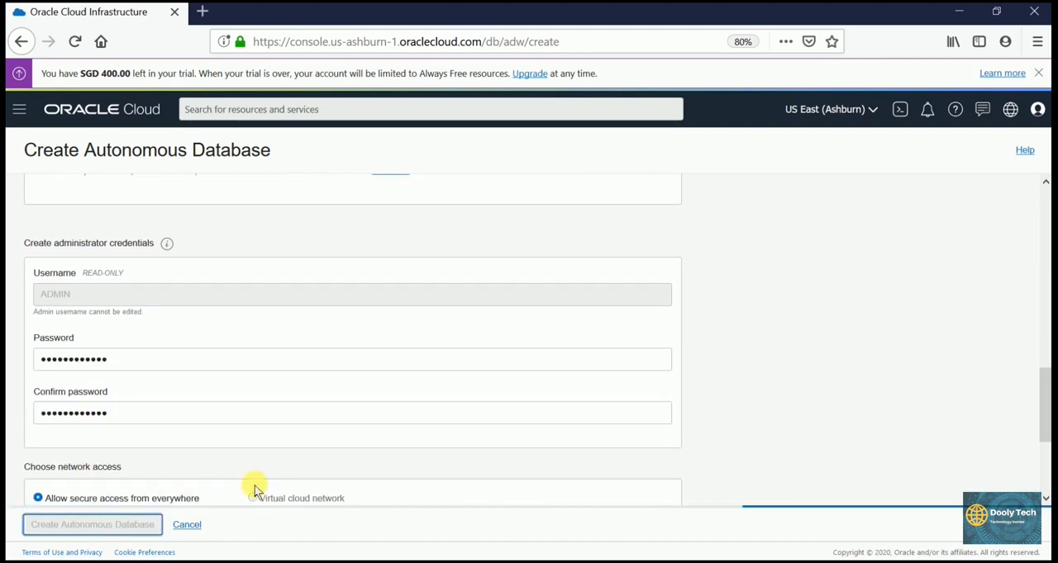
left_click(92, 525)
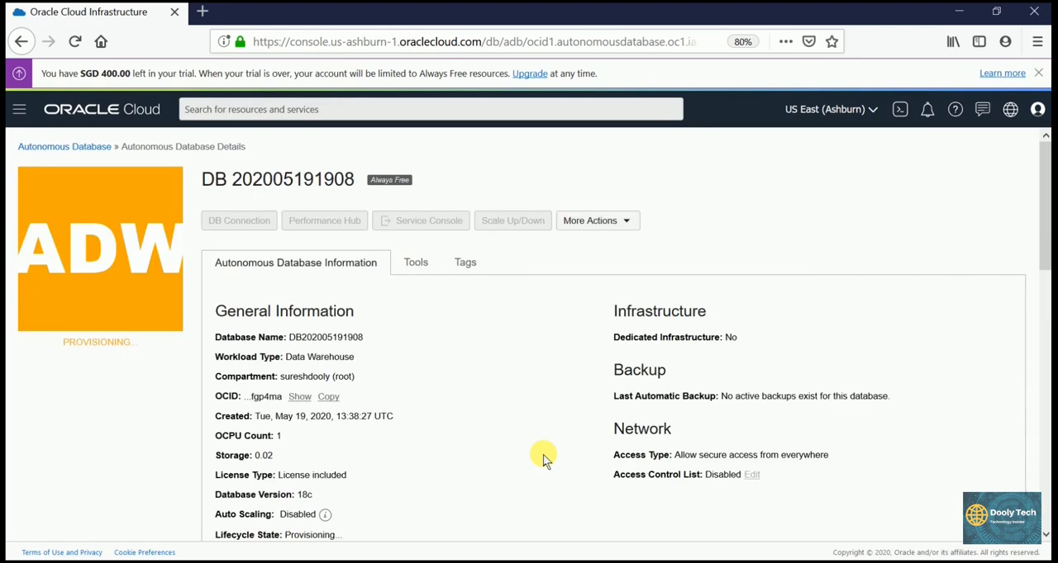
mouse_move(706, 366)
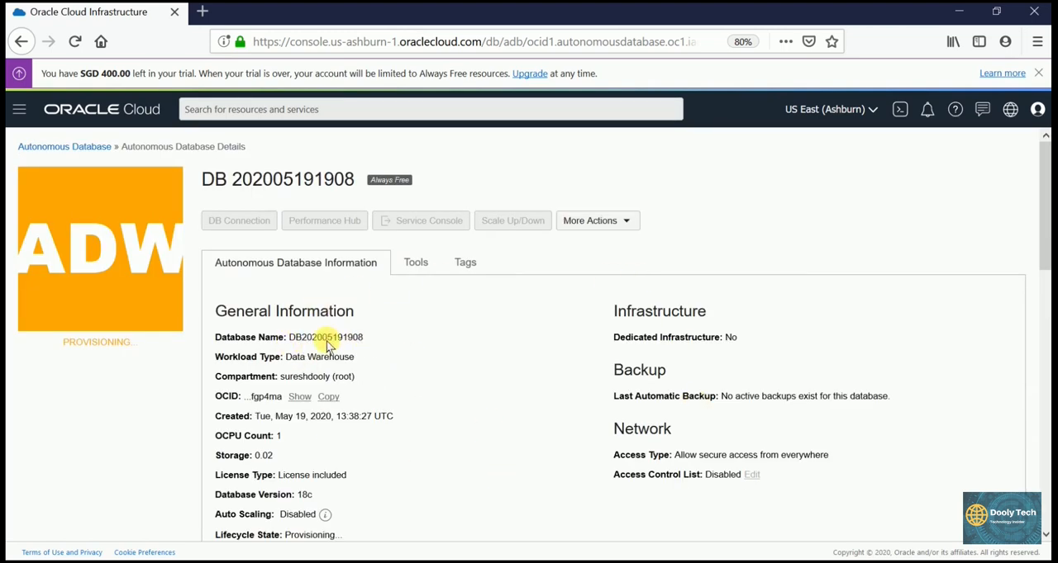
mouse_move(589, 373)
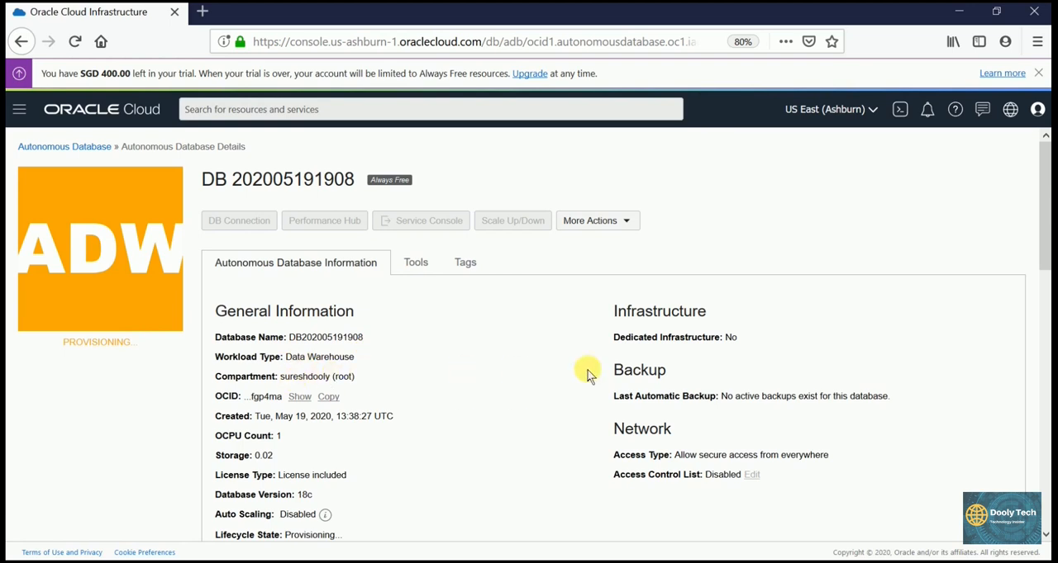
mouse_move(467, 435)
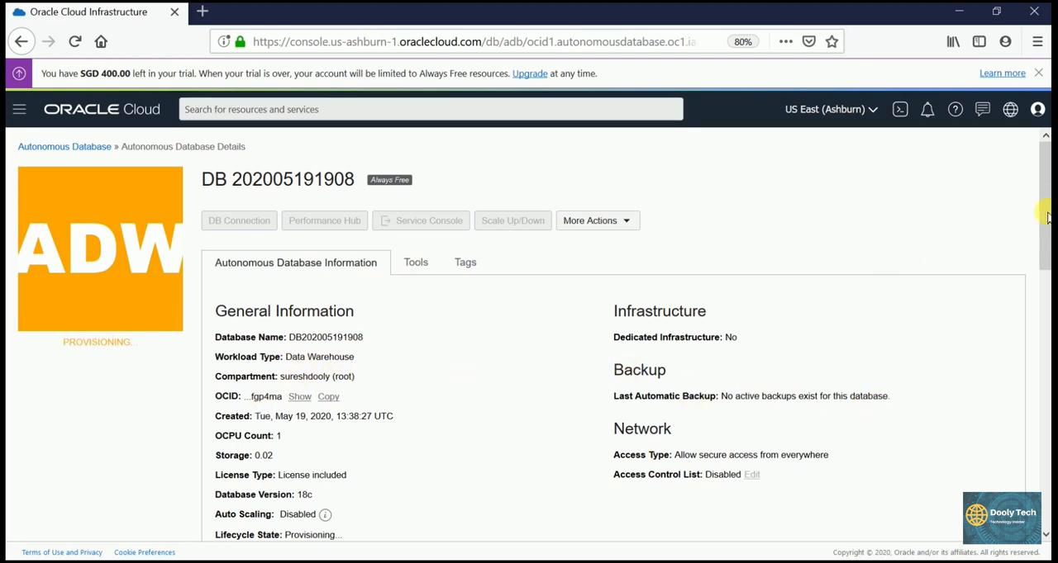
scroll("down", 3)
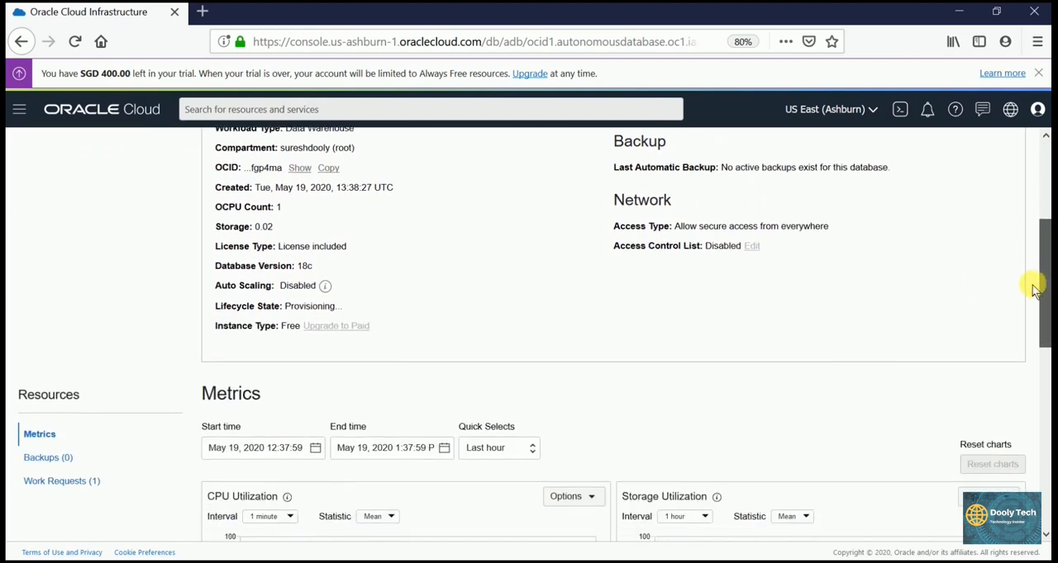
scroll("down", 3)
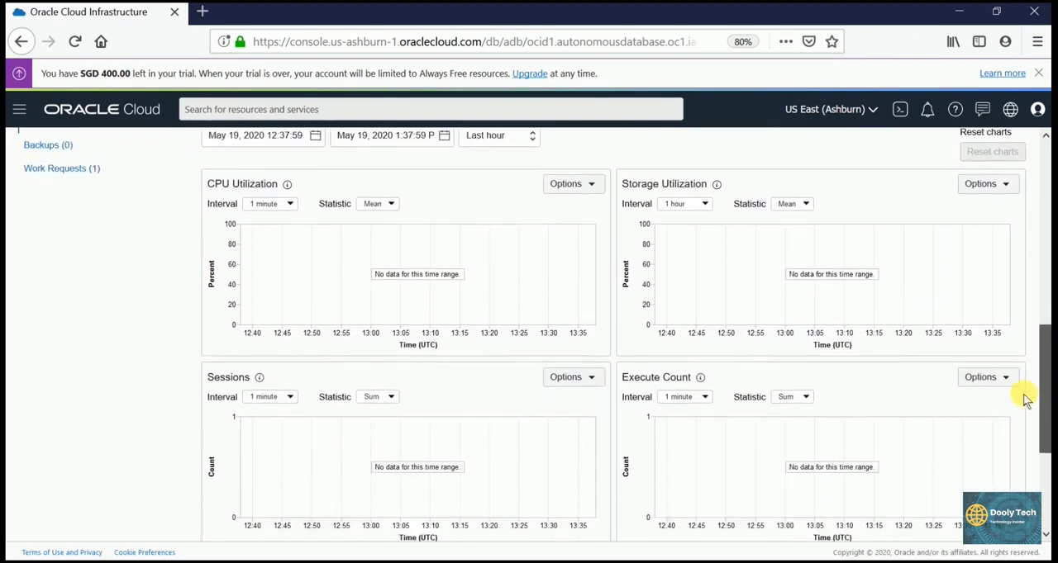
scroll("down", 3)
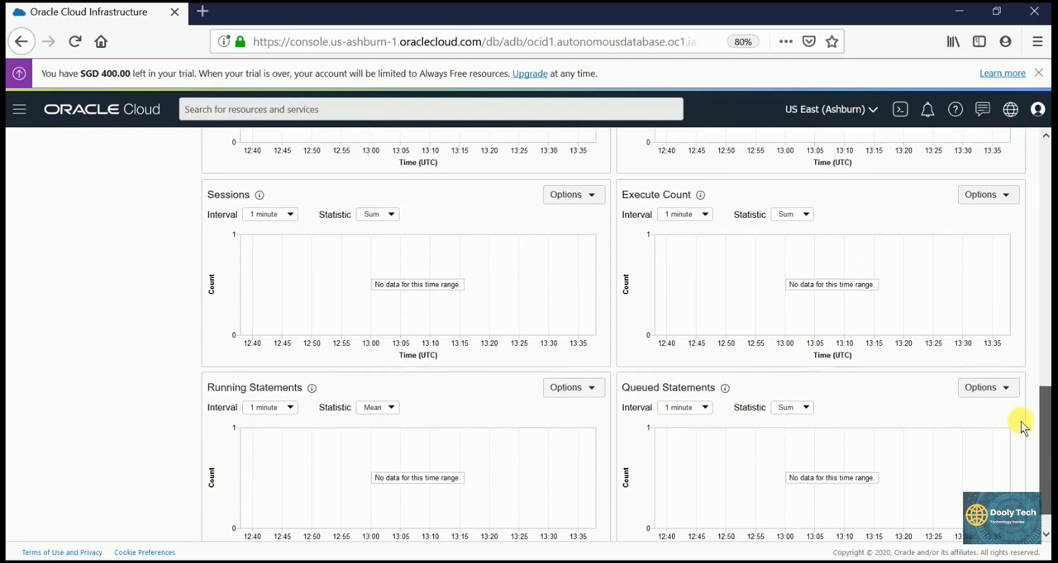
scroll("up", 3)
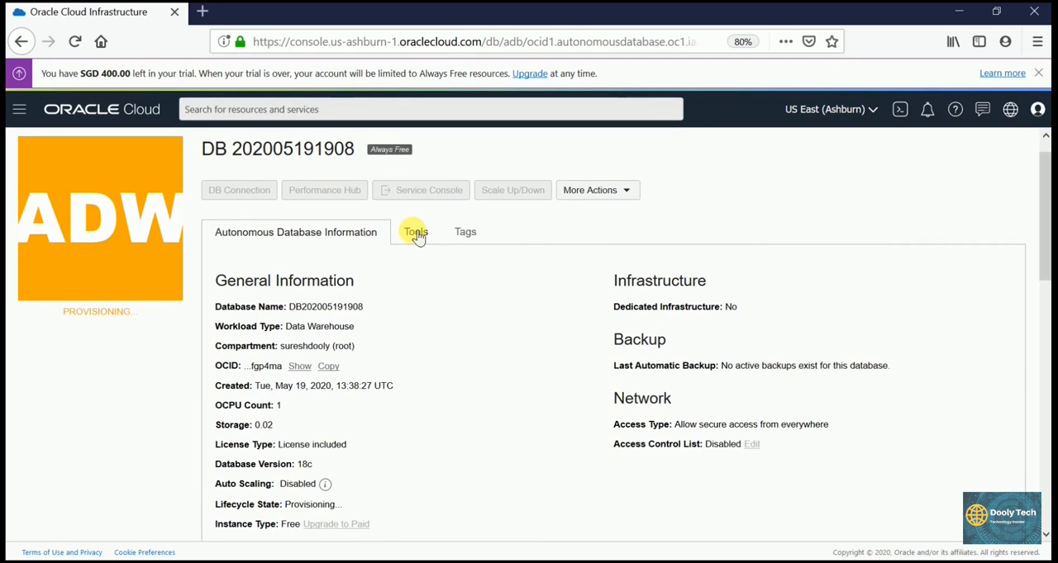
left_click(414, 232)
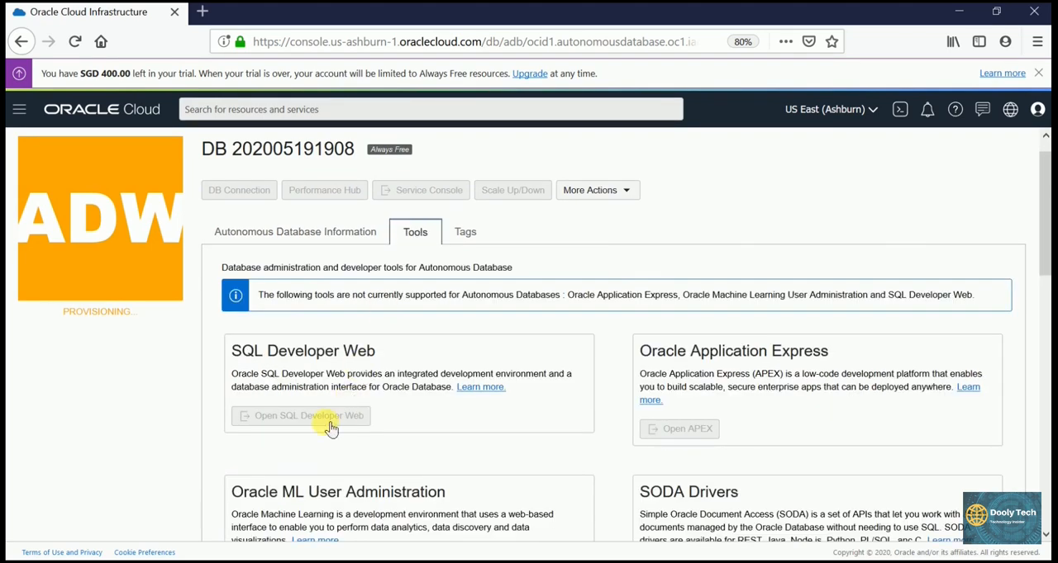
mouse_move(286, 216)
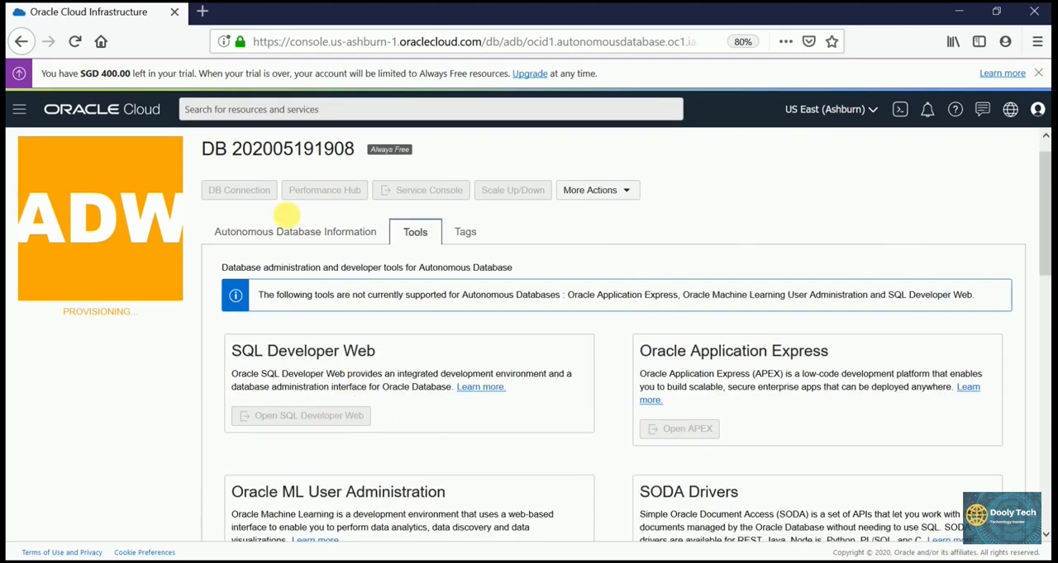
left_click(295, 231)
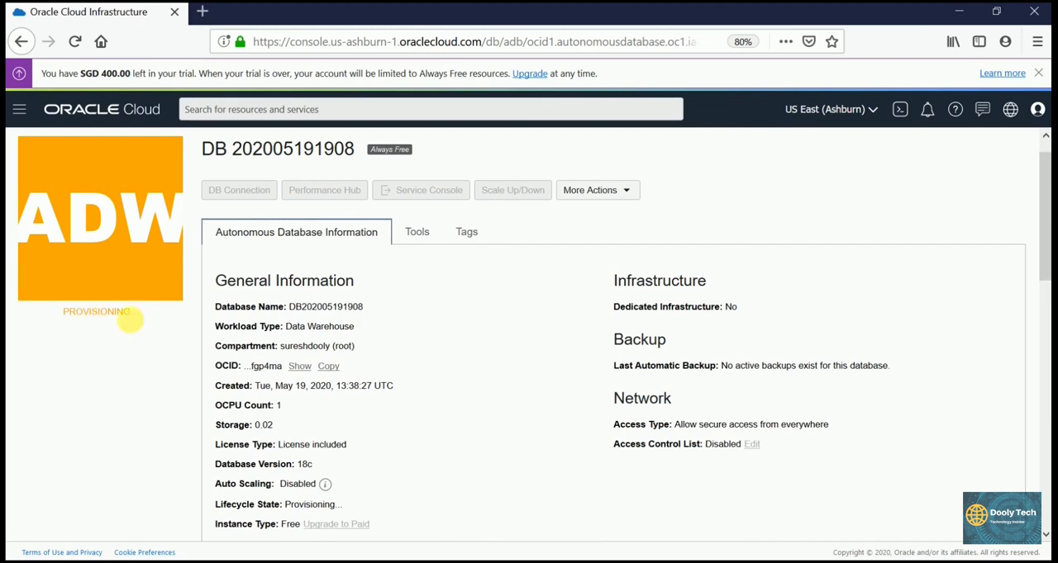
mouse_move(446, 322)
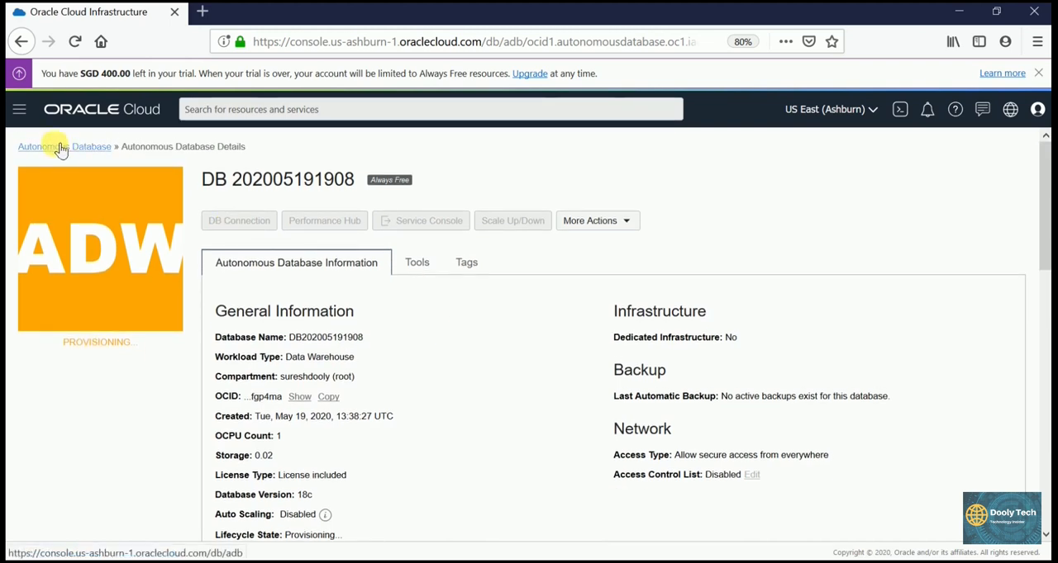
Return to the Autonomous Databases list via the breadcrumb link.
left_click(41, 147)
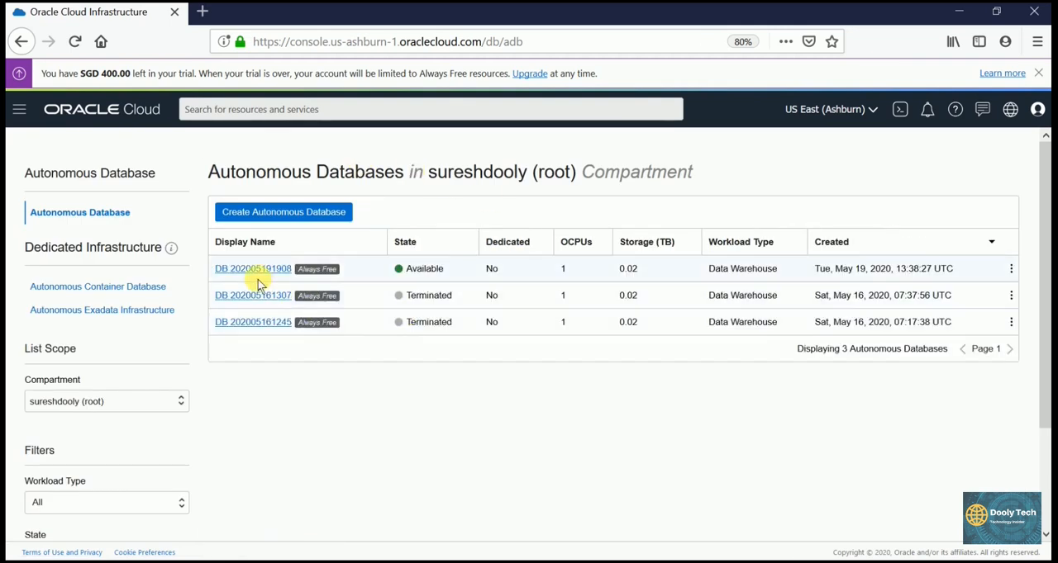
mouse_move(438, 313)
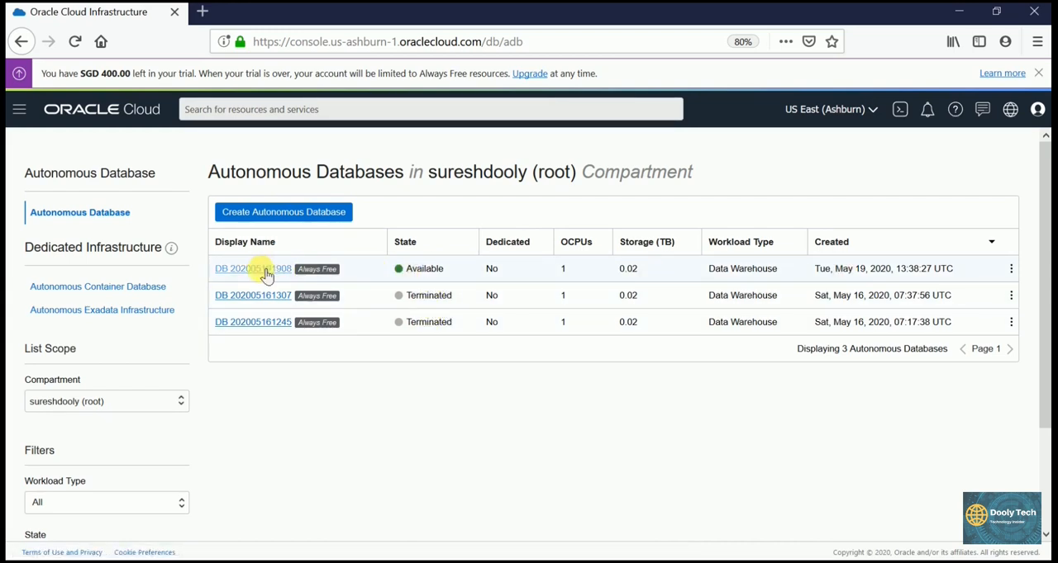
left_click(252, 269)
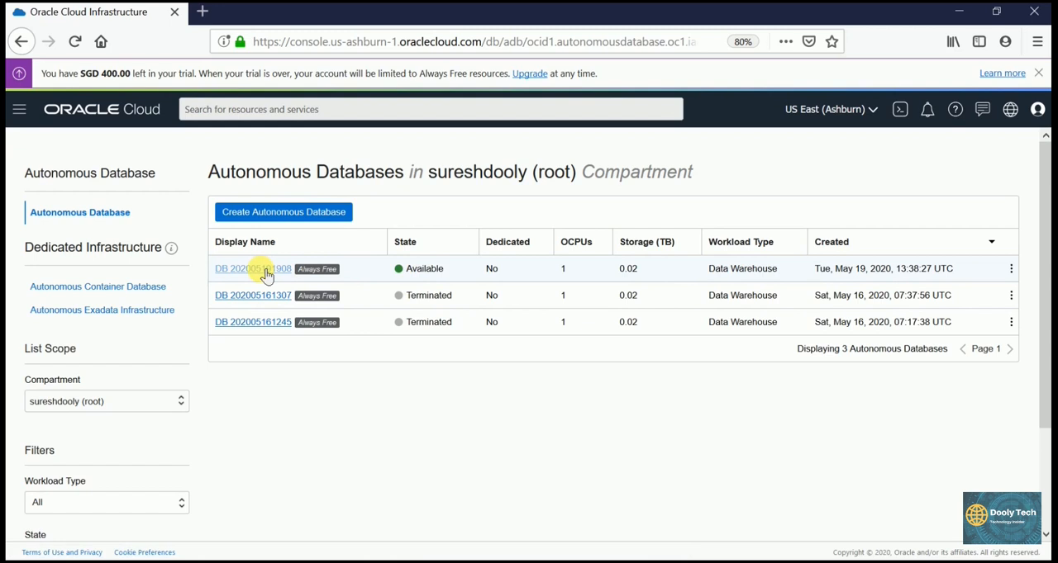
left_click(253, 269)
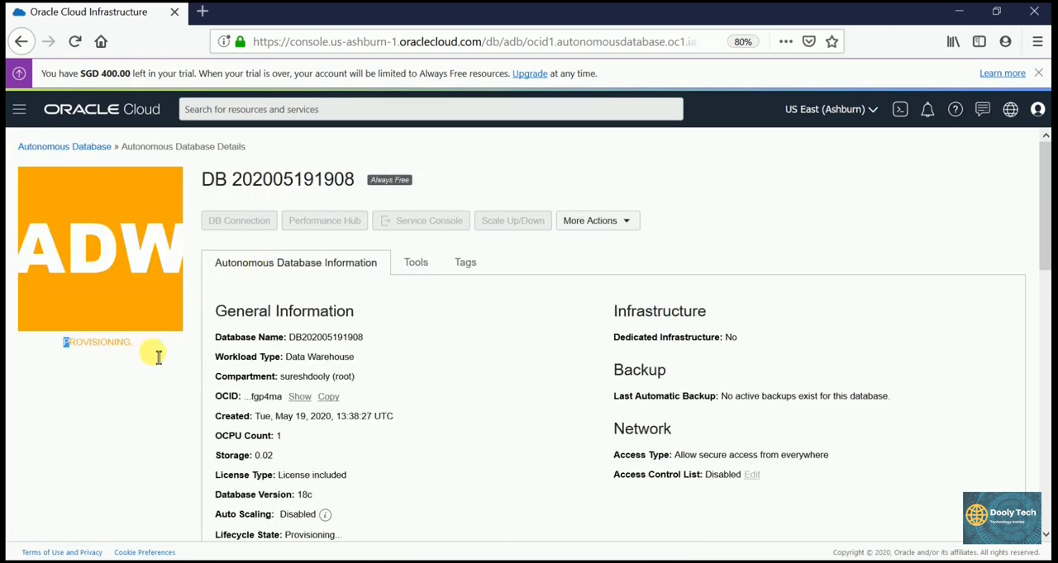
mouse_move(469, 320)
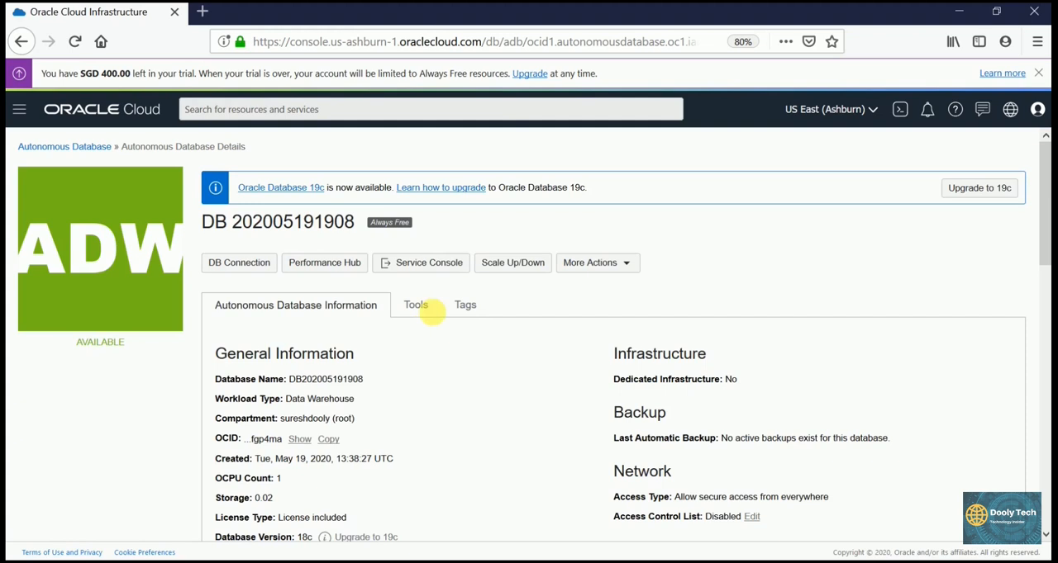
mouse_move(415, 305)
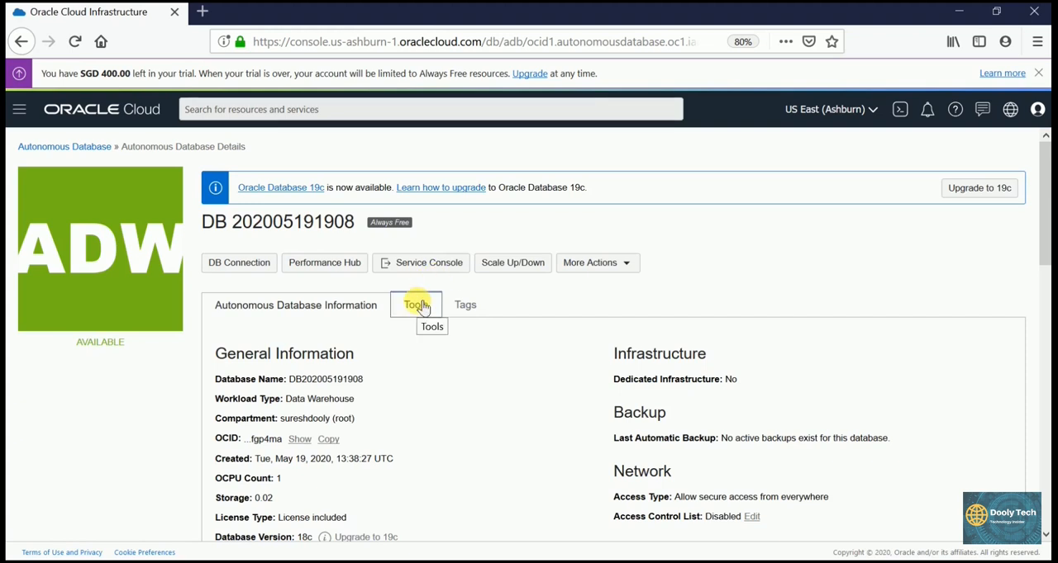
left_click(416, 304)
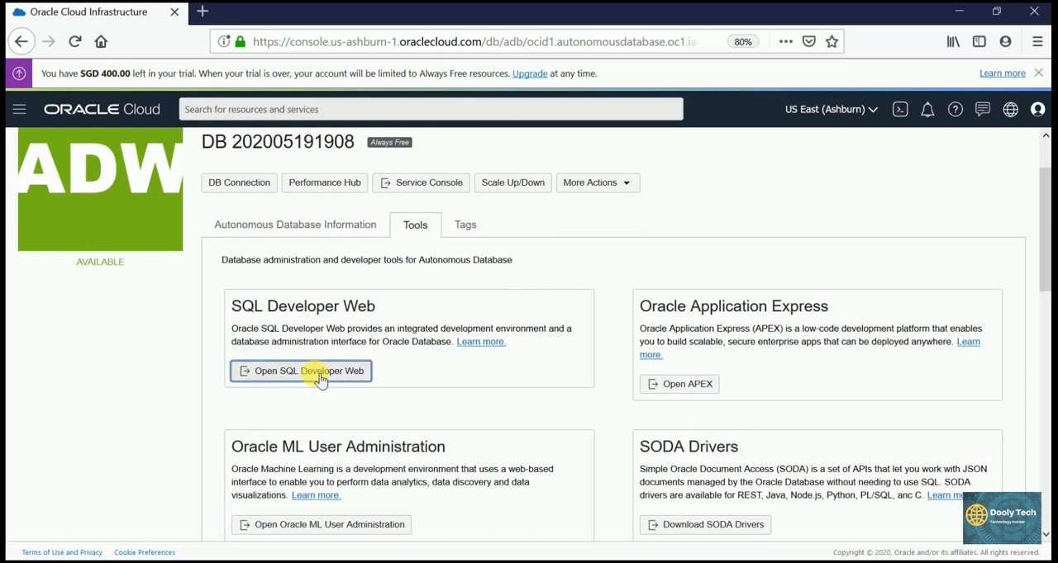
left_click(300, 371)
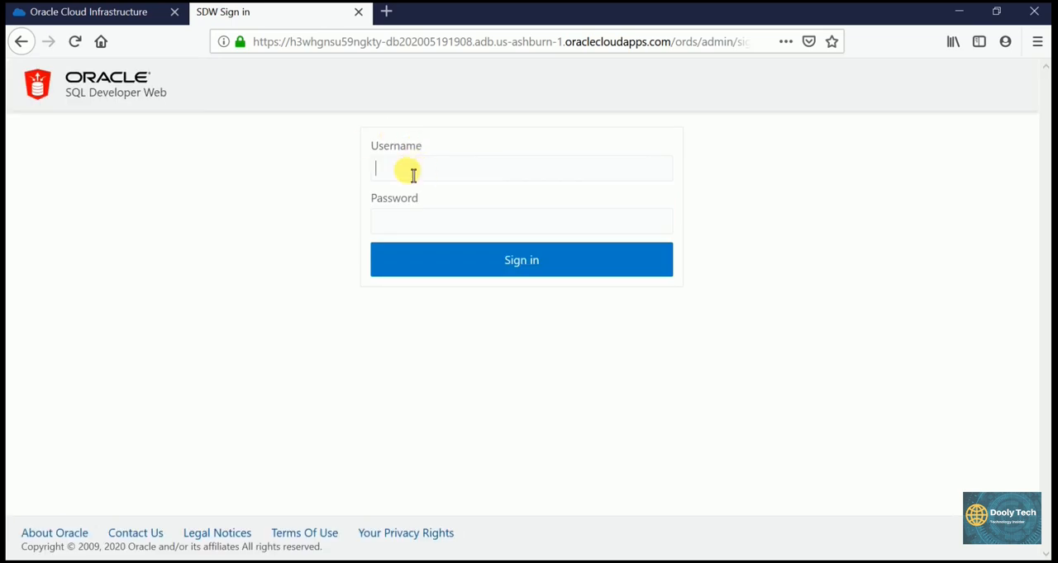
Sign in to SQL Developer Web as ADMIN with the admin password.
type("ADMIN")
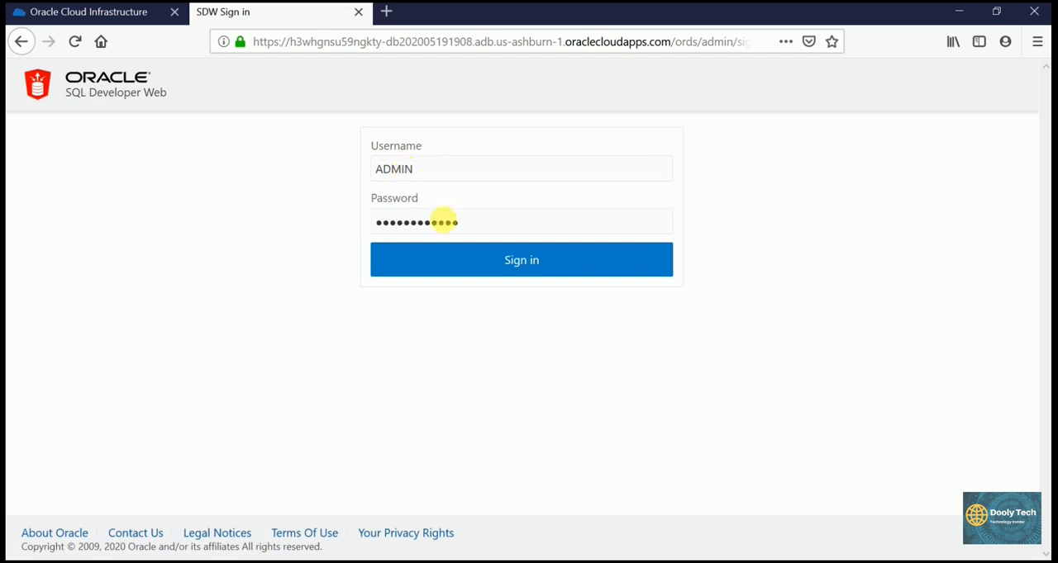
left_click(521, 259)
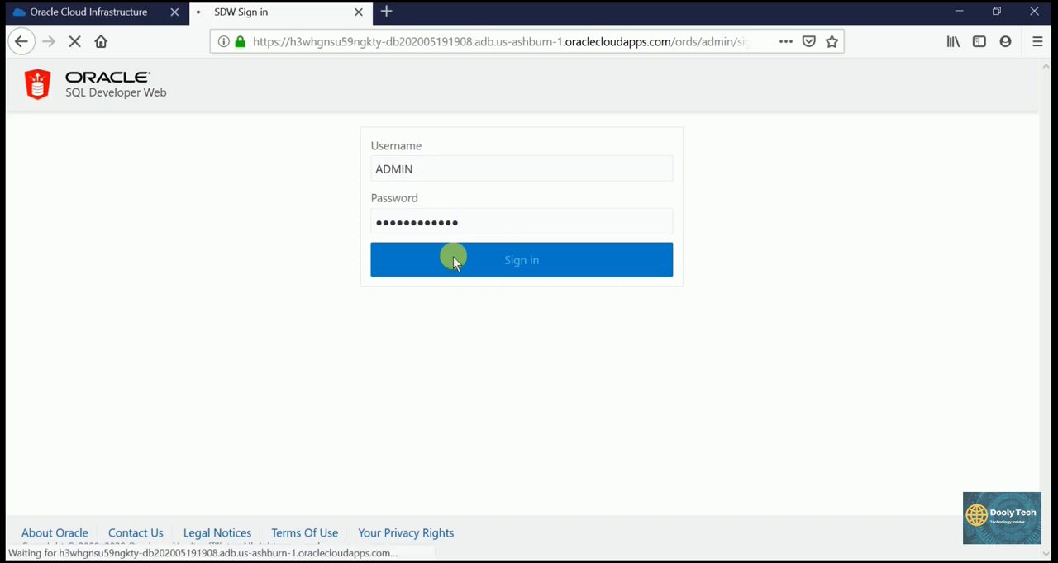
left_click(521, 259)
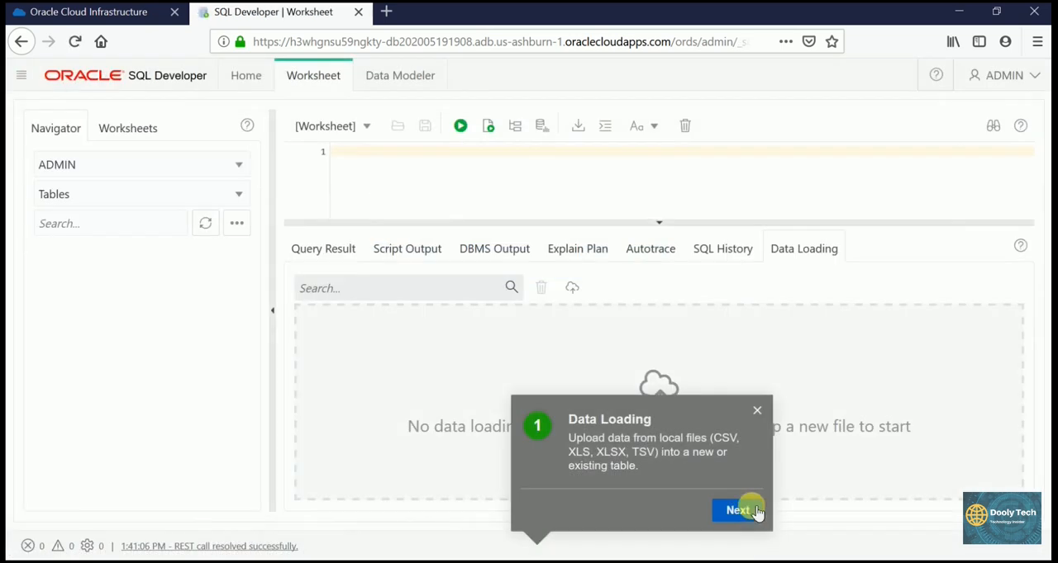
Step through the guided tour, formatting the sample SQL, until it is finished.
left_click(736, 510)
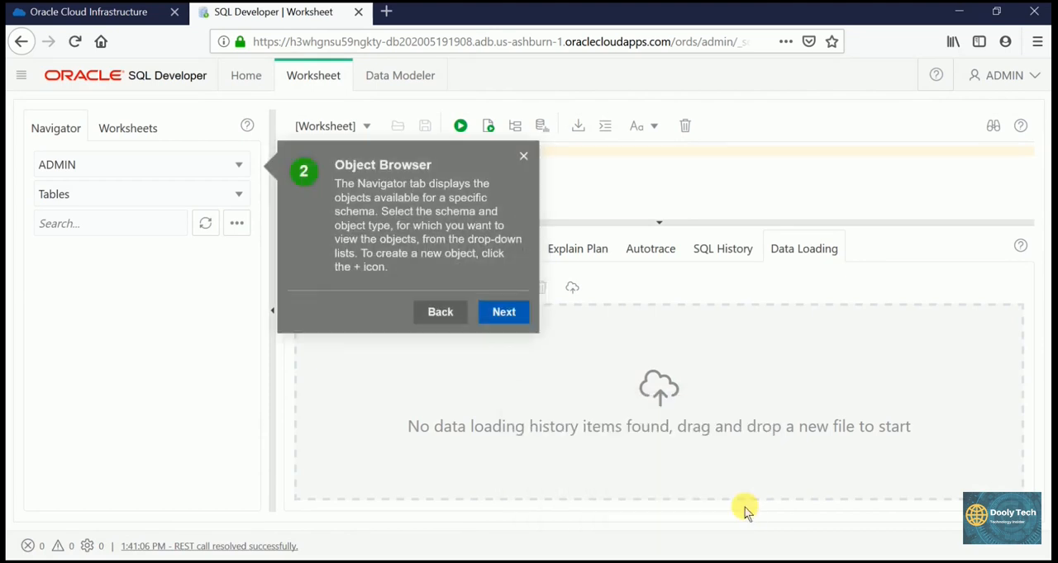
mouse_move(503, 312)
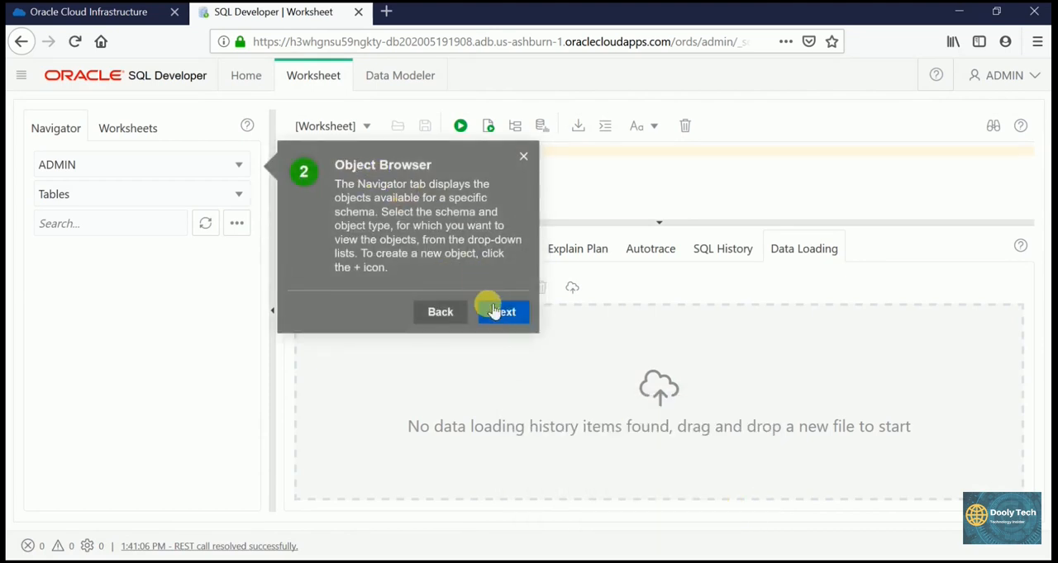
left_click(502, 312)
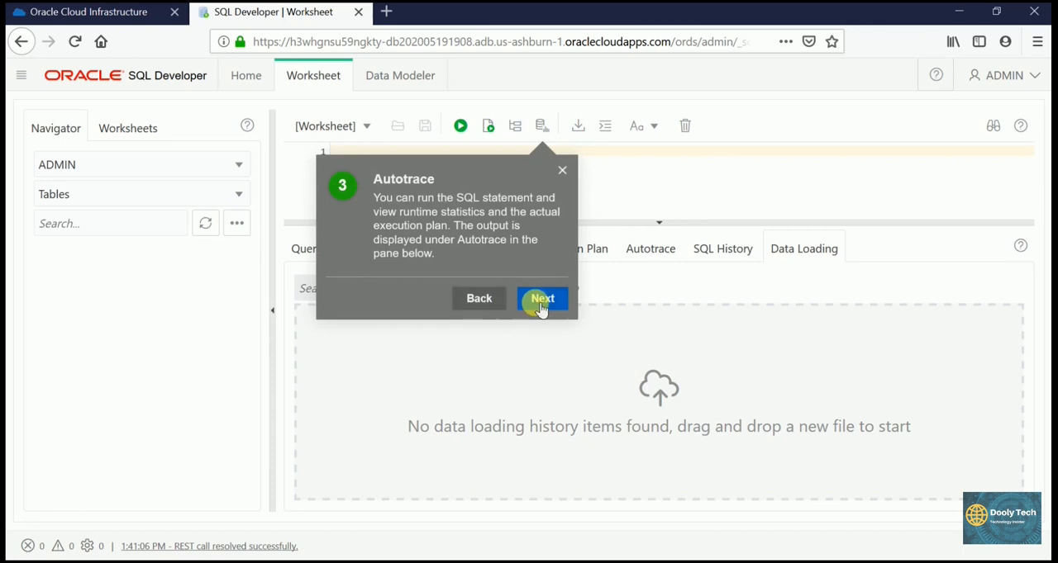
left_click(541, 298)
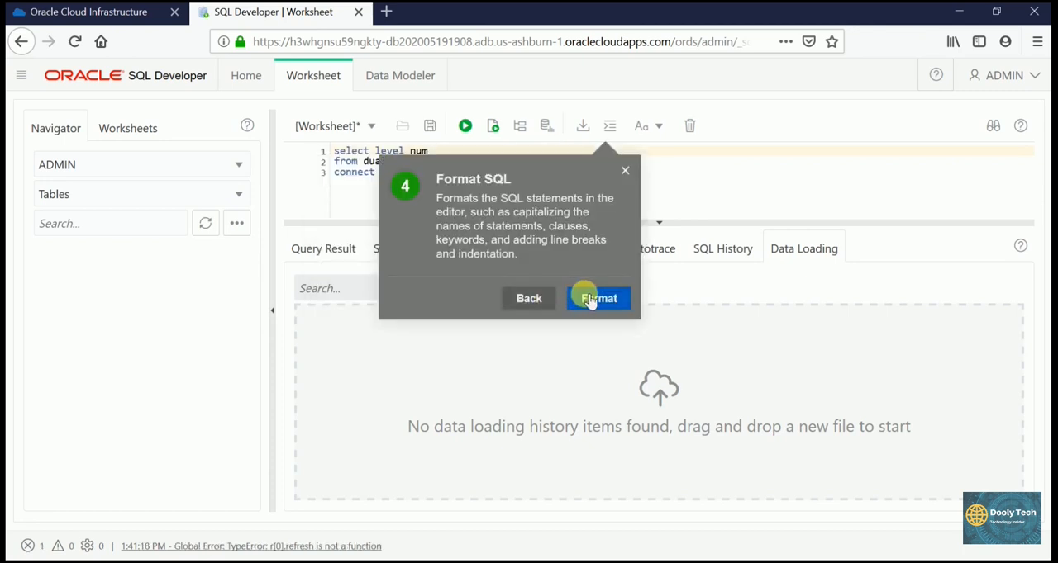
left_click(598, 298)
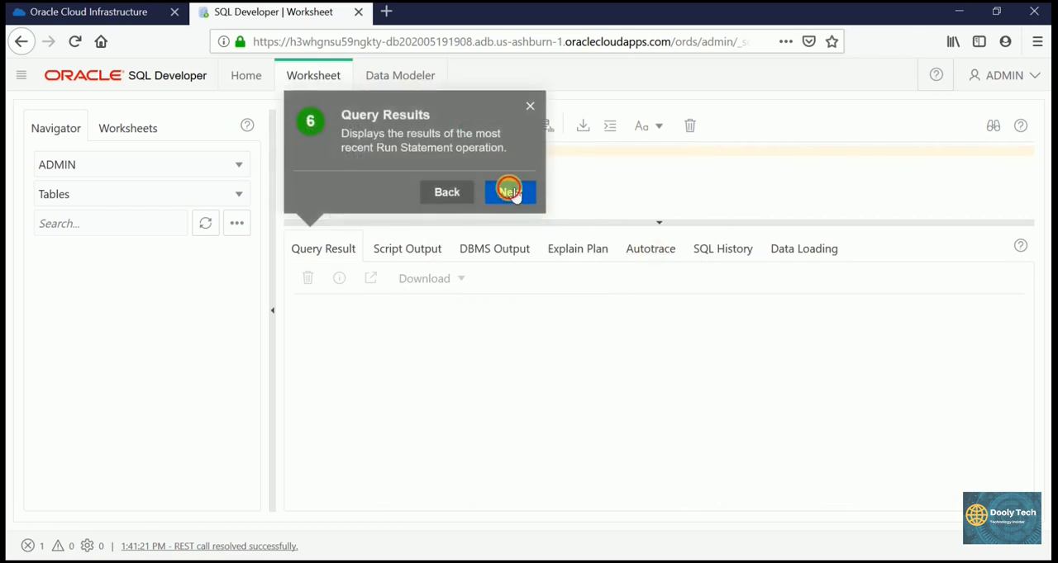
left_click(509, 192)
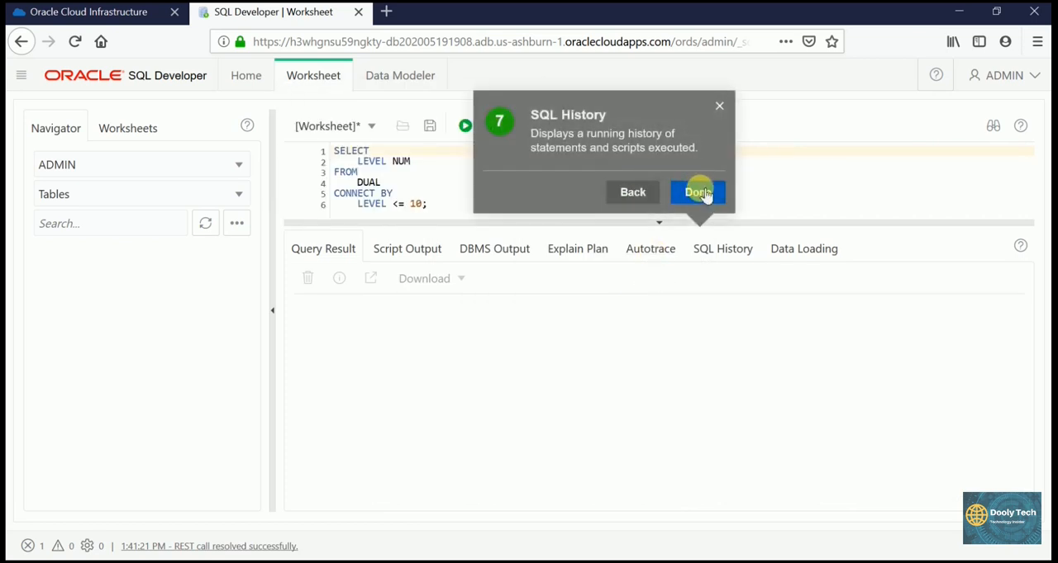
left_click(697, 192)
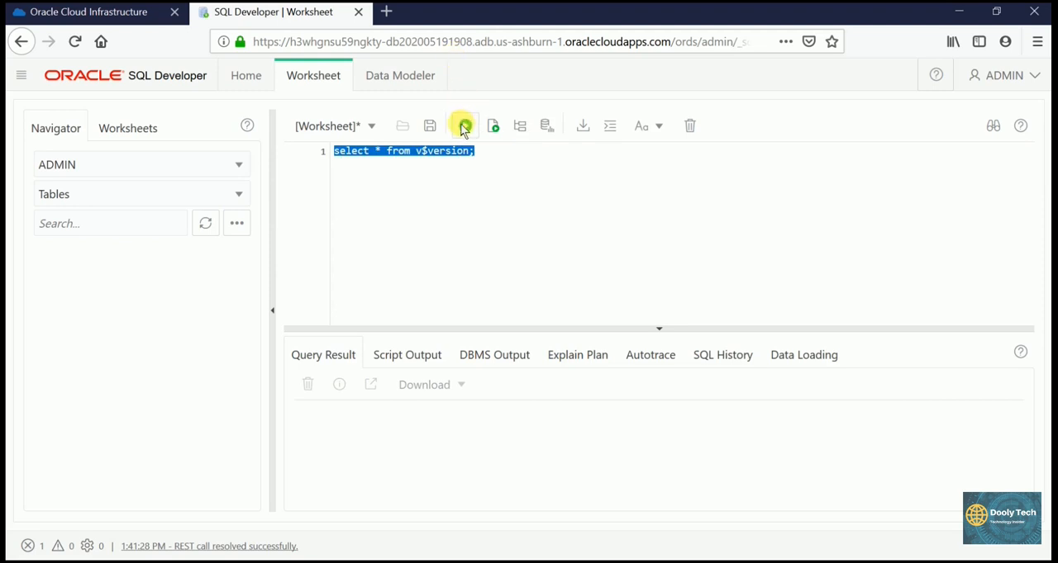
Run select * from v$version, then type and run select * from v$database.
left_click(464, 125)
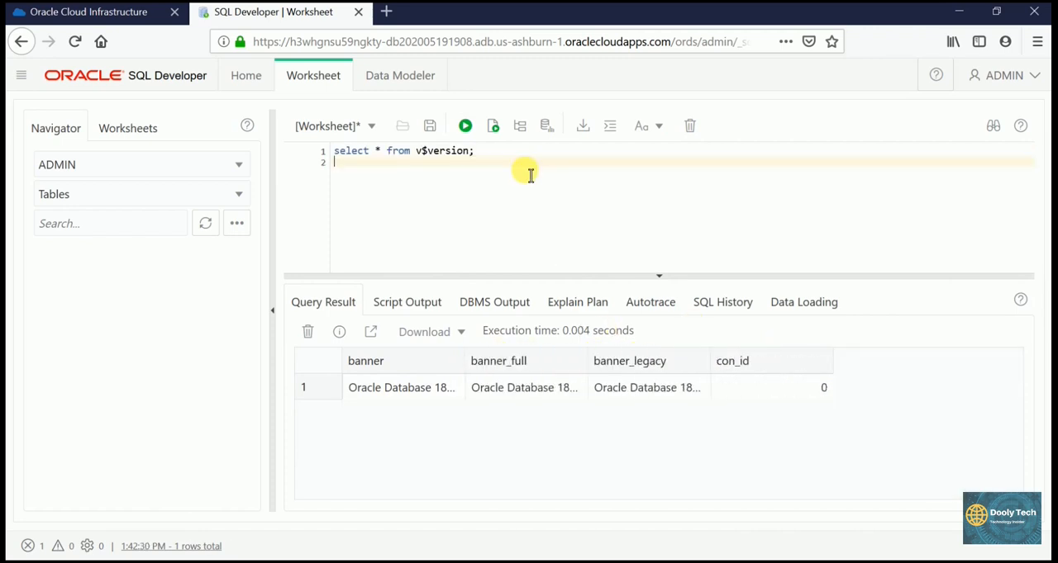
type("select * fr")
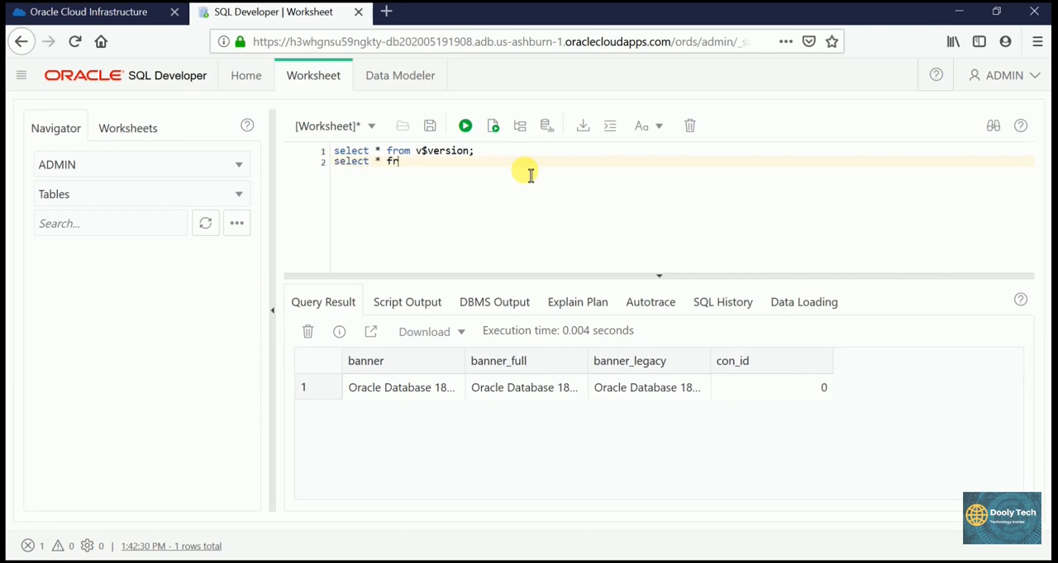
type("rom v$da")
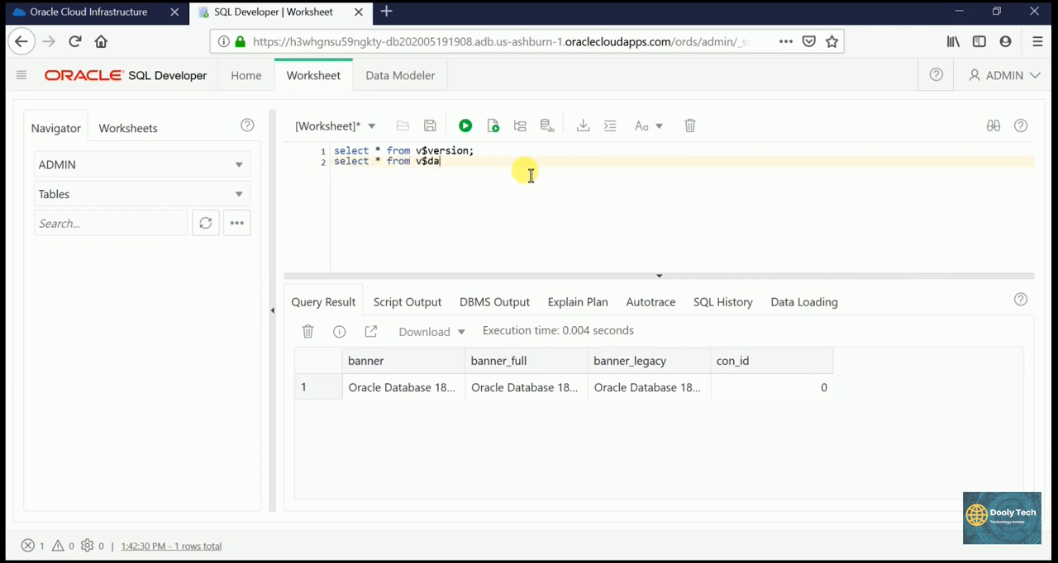
type("abase;")
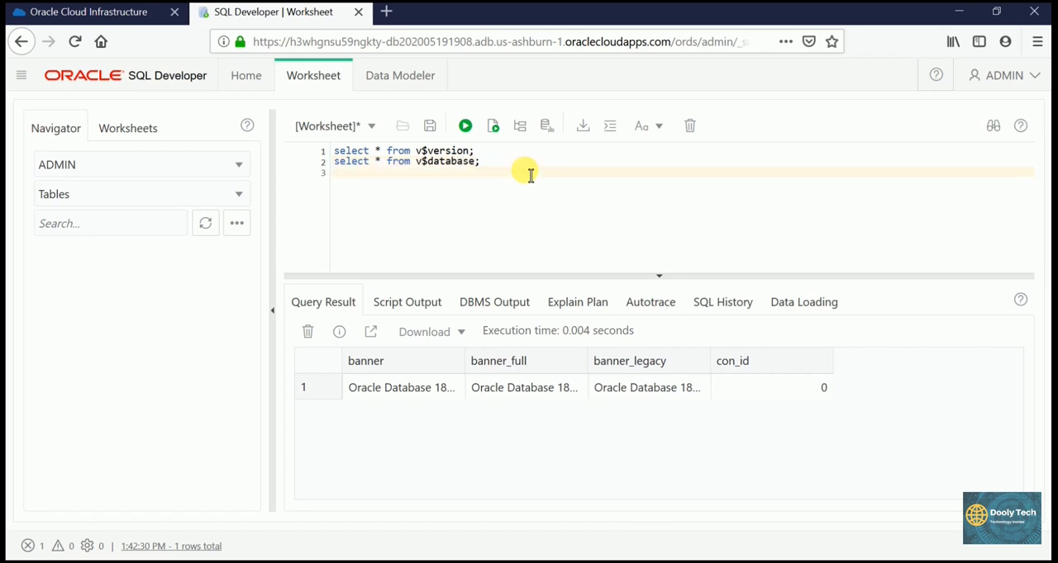
left_click(464, 126)
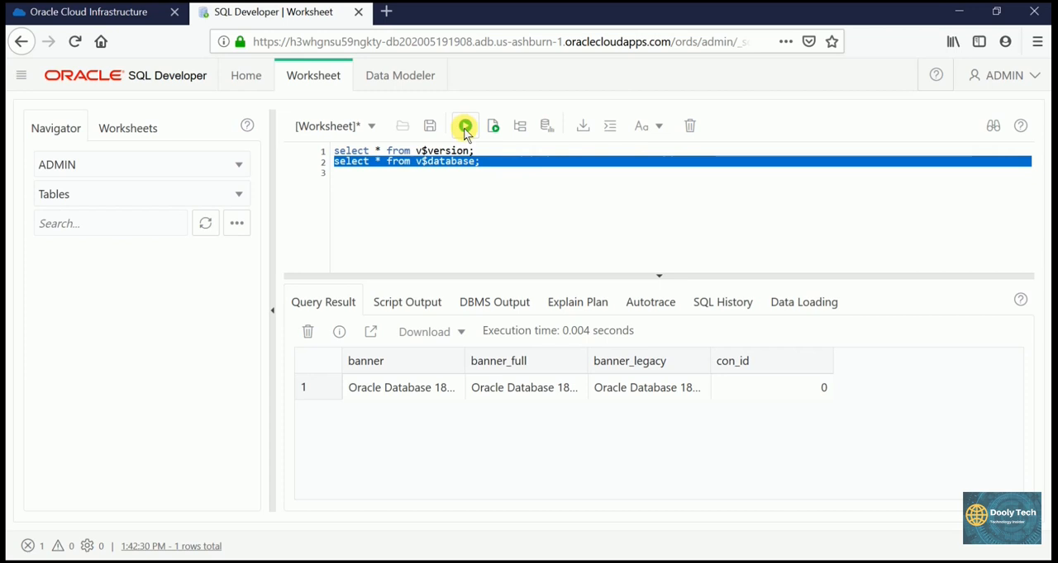
left_click(464, 125)
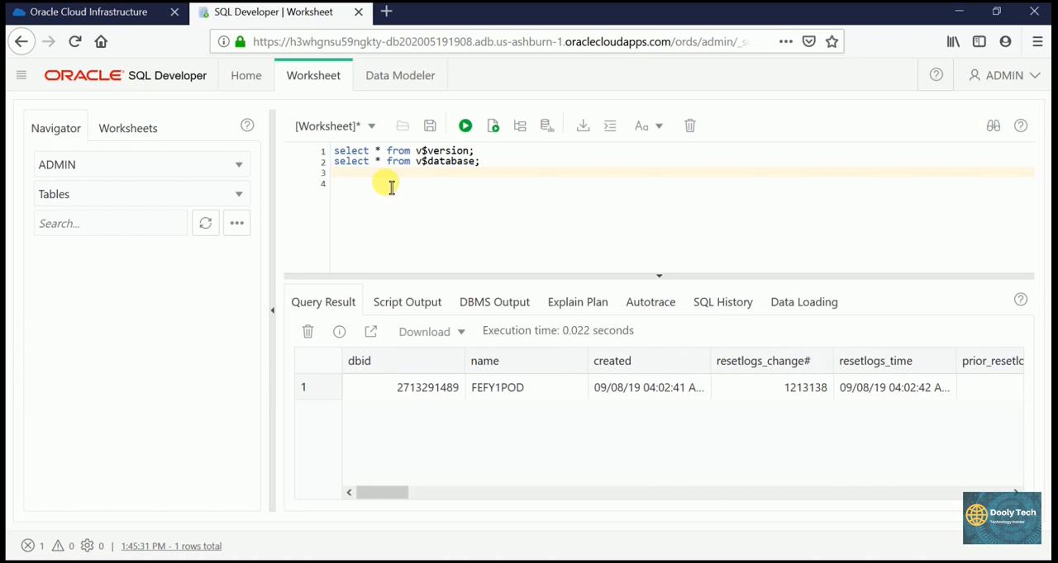
Run select * from v$session, browse its 10 rows, and add select * from v$instance.
type("se")
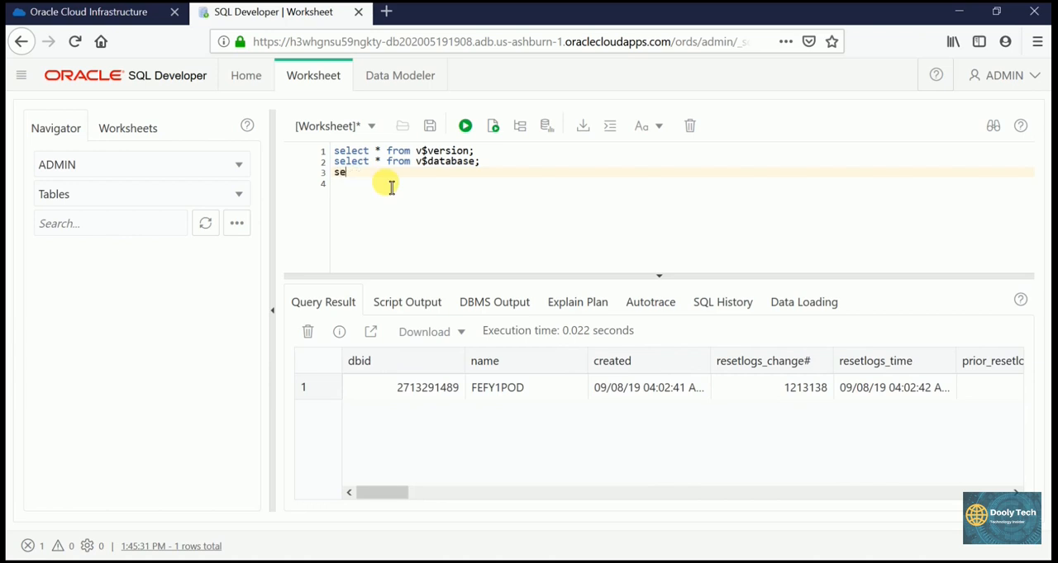
type("lect * from v$")
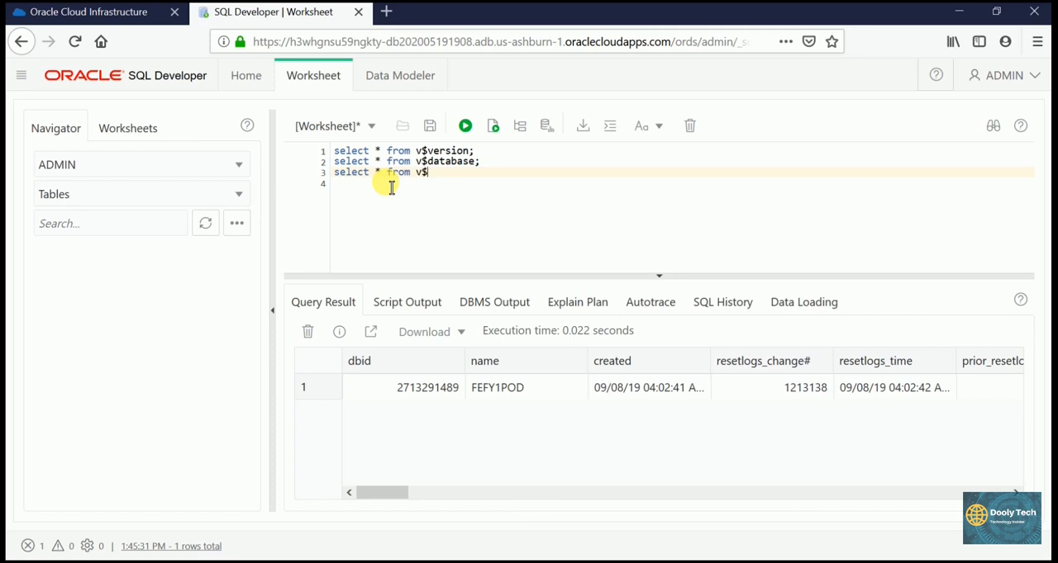
type("session;")
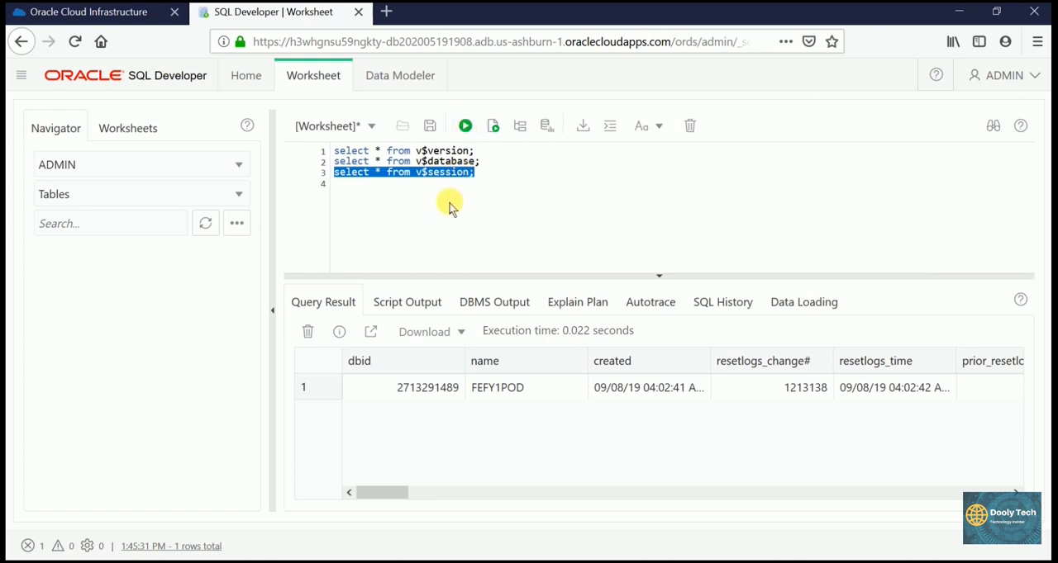
left_click(465, 125)
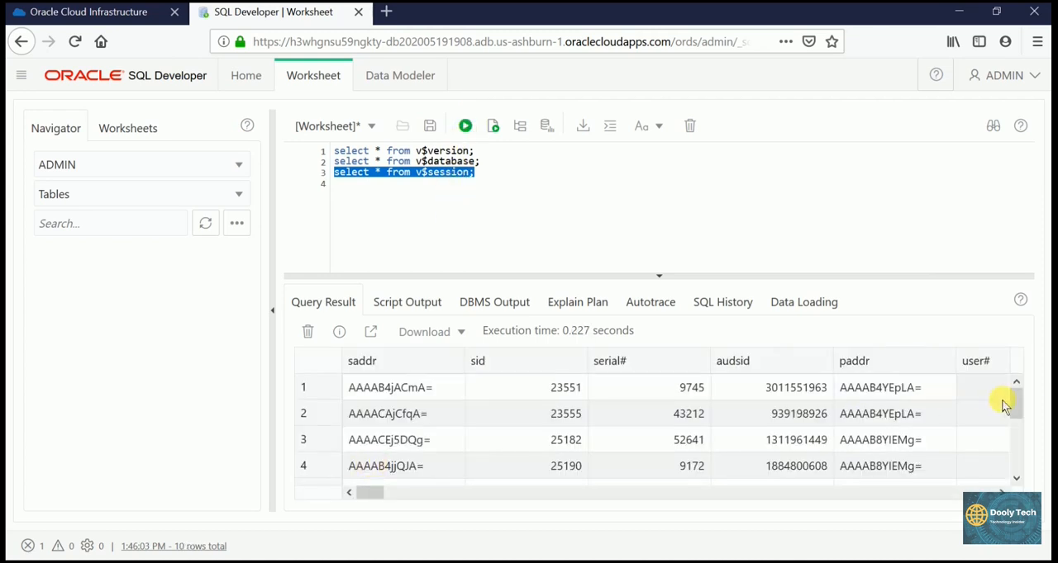
scroll("down", 3)
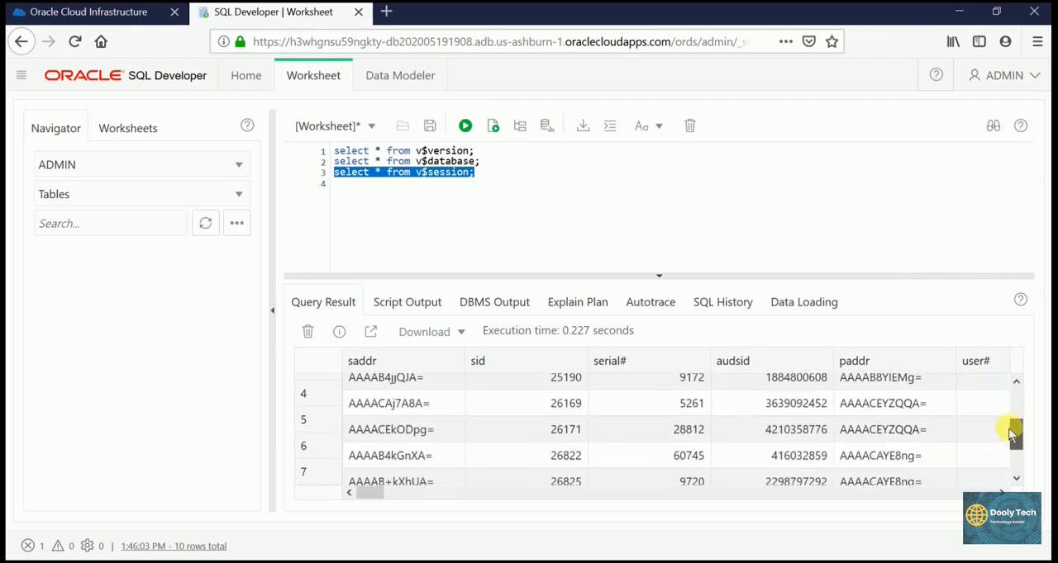
scroll("down", 3)
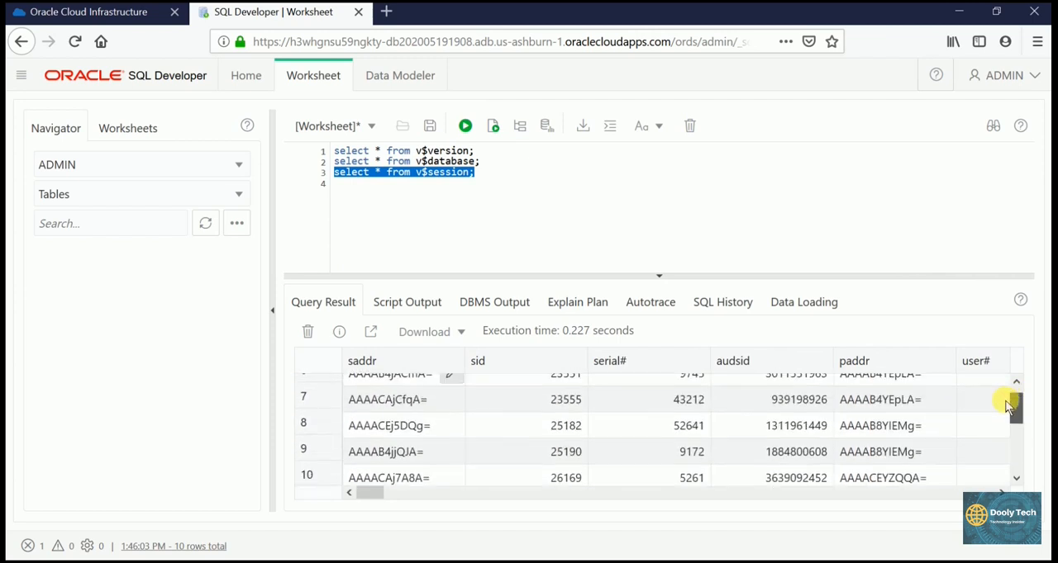
type("select * from v$instance;")
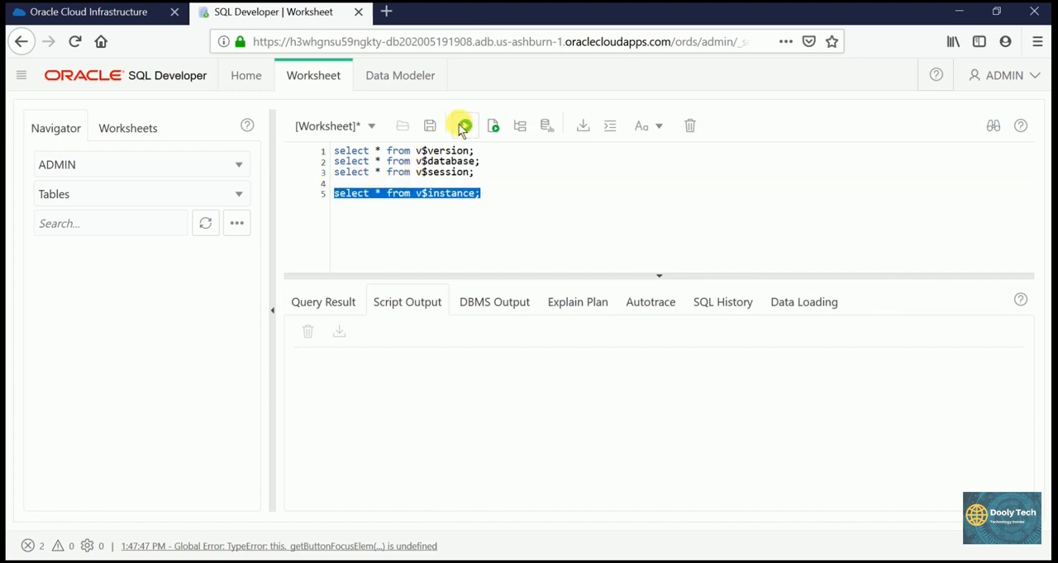
Run the v$instance query showing instance fefy1pod2, and begin a new select.
left_click(464, 125)
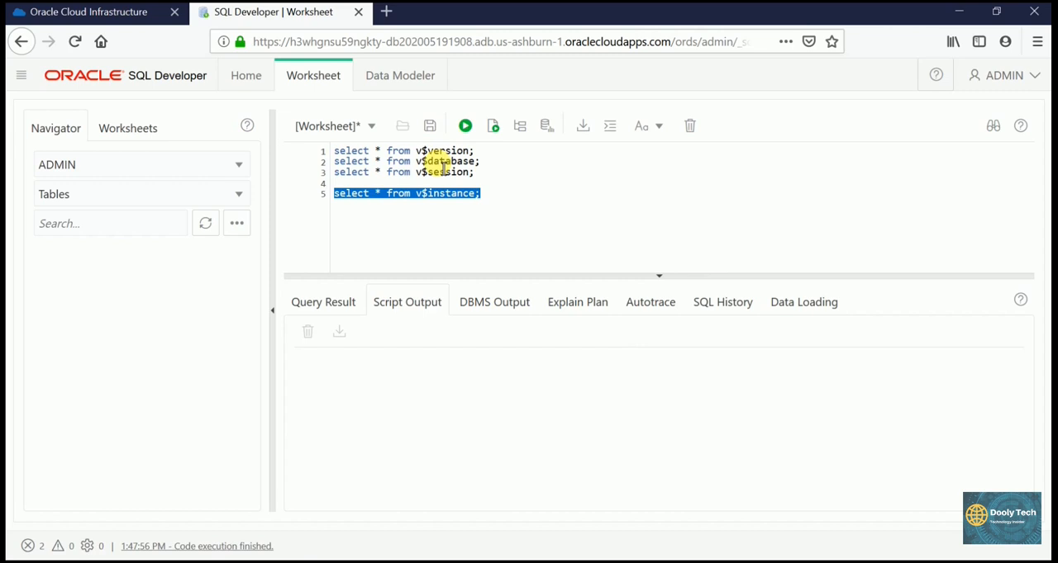
left_click(465, 125)
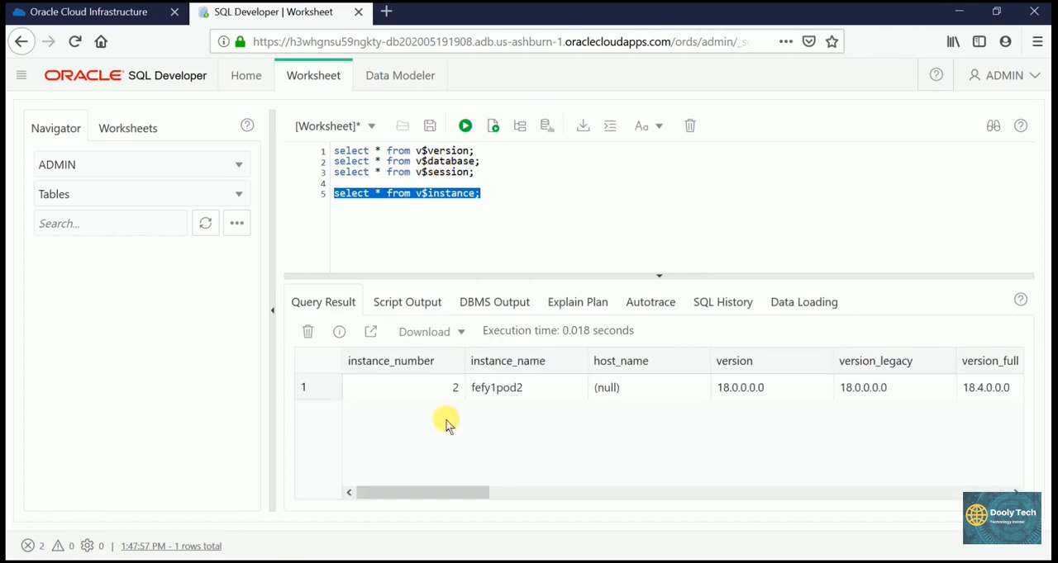
type("select")
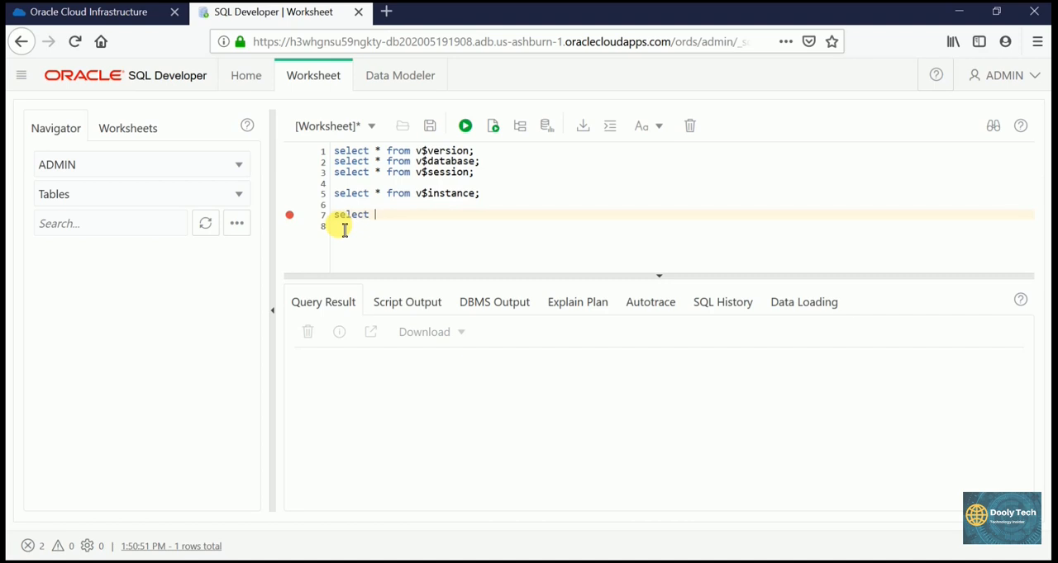
Run select database_role from v$database, returning PRIMARY, then go back to the database details page.
type("datab")
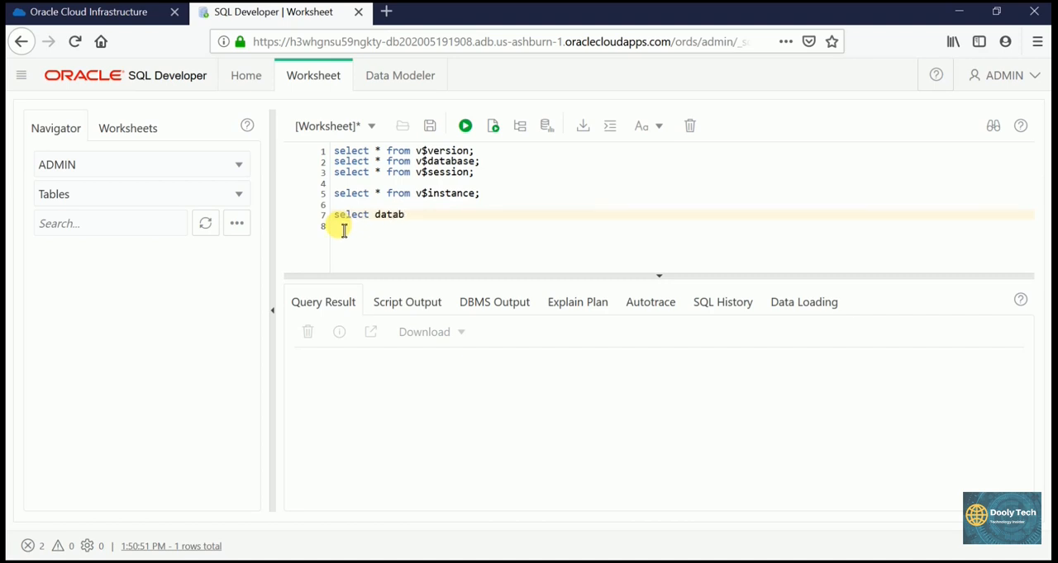
type("ase_role")
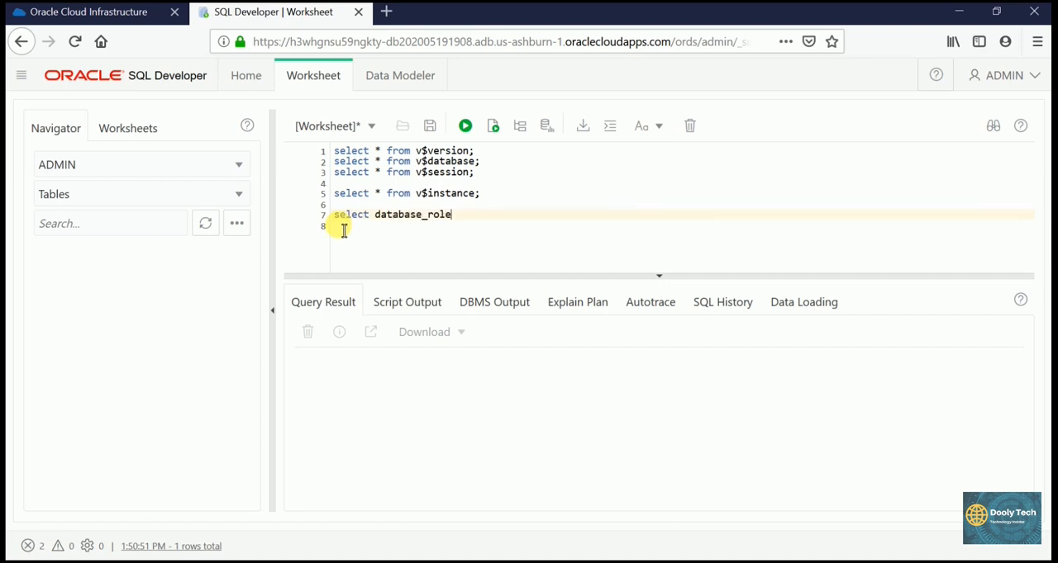
type("from")
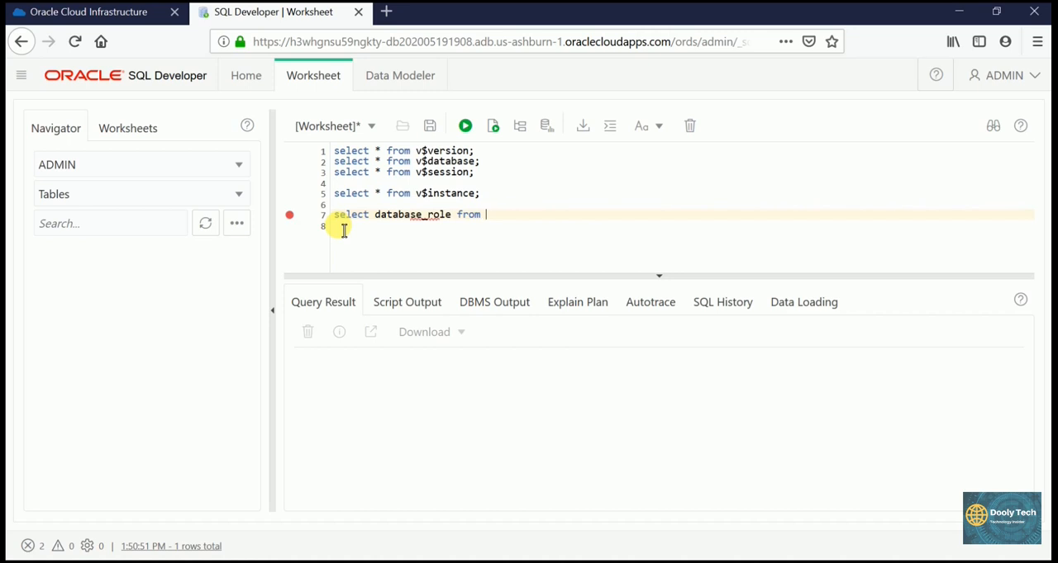
type("v$")
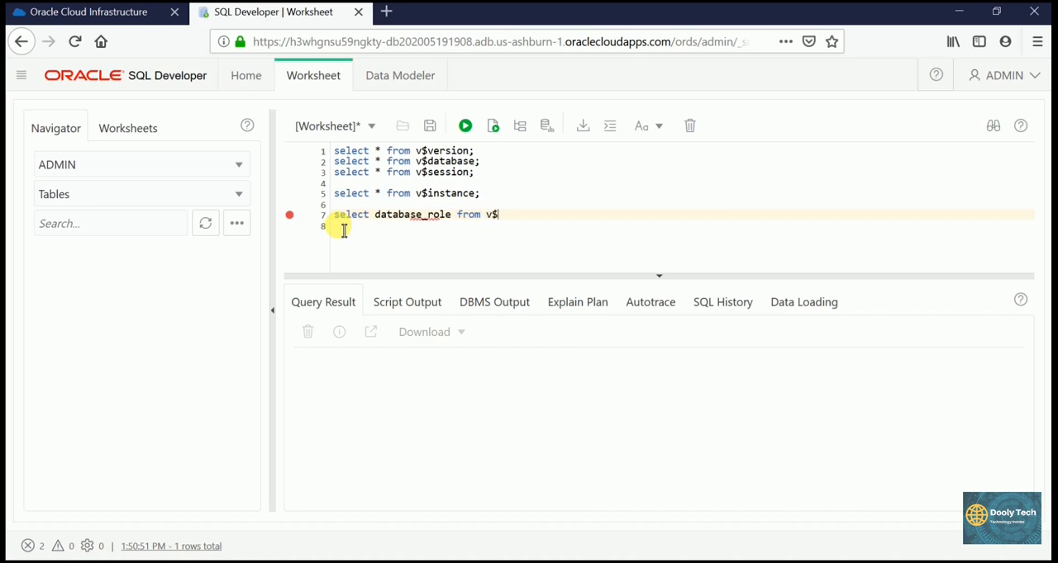
type("database;")
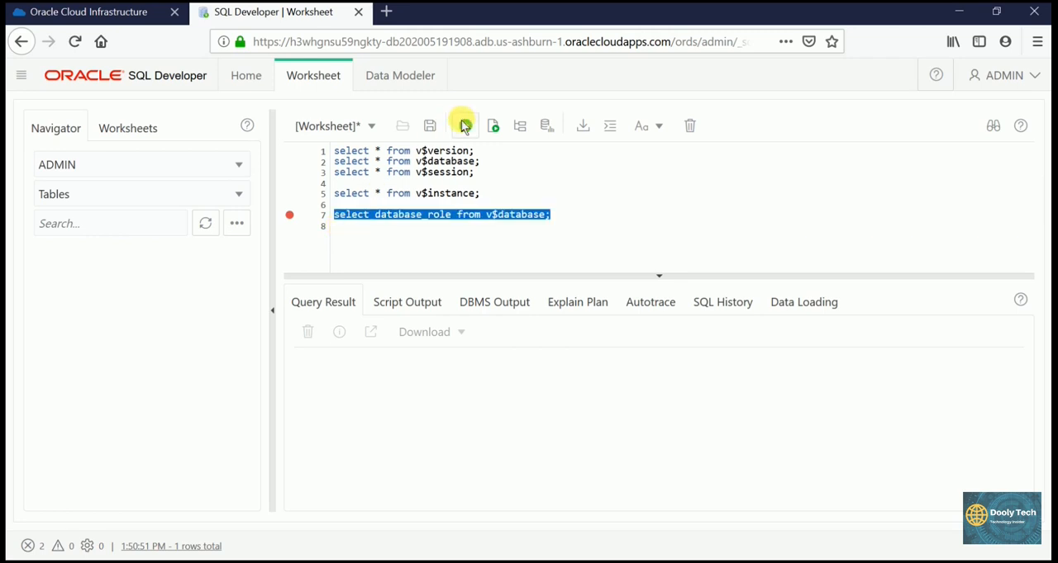
left_click(463, 125)
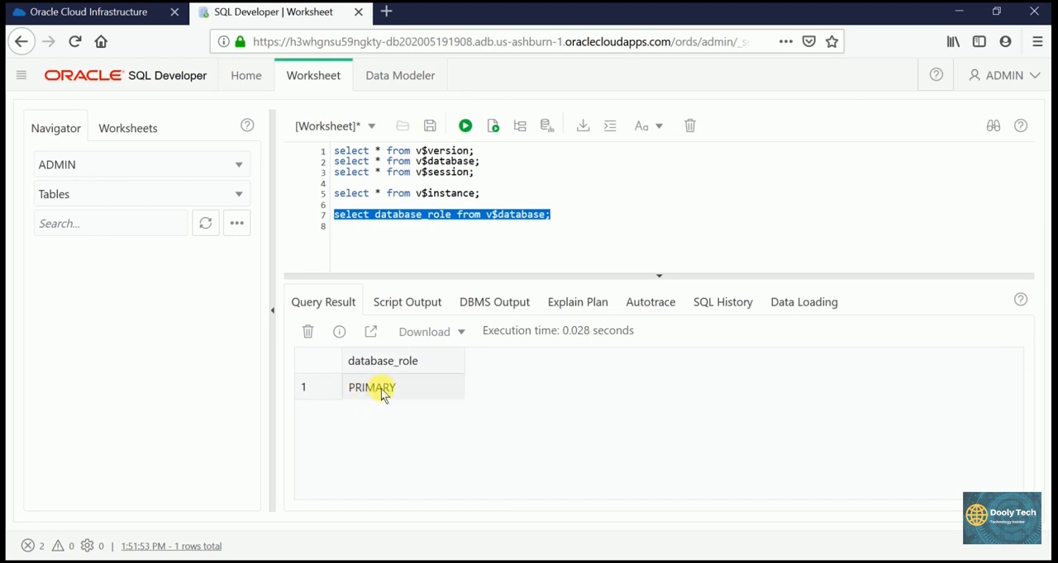
mouse_move(388, 390)
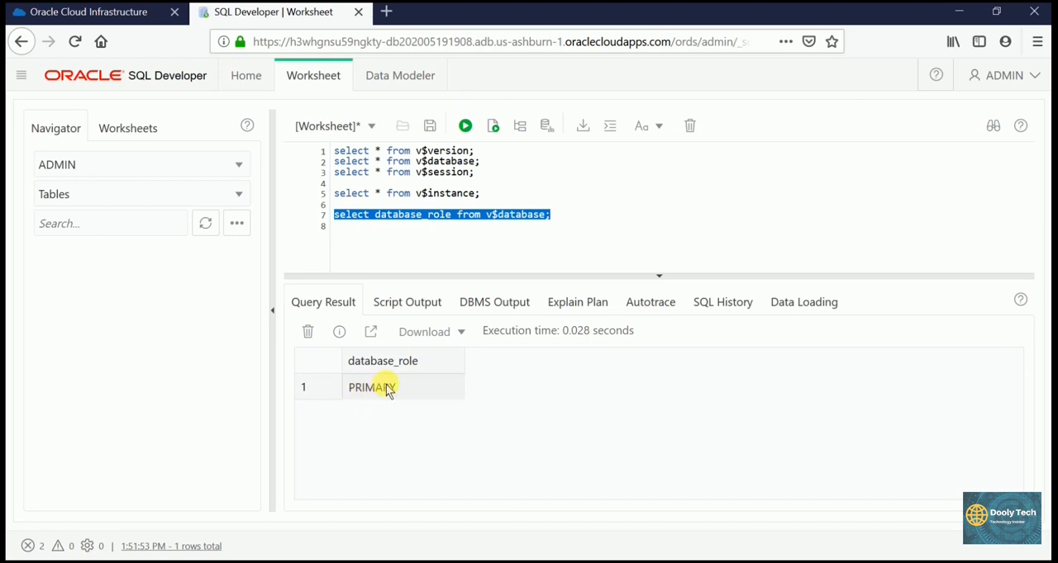
left_click(1002, 75)
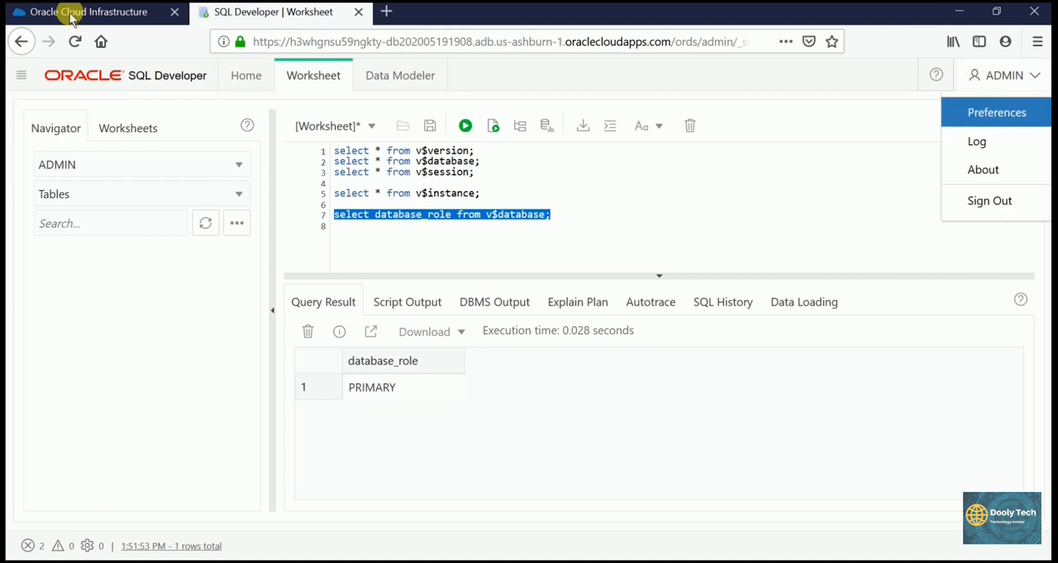
mouse_move(700, 25)
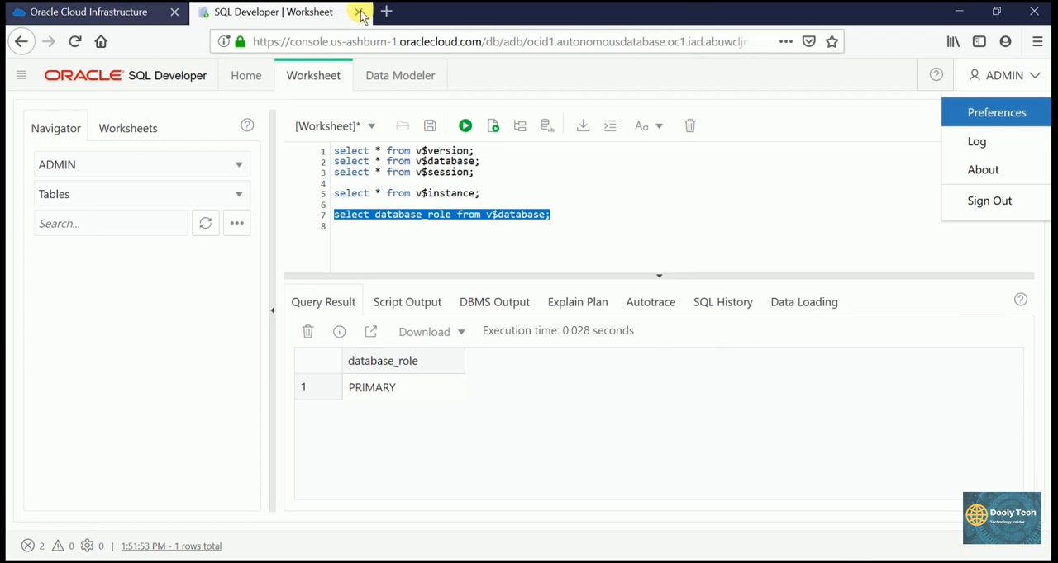
left_click(90, 11)
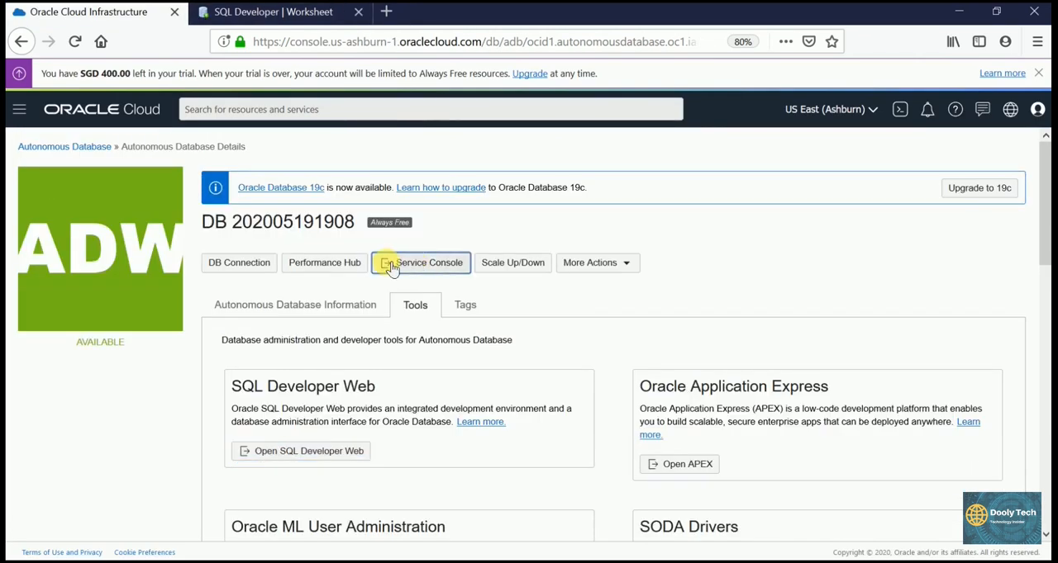
mouse_move(465, 279)
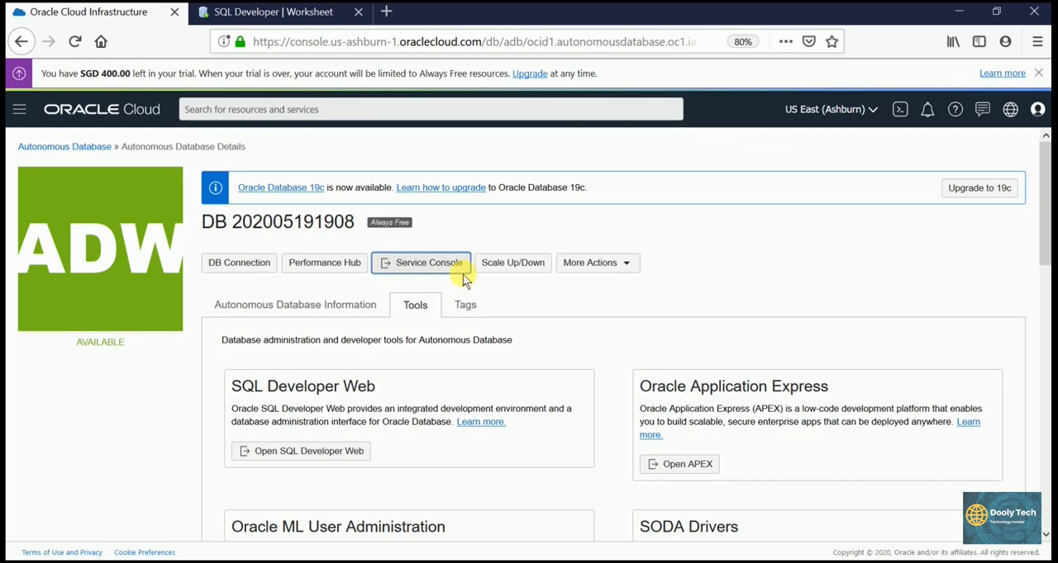
mouse_move(407, 273)
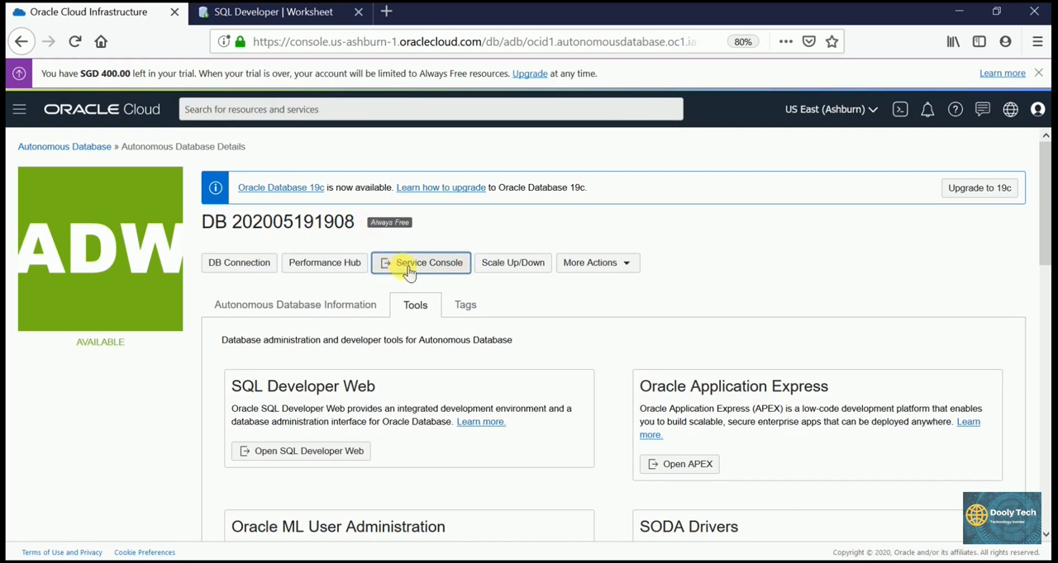
left_click(421, 263)
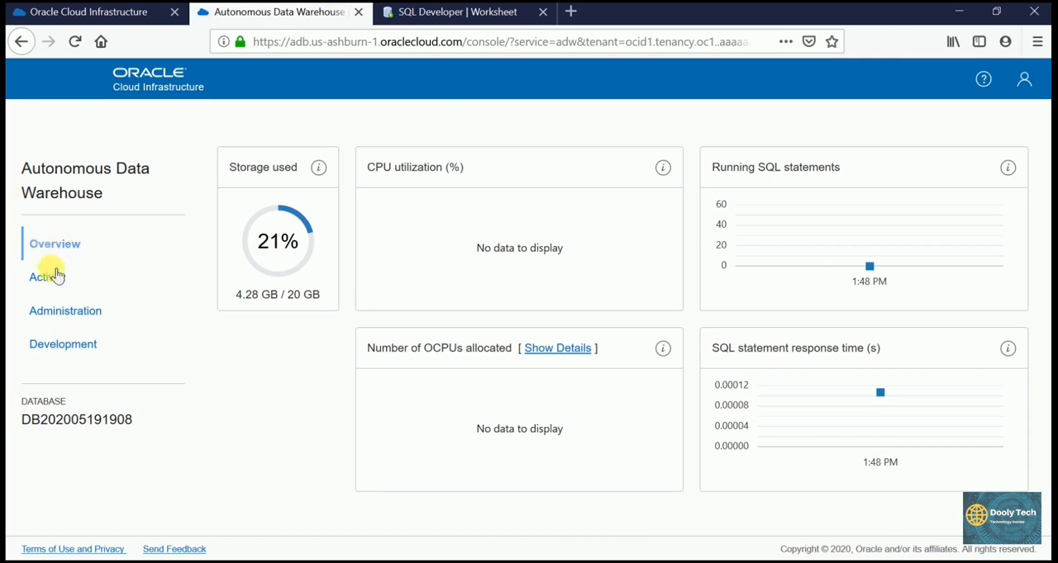
left_click(49, 277)
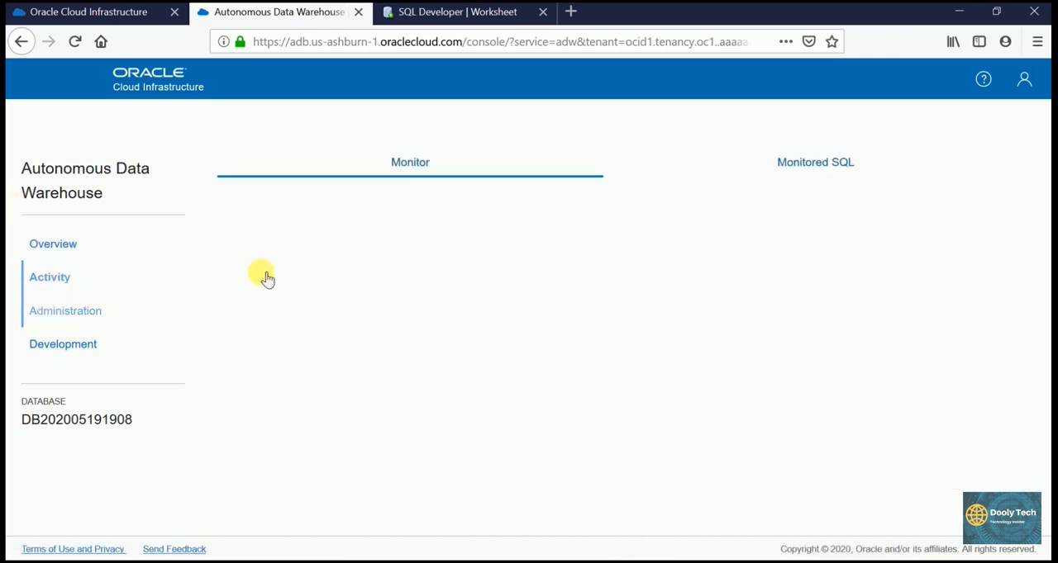
View the Activity monitor's real-time CPU utilization and database activity charts.
left_click(50, 276)
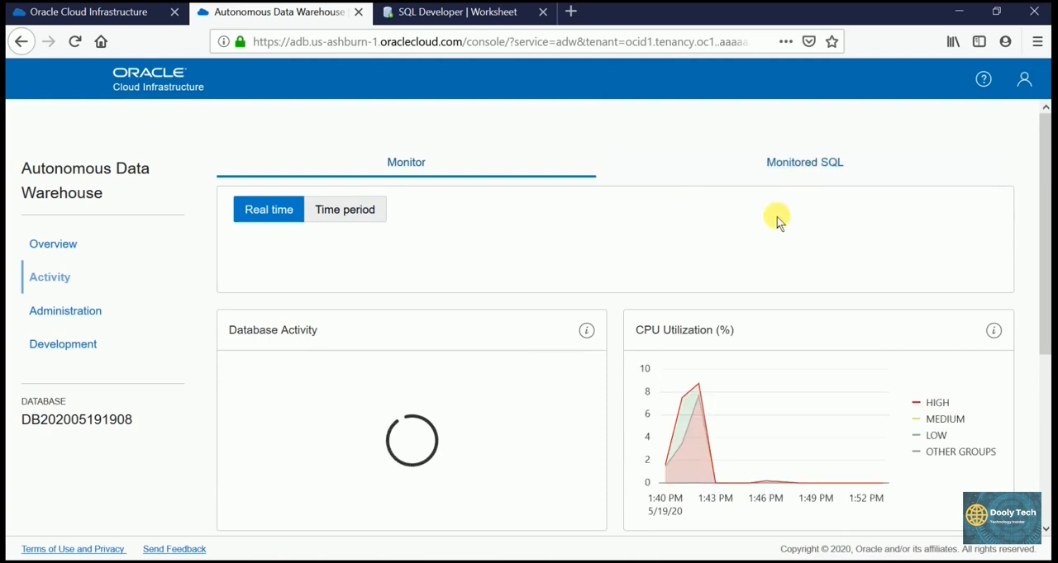
mouse_move(682, 398)
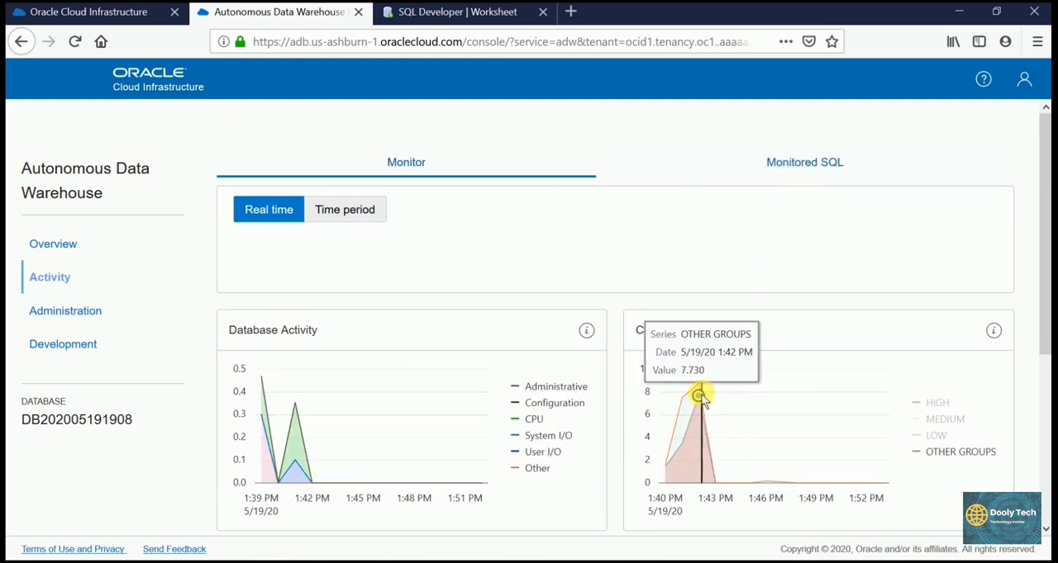
mouse_move(273, 434)
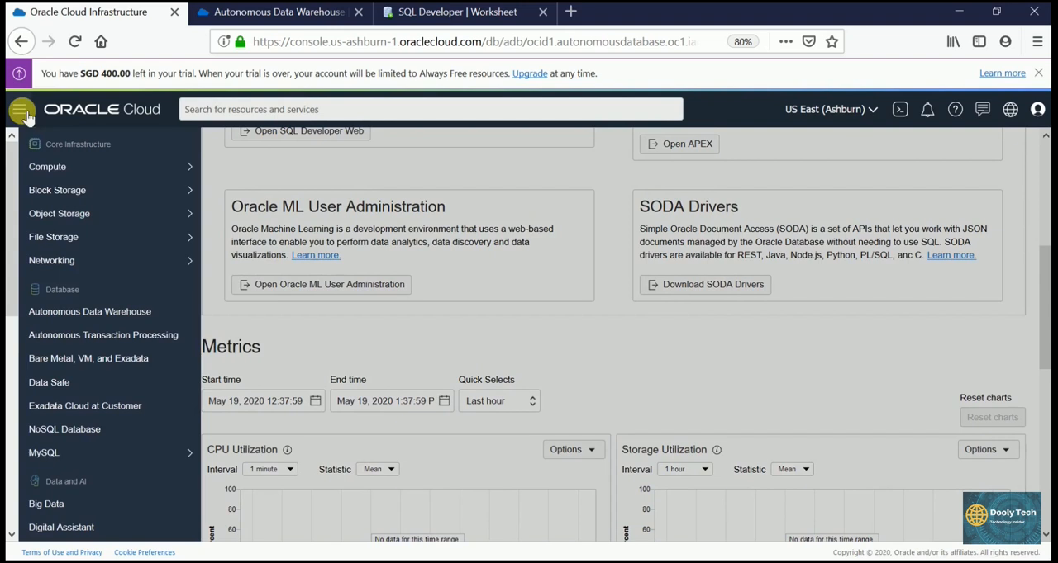
mouse_move(43, 451)
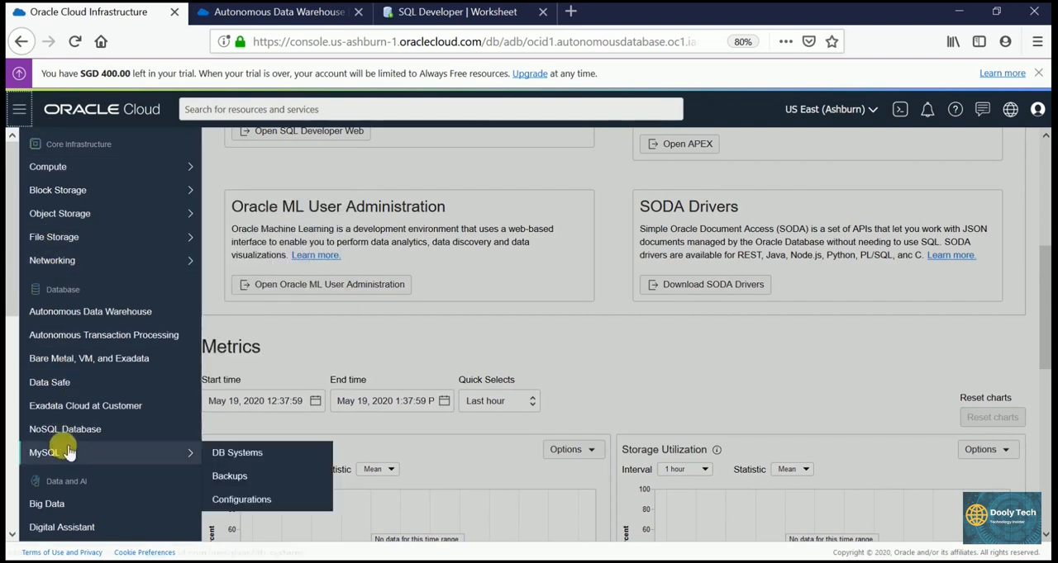
Go to Database > NoSQL Database to list tables in the root compartment.
left_click(65, 429)
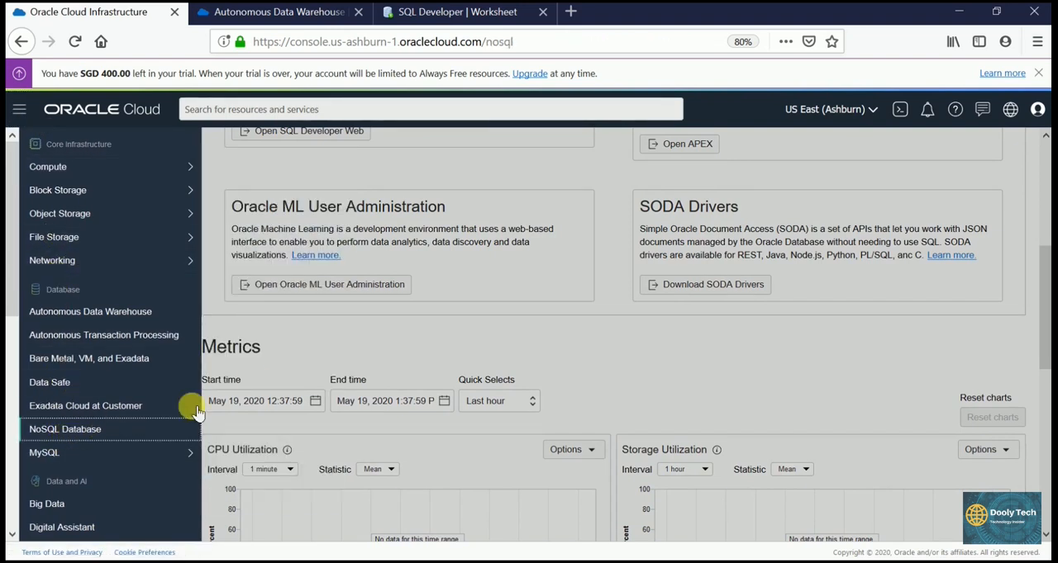
left_click(66, 429)
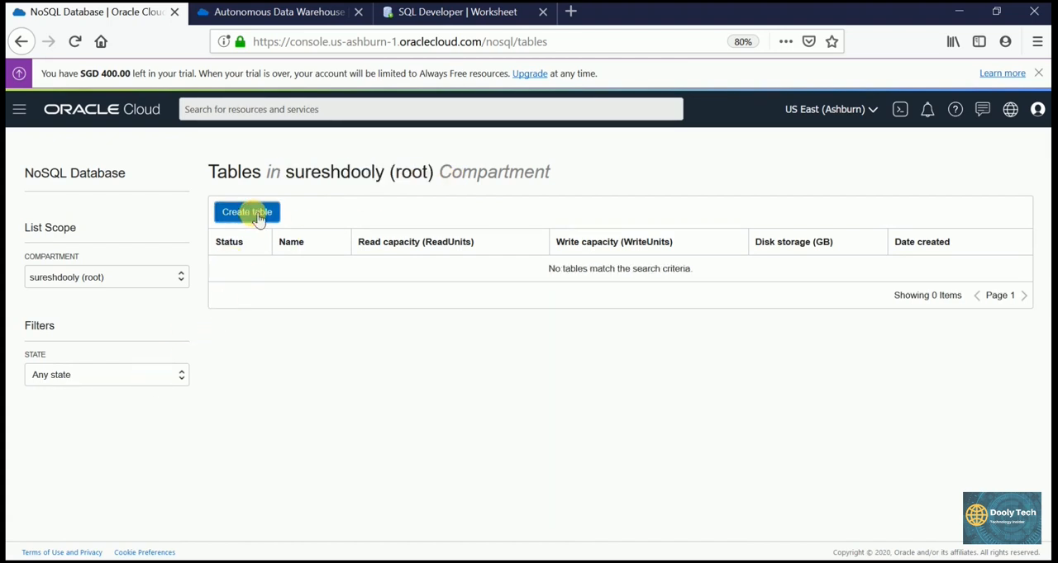
Create NoSQL table 'table1' with String key col1, 10 read units, 10 write units, 1 GB storage.
left_click(246, 212)
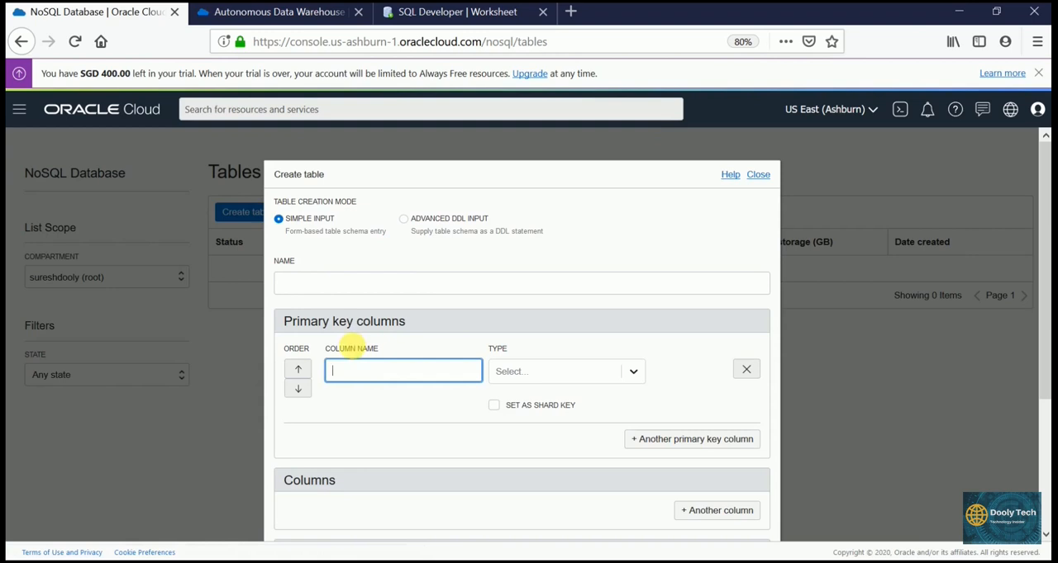
left_click(521, 283)
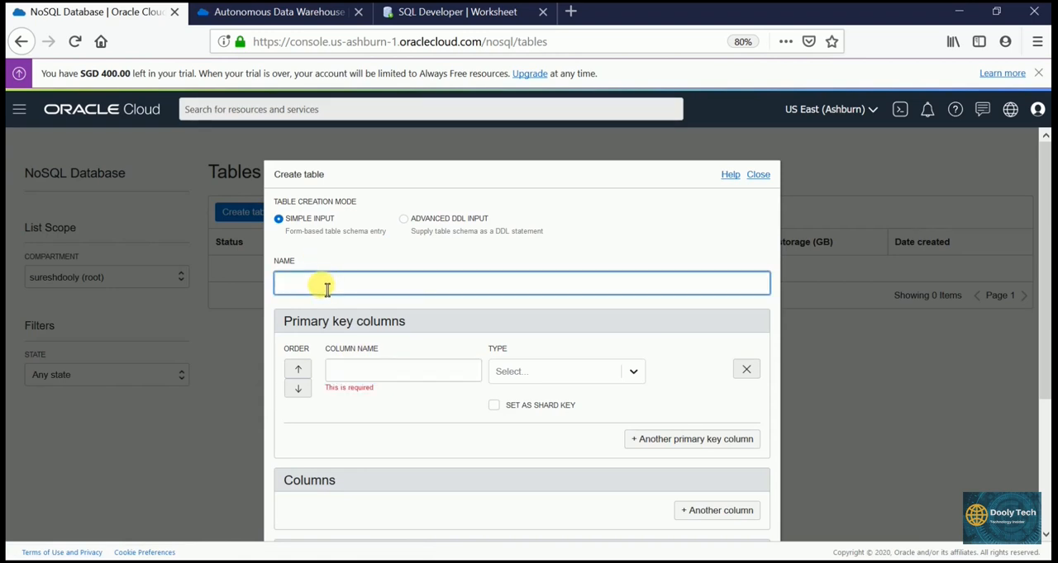
type("table1")
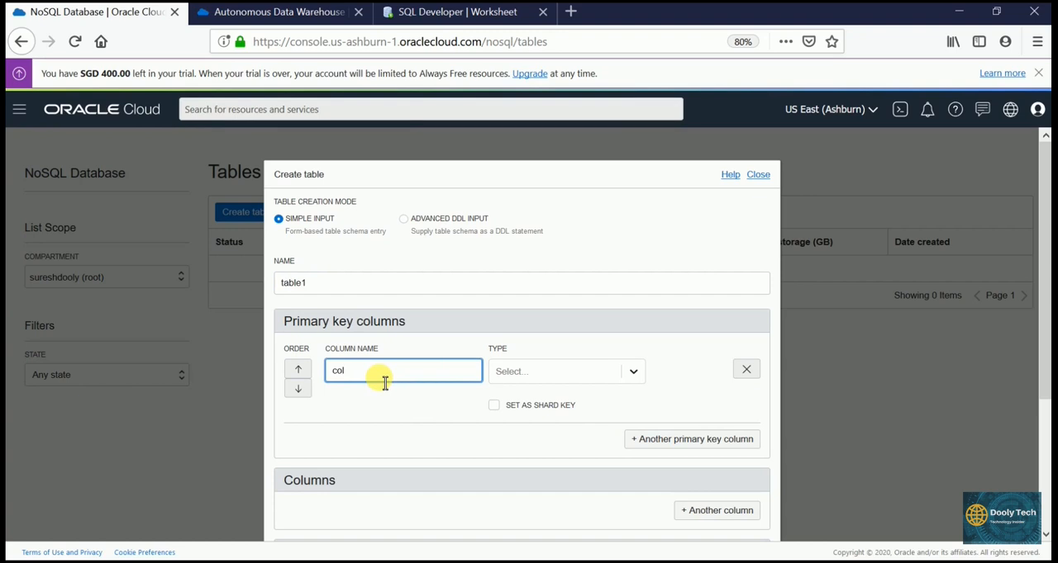
type("1")
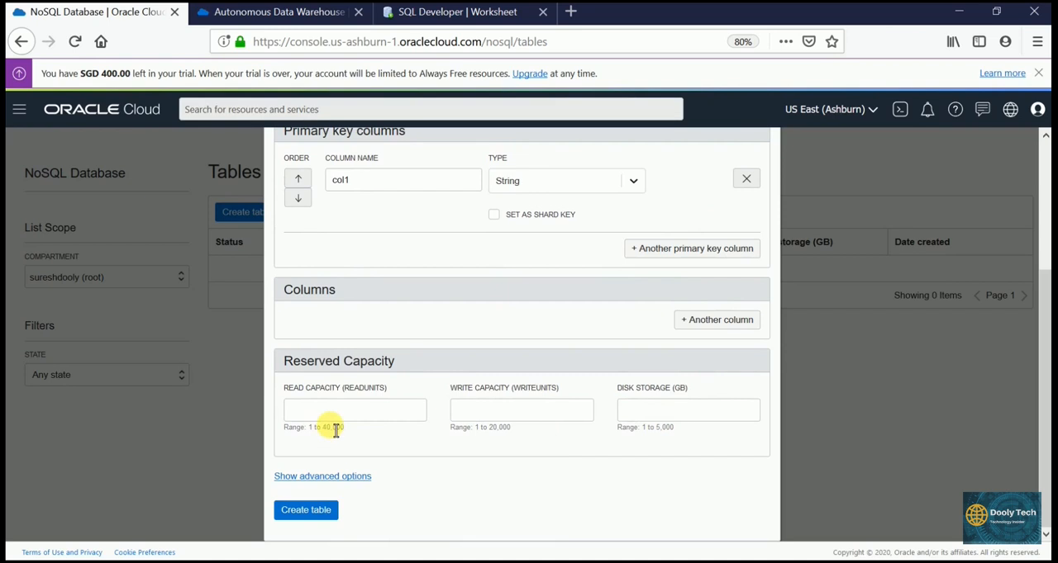
type("01")
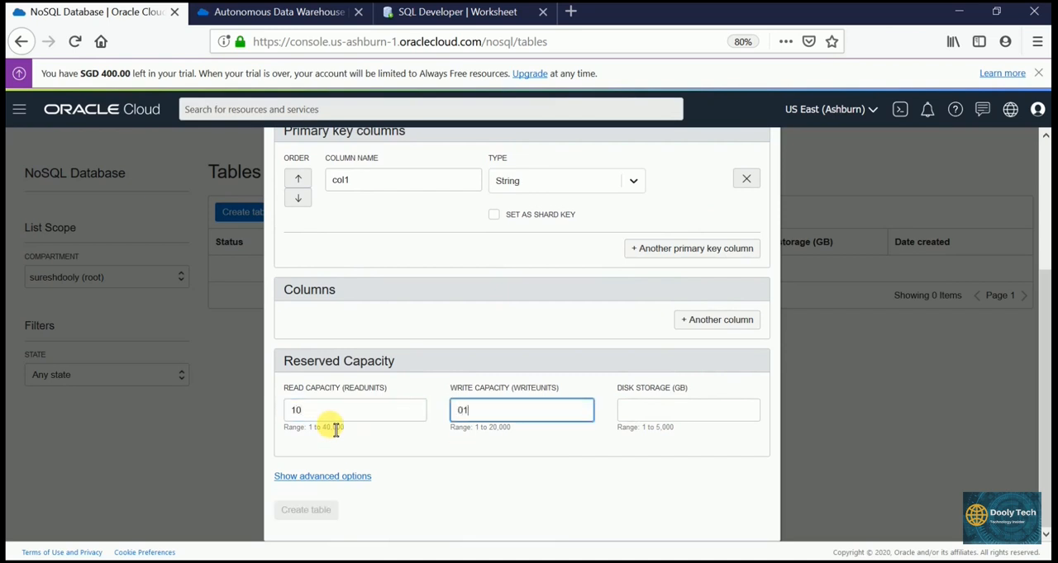
type("1")
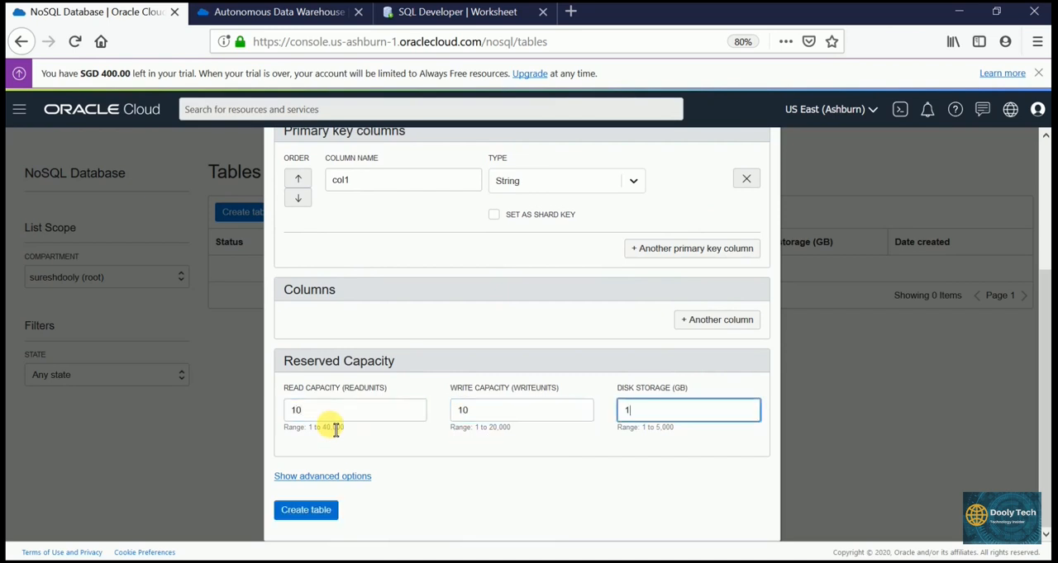
left_click(306, 510)
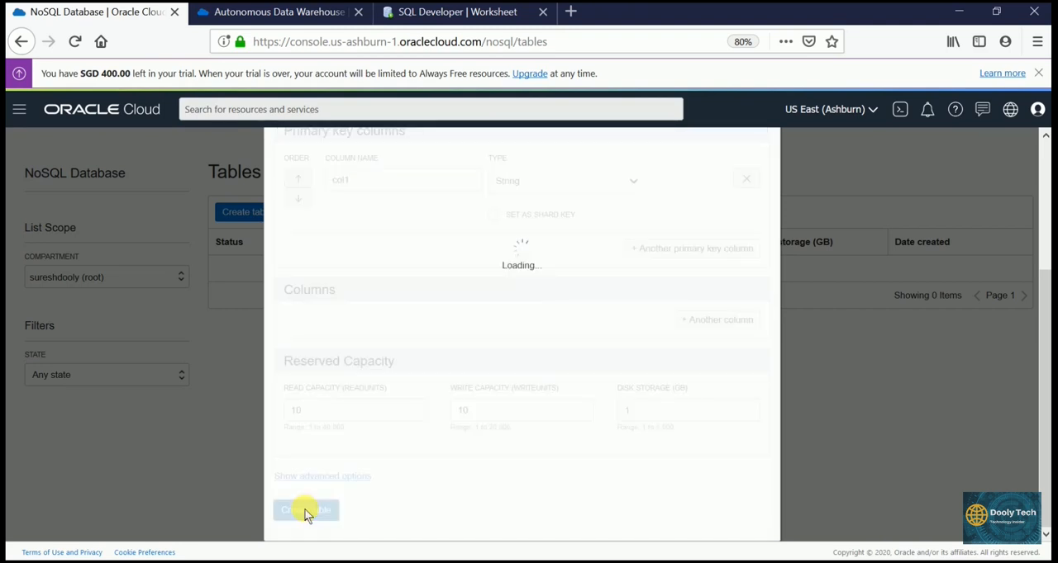
Wait for table1 to become ACTIVE, then open its details page.
left_click(306, 510)
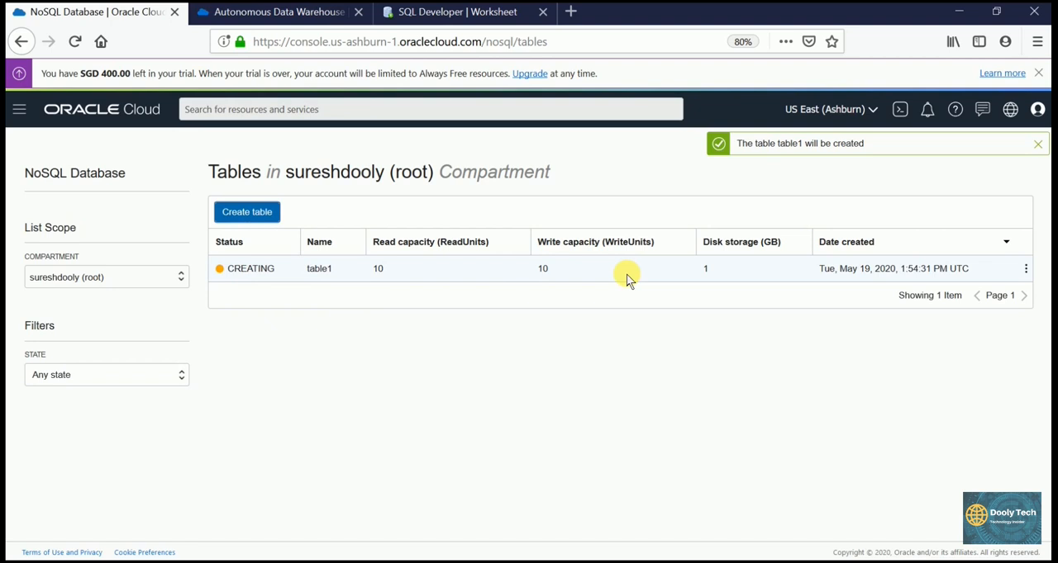
mouse_move(307, 281)
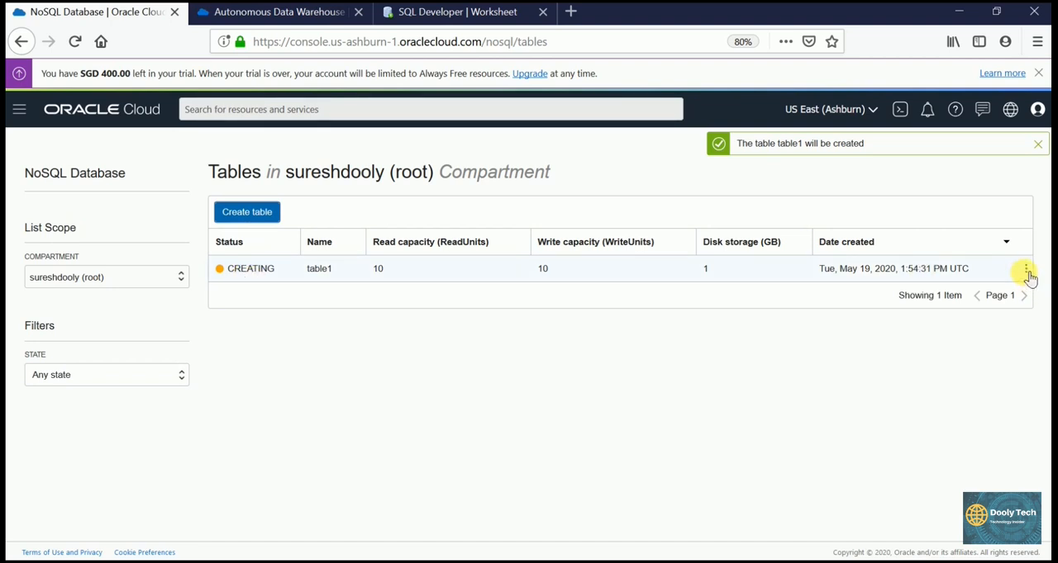
mouse_move(636, 422)
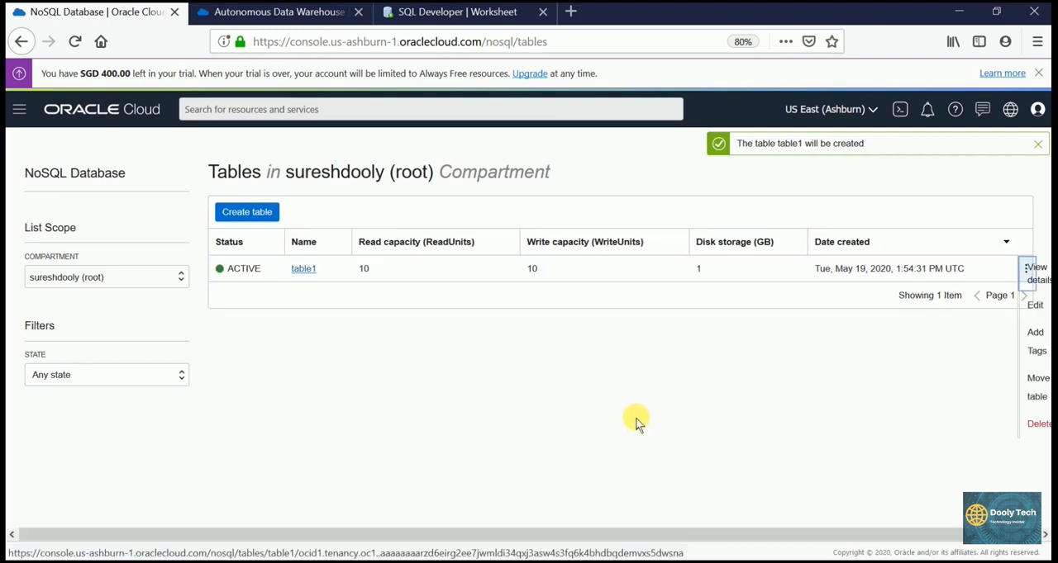
mouse_move(267, 283)
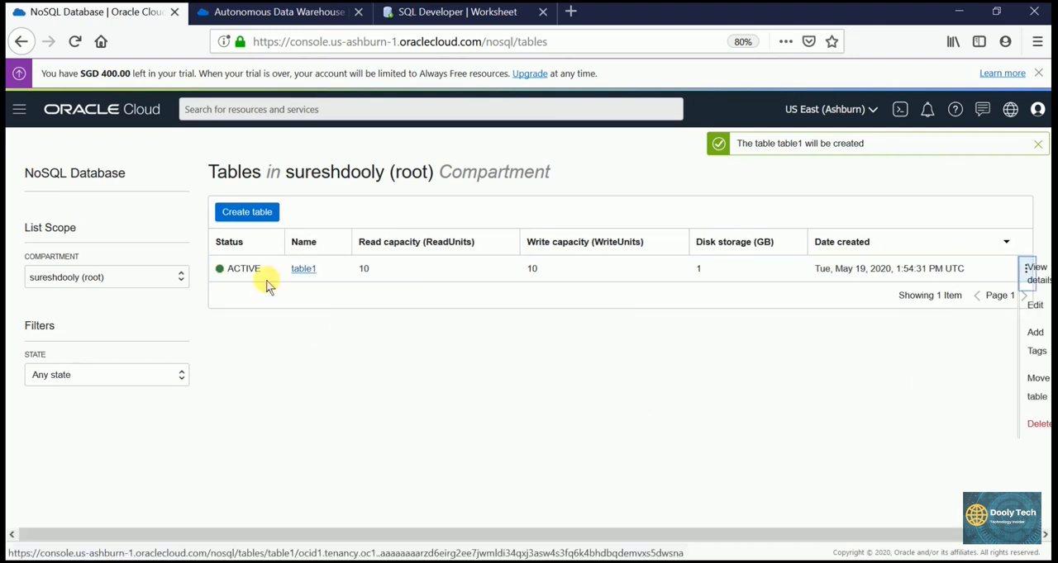
left_click(303, 267)
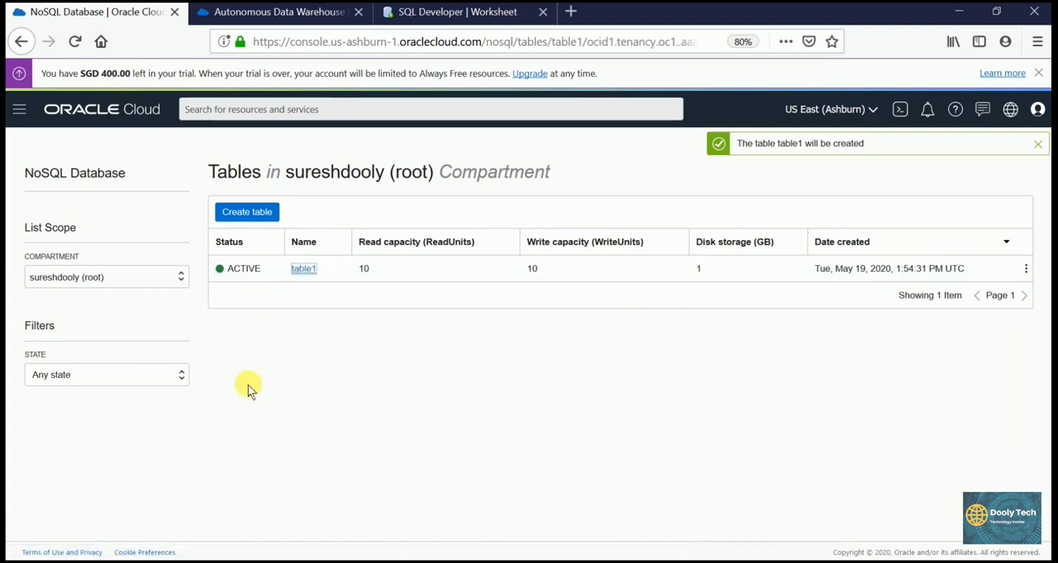
Check table1's col1 key column and its CREATE TABLE DDL, then look at More Actions.
left_click(303, 268)
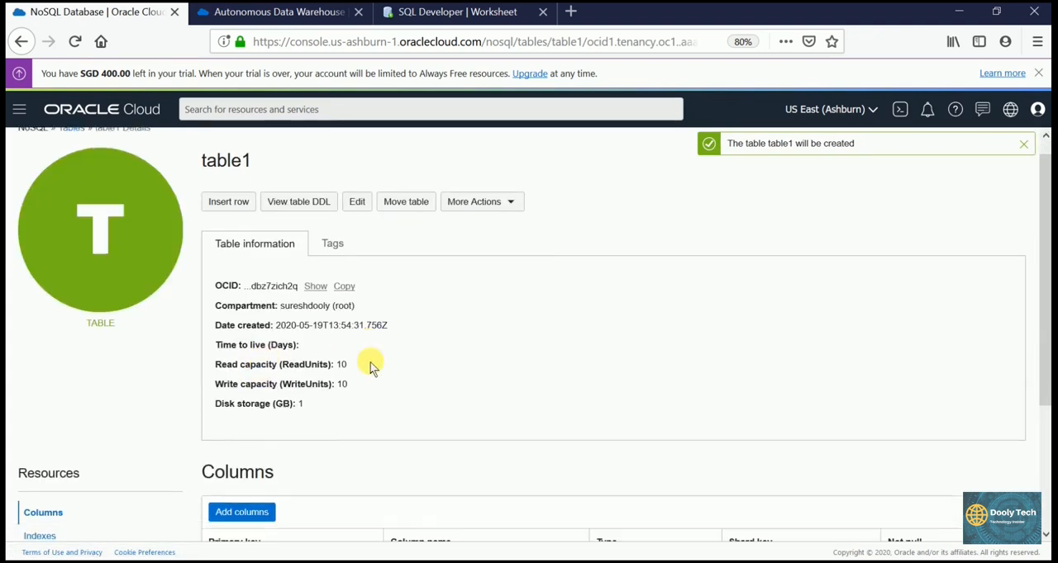
scroll("down", 3)
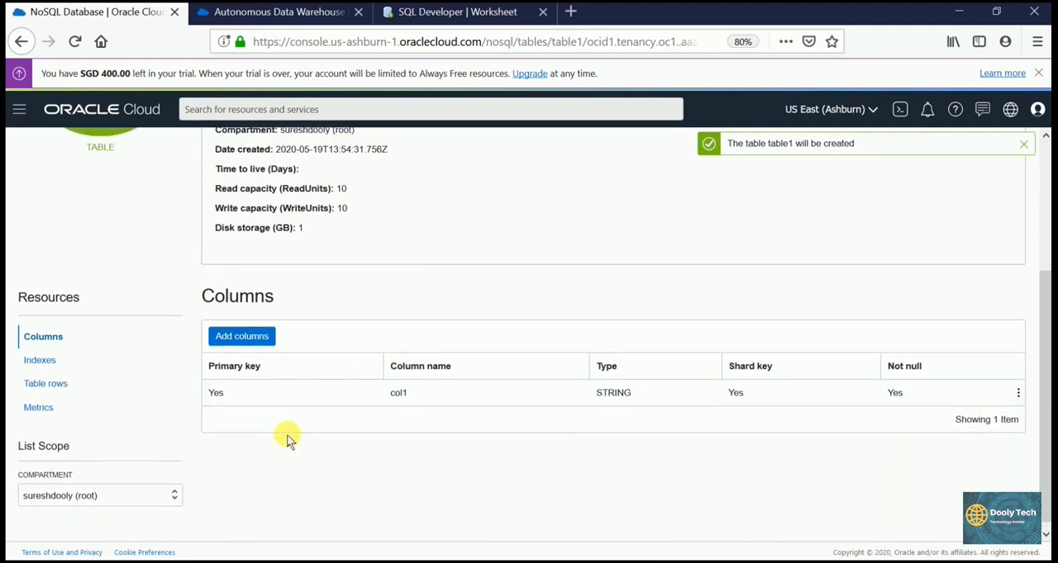
scroll("up", 3)
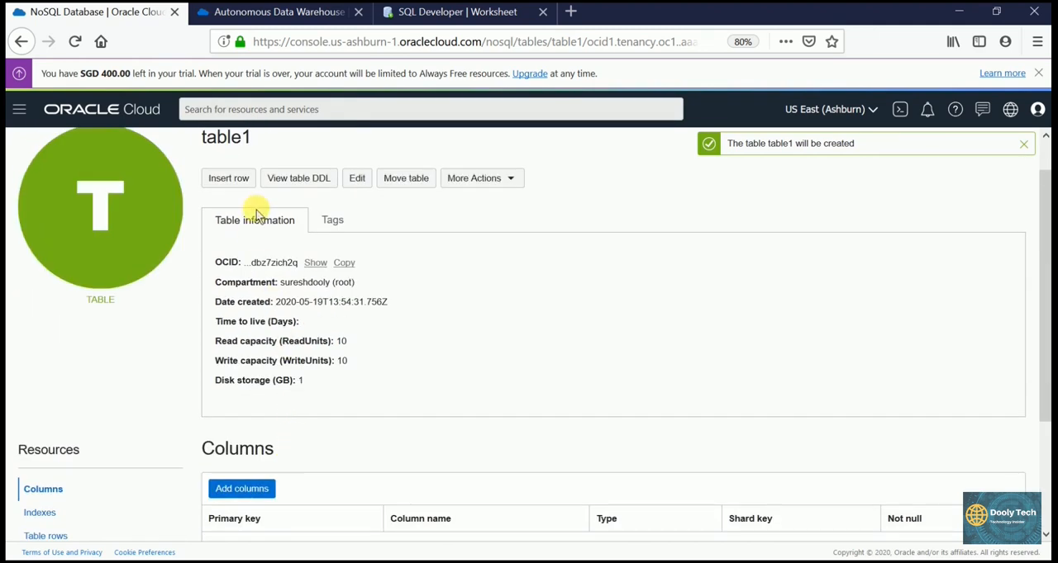
left_click(298, 177)
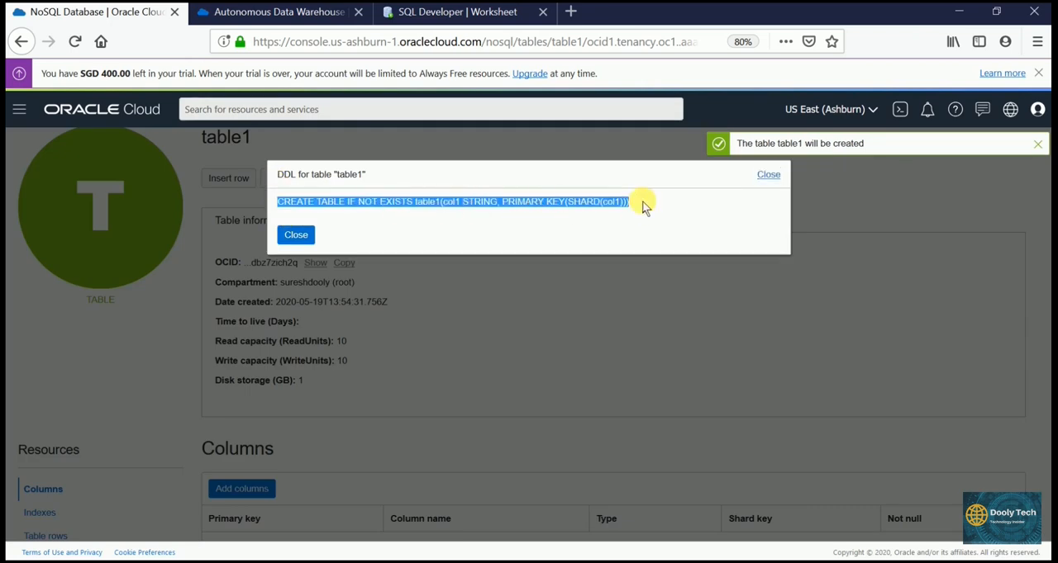
mouse_move(390, 217)
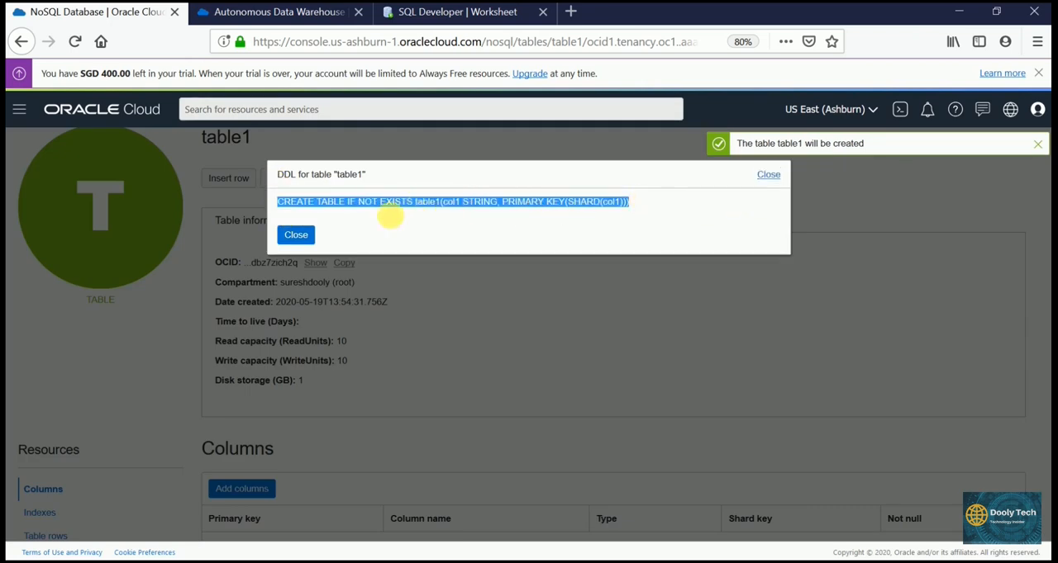
left_click(295, 234)
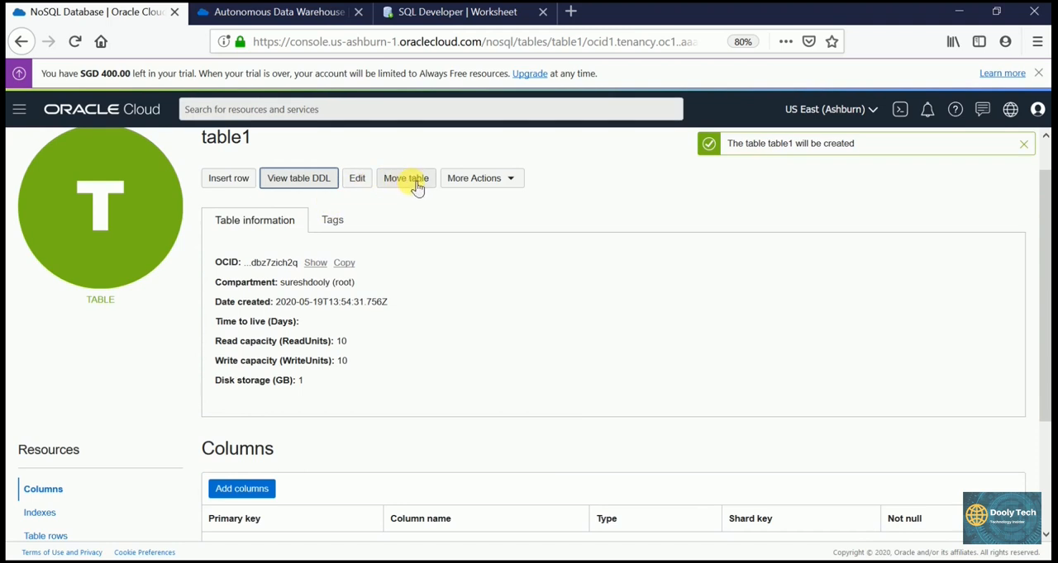
left_click(481, 177)
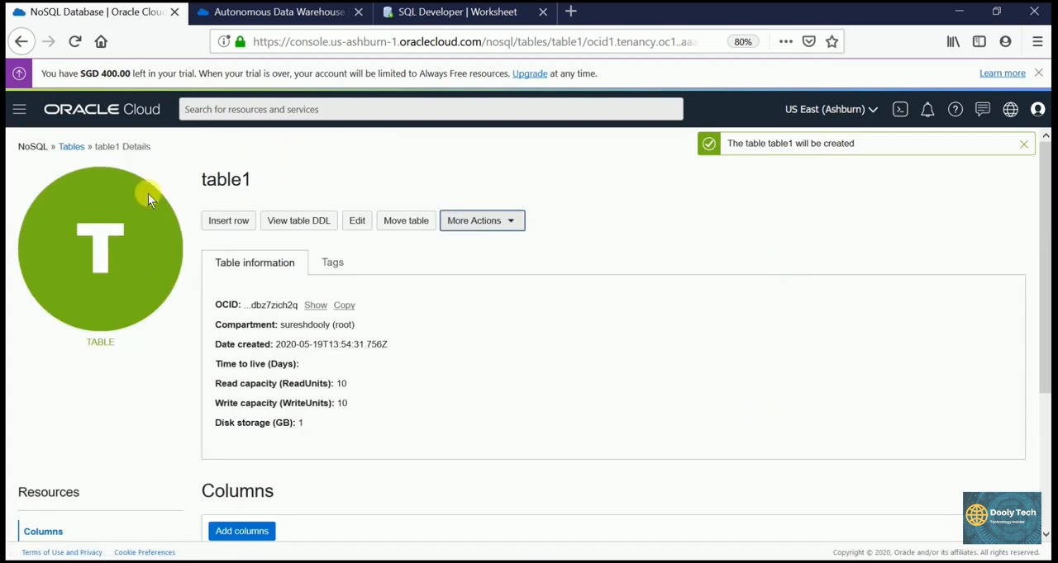
Return to the console home and browse the services menu, including Analytics and Developer Services.
left_click(95, 112)
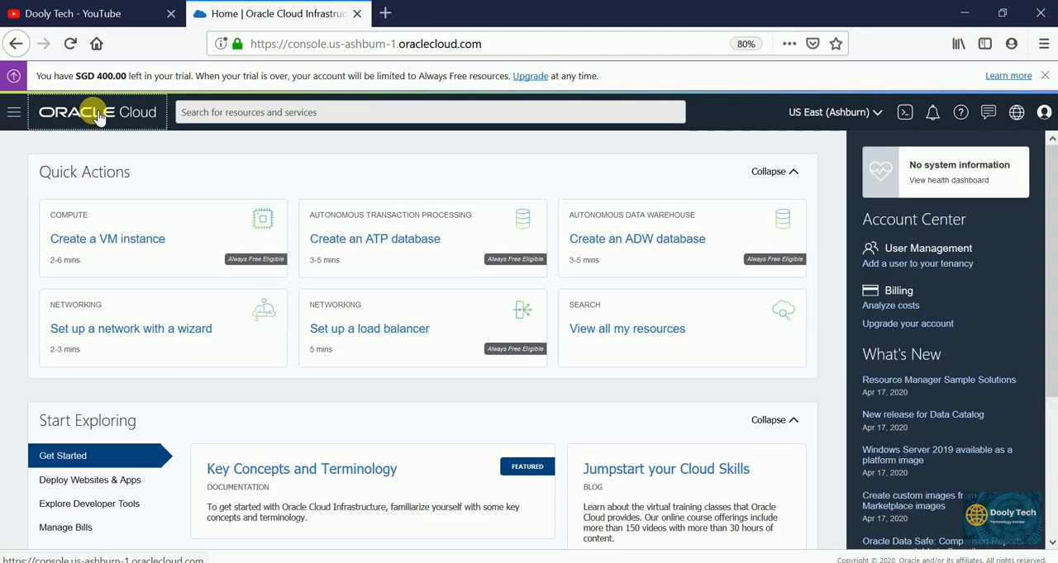
left_click(14, 112)
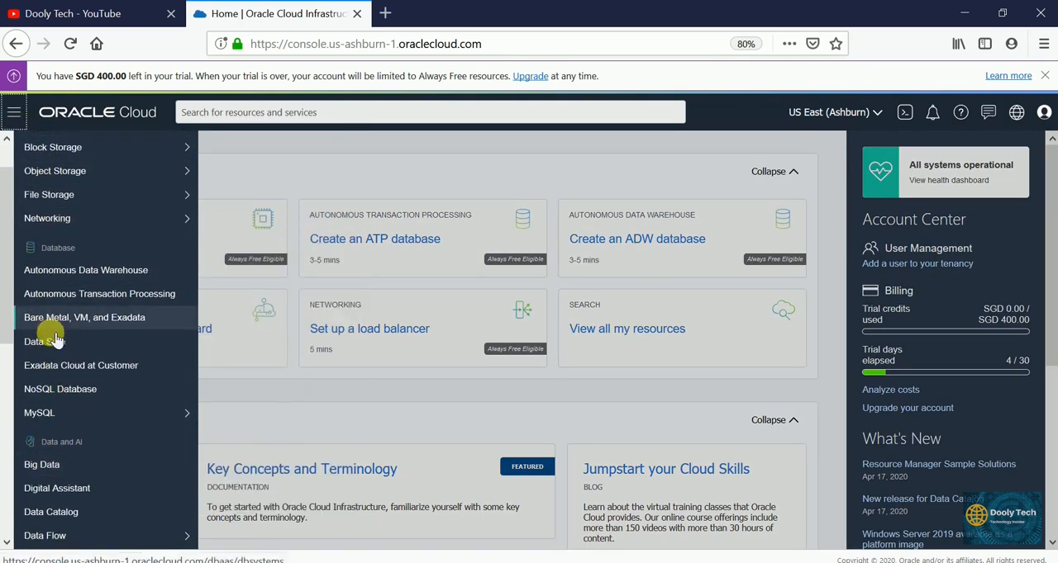
scroll("down", 3)
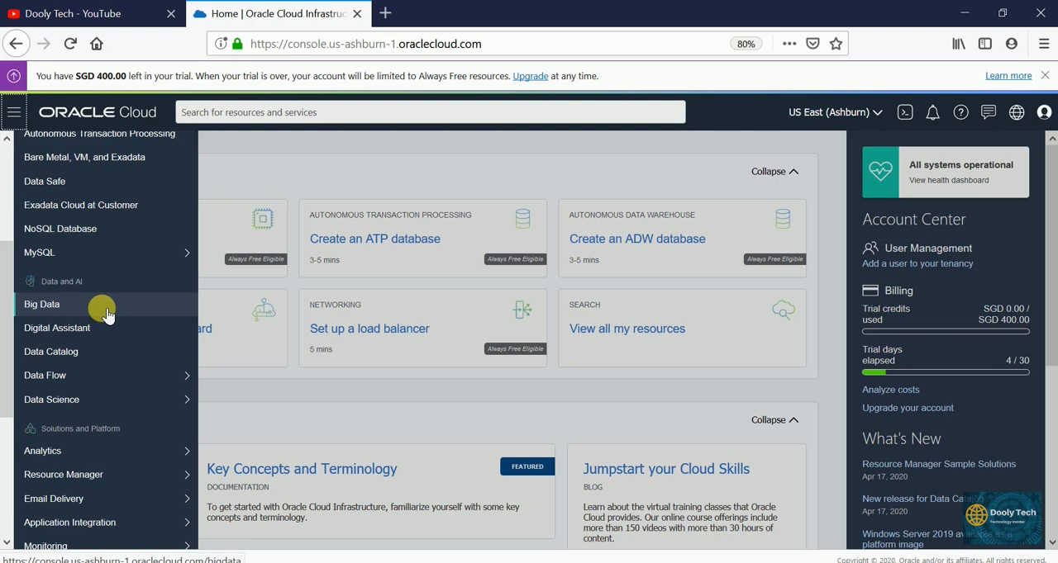
mouse_move(80, 312)
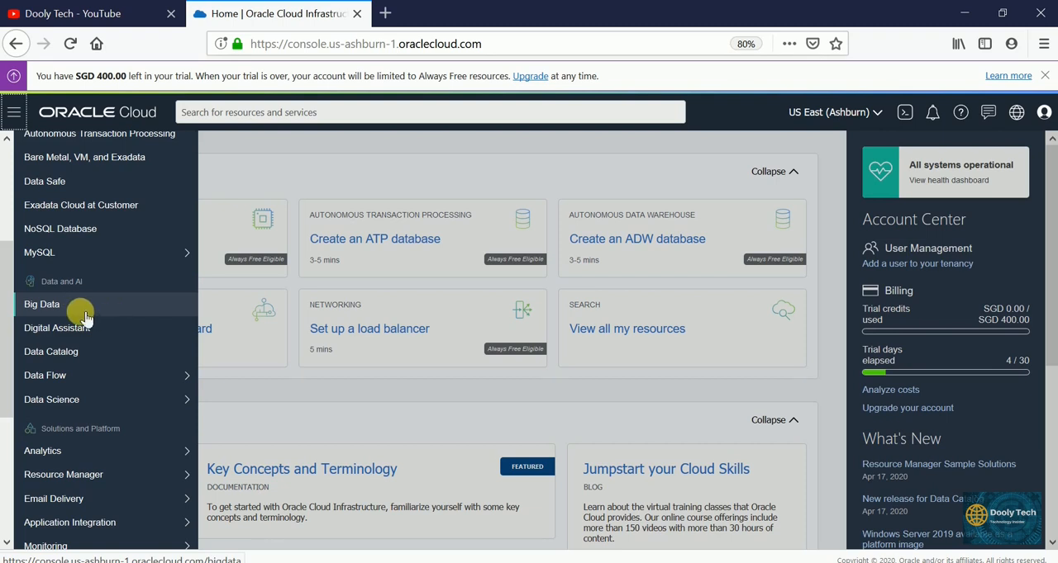
mouse_move(118, 316)
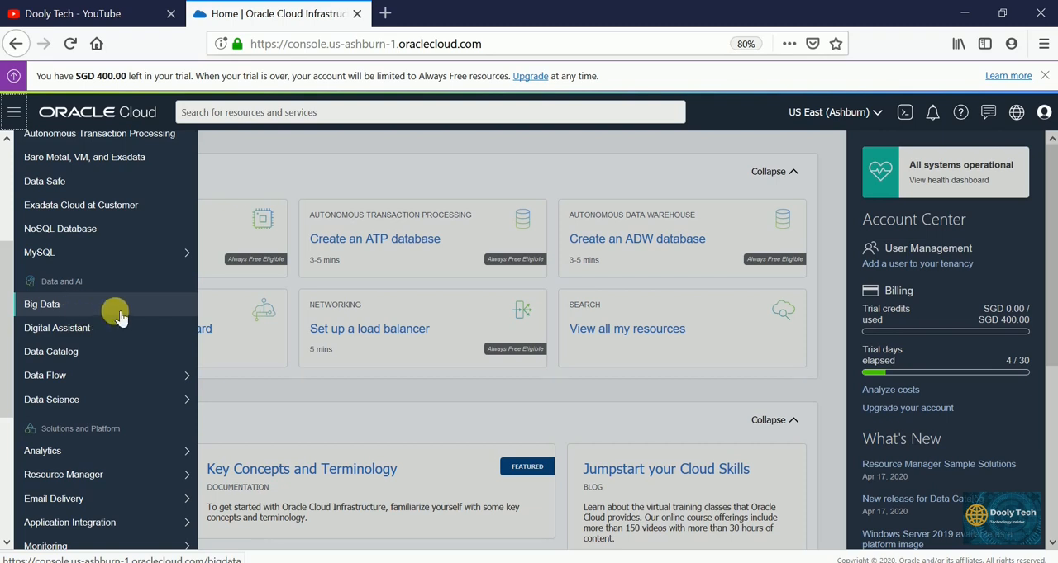
scroll("down", 3)
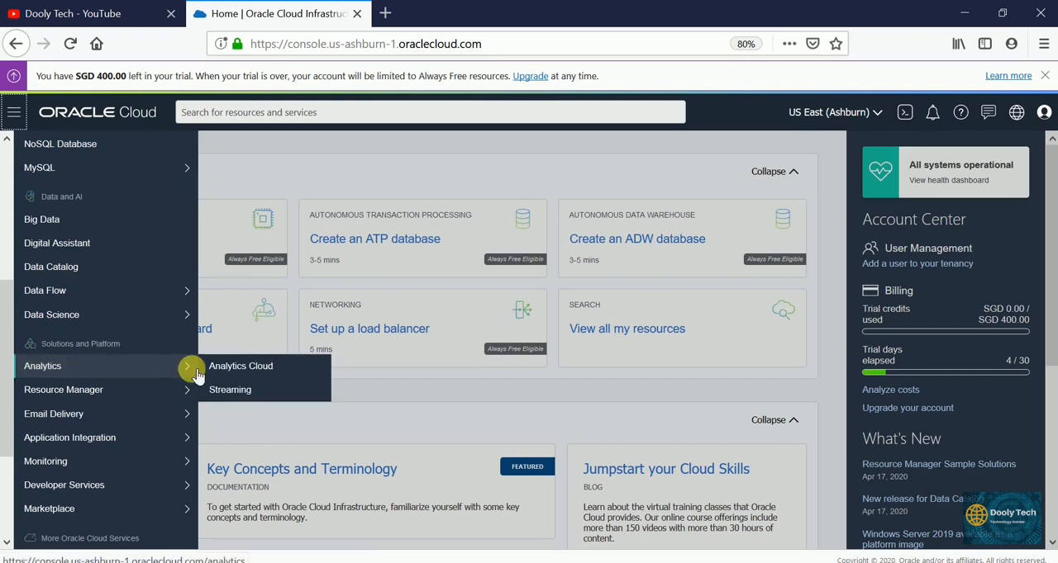
mouse_move(265, 372)
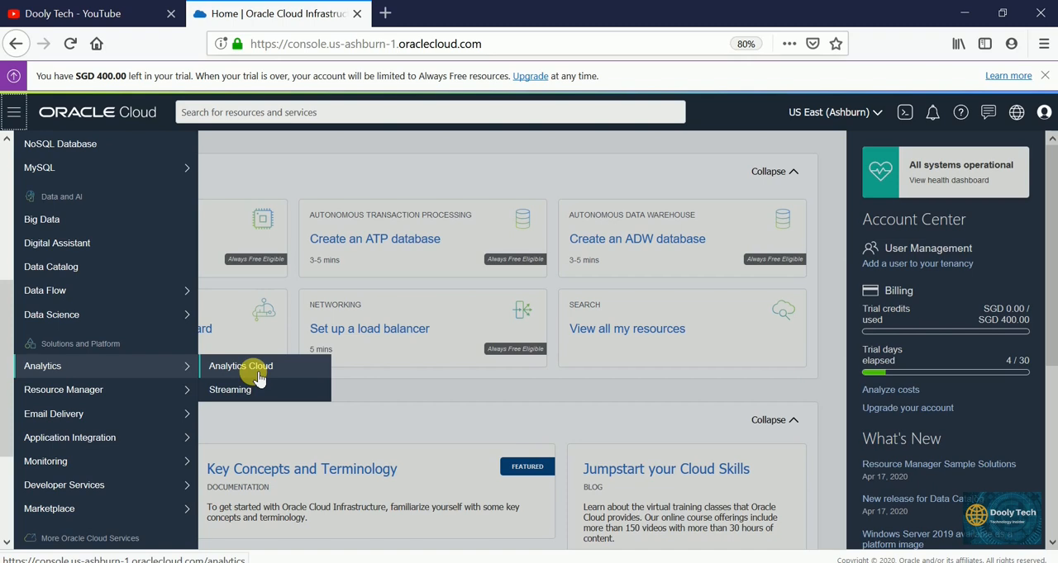
mouse_move(187, 366)
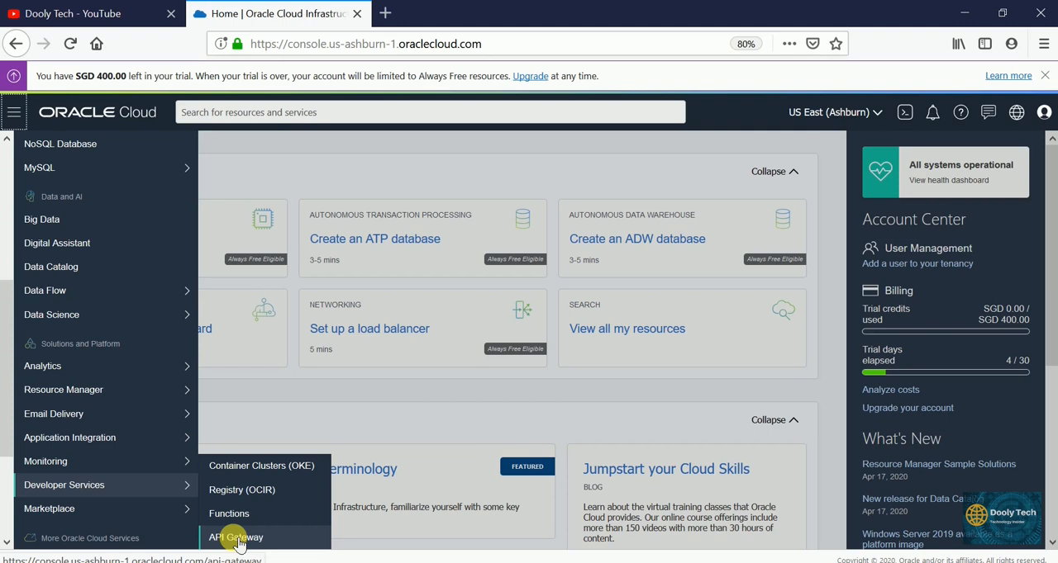
mouse_move(83, 290)
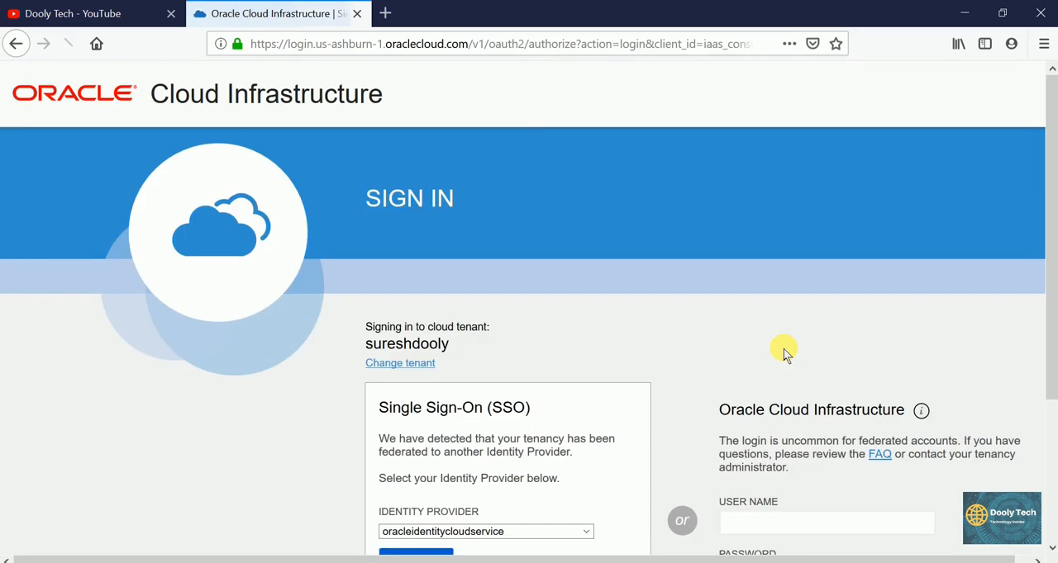
Scroll the tenant sign-in page down to the user name and password fields.
scroll("down", 3)
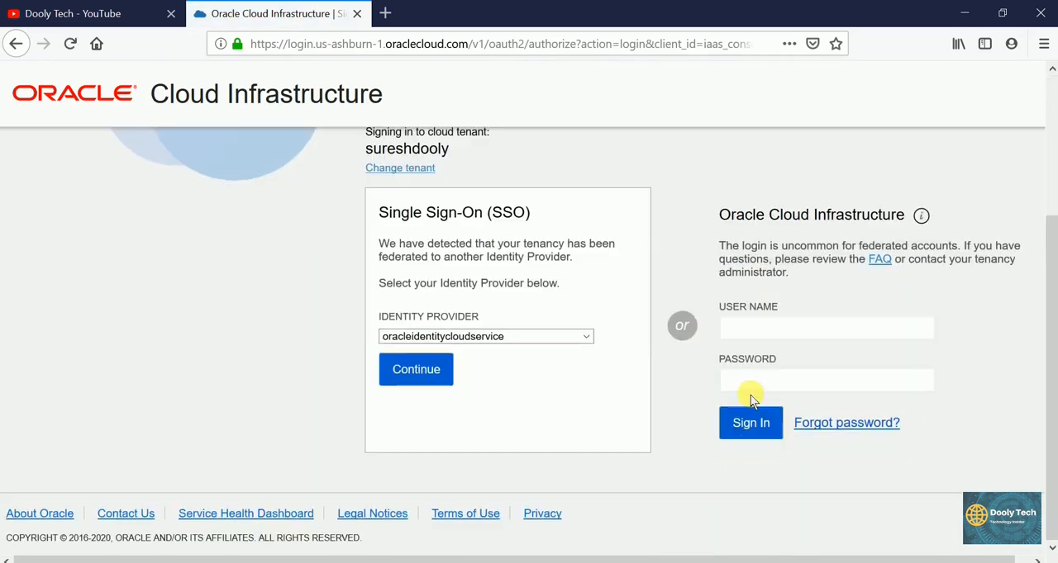